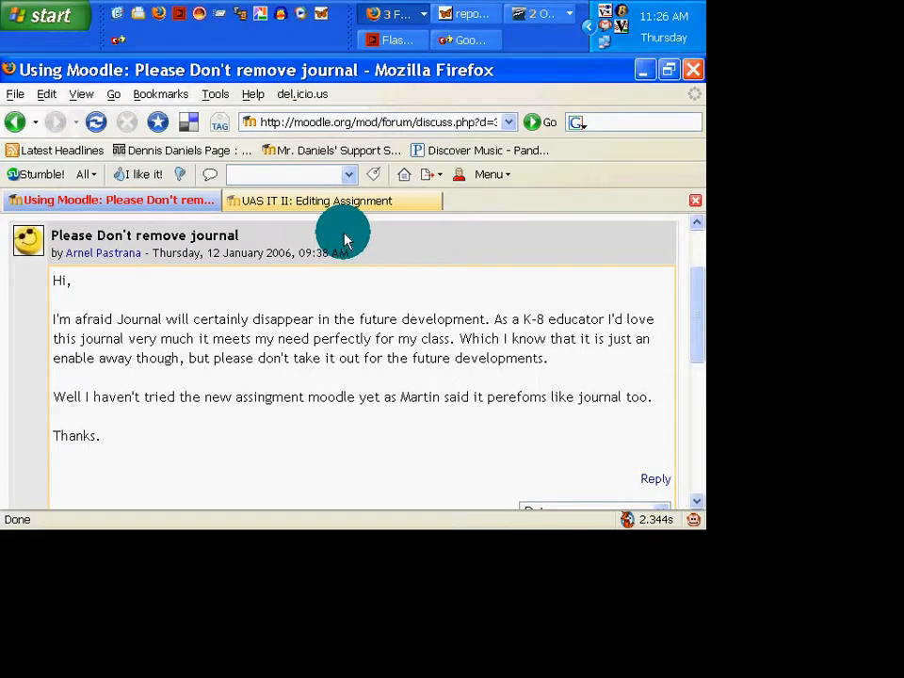
pyautogui.moveTo(404, 262)
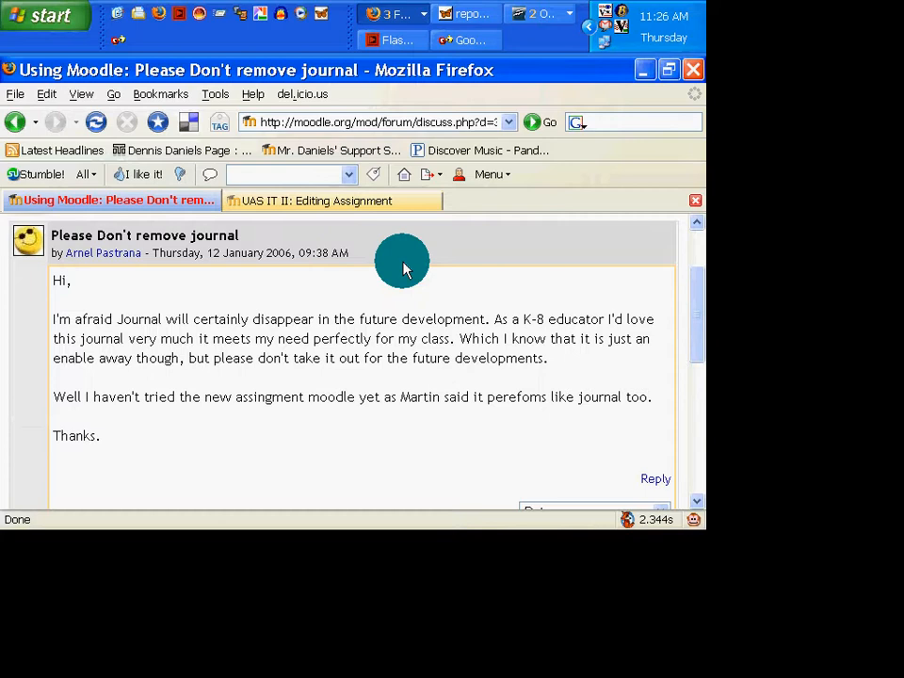
# - Highlight the Journal and new-assignment-module remarks, then view the assignment editing page
pyautogui.moveTo(116, 319); pyautogui.dragTo(486, 319)
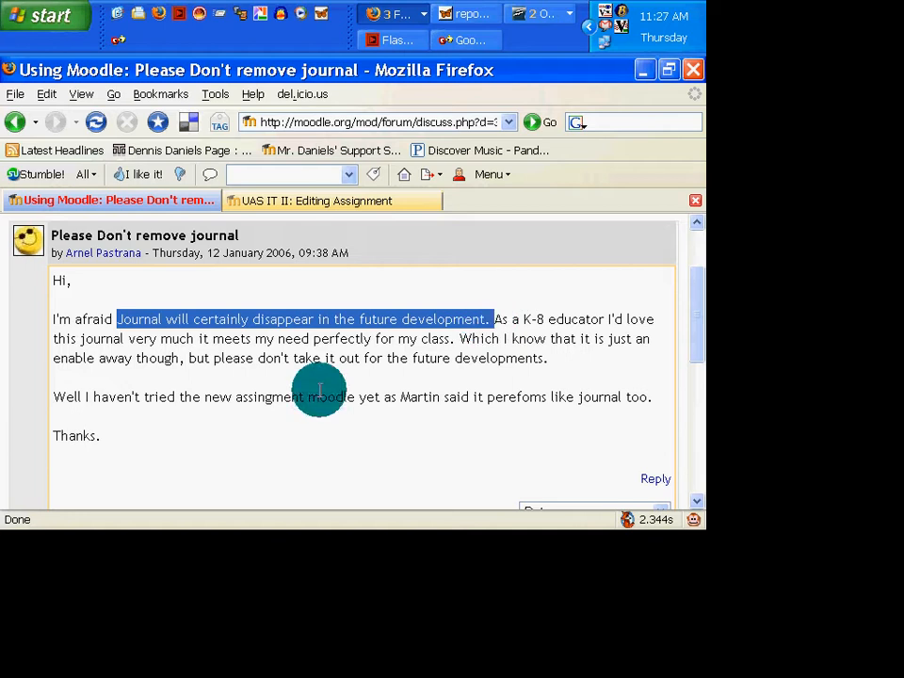
pyautogui.moveTo(238, 399)
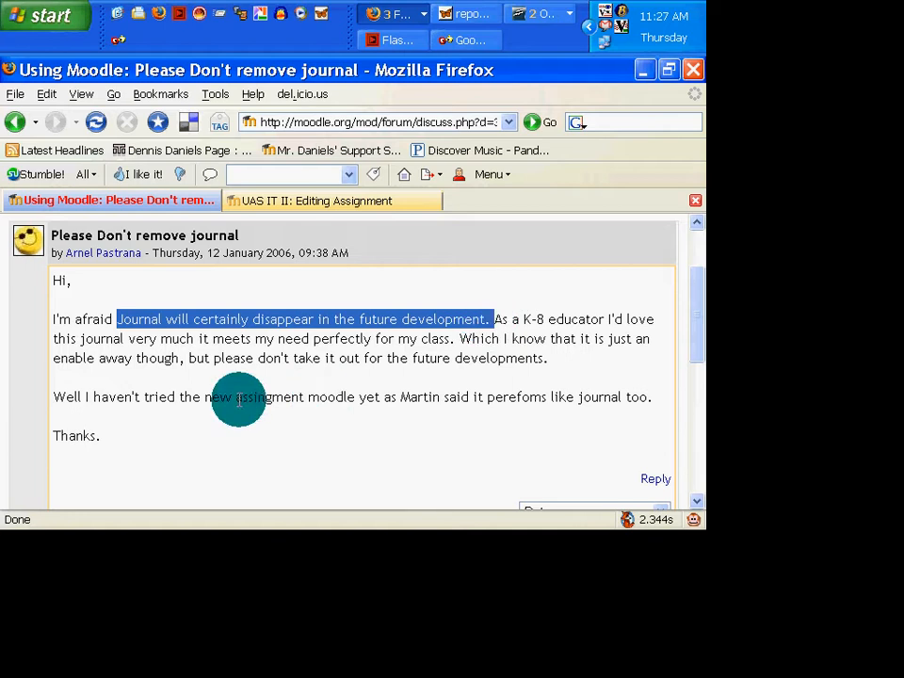
pyautogui.moveTo(234, 397); pyautogui.dragTo(435, 396)
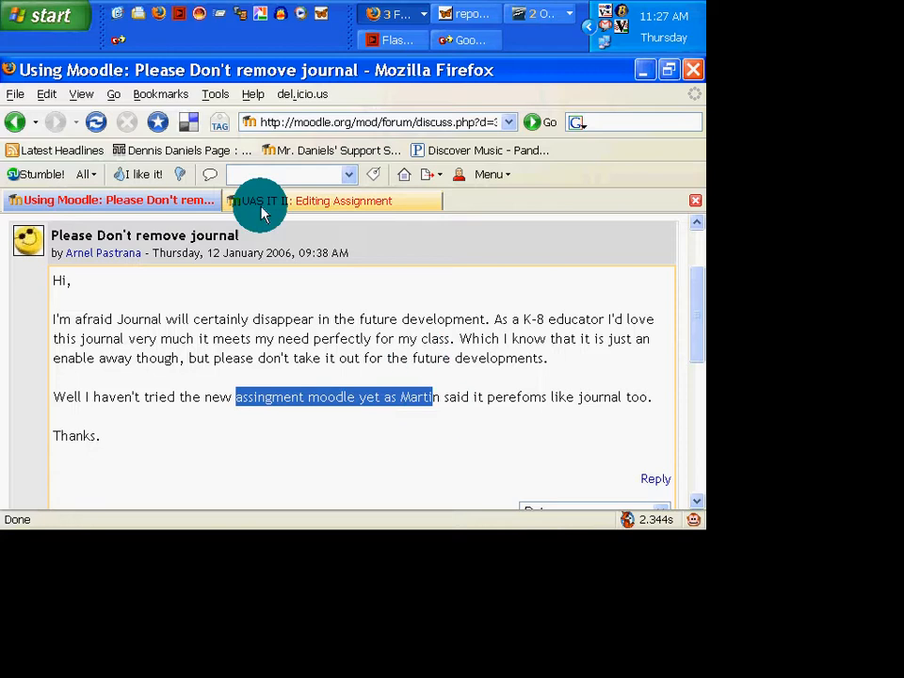
pyautogui.click(328, 200)
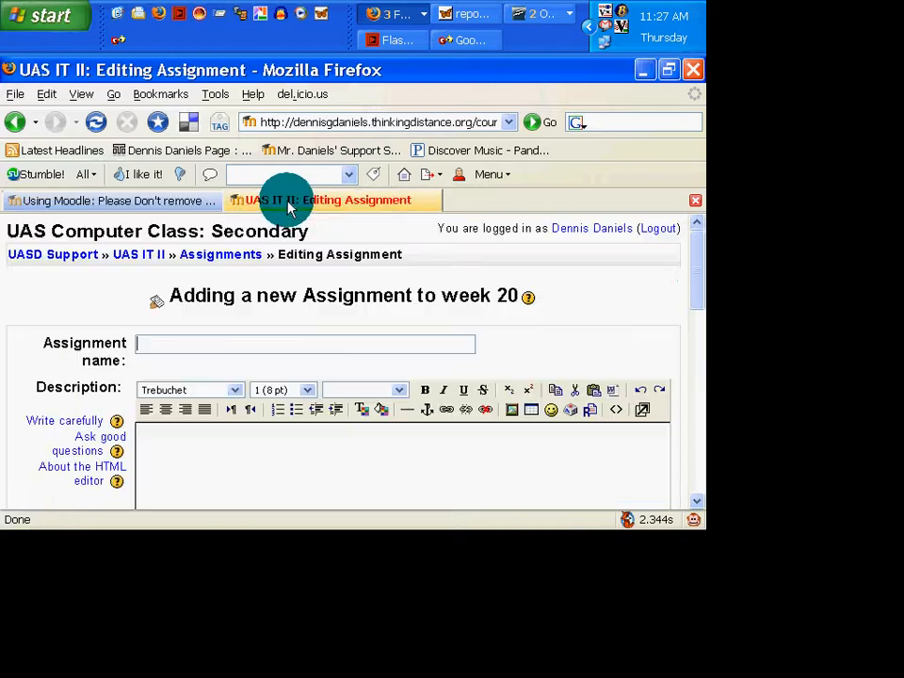
pyautogui.scroll(-3)
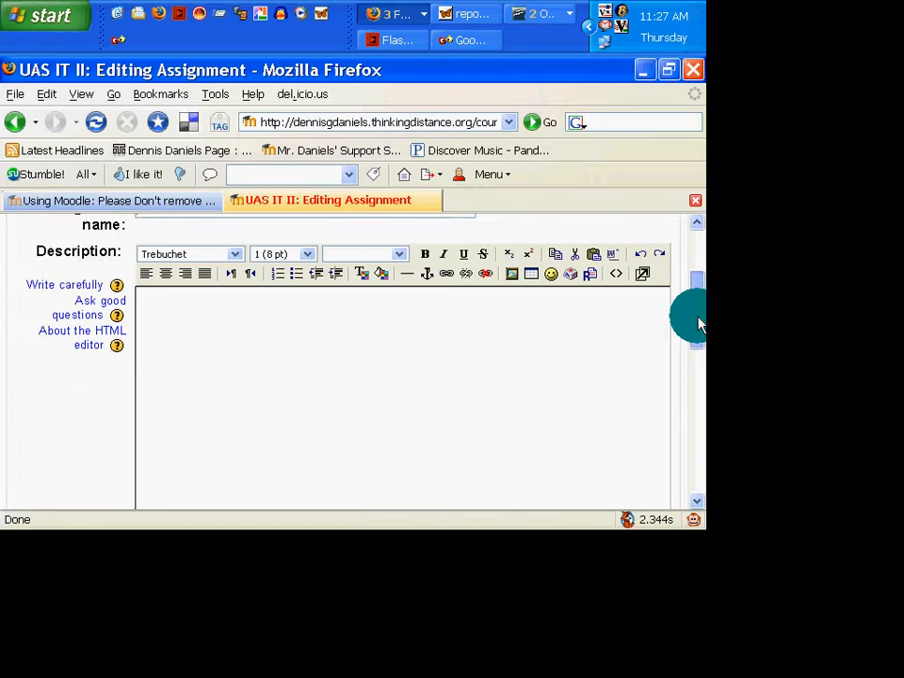
pyautogui.scroll(3)
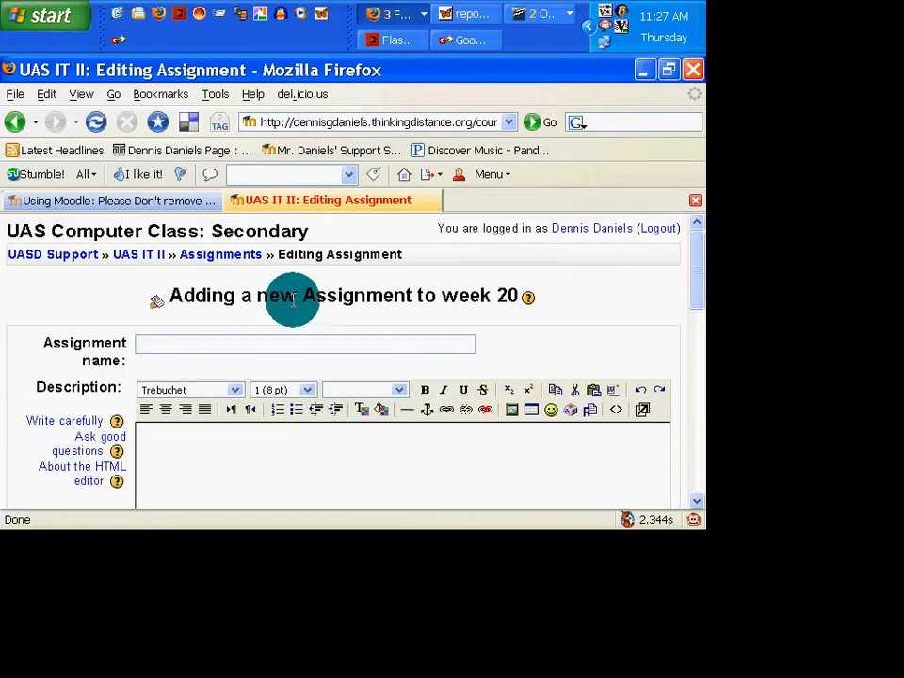
pyautogui.moveTo(385, 333)
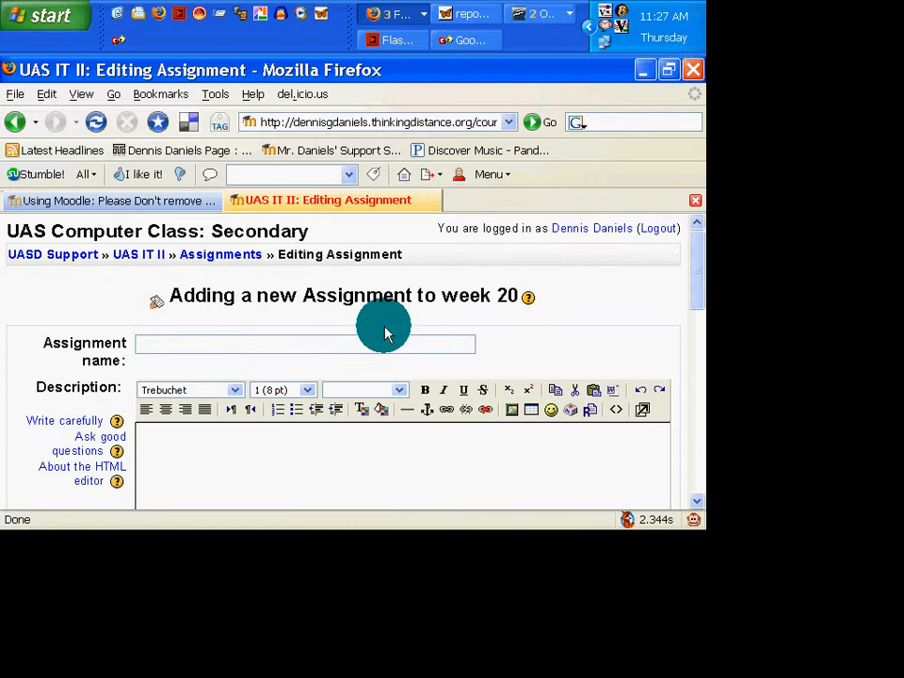
pyautogui.moveTo(535, 314)
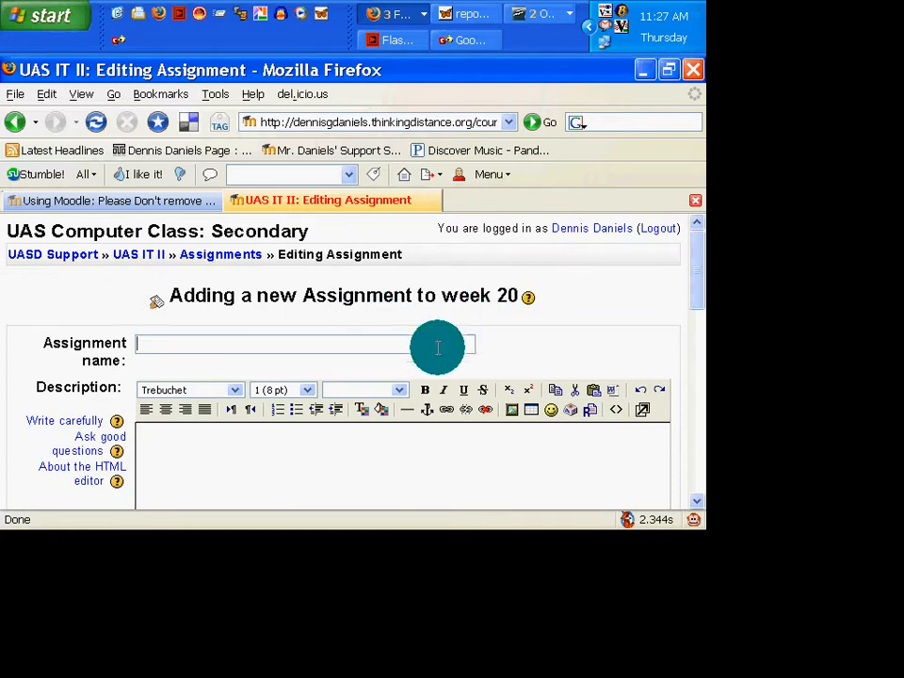
# - Name the week 20 assignment 'Test of the Journal'
pyautogui.write('Test')
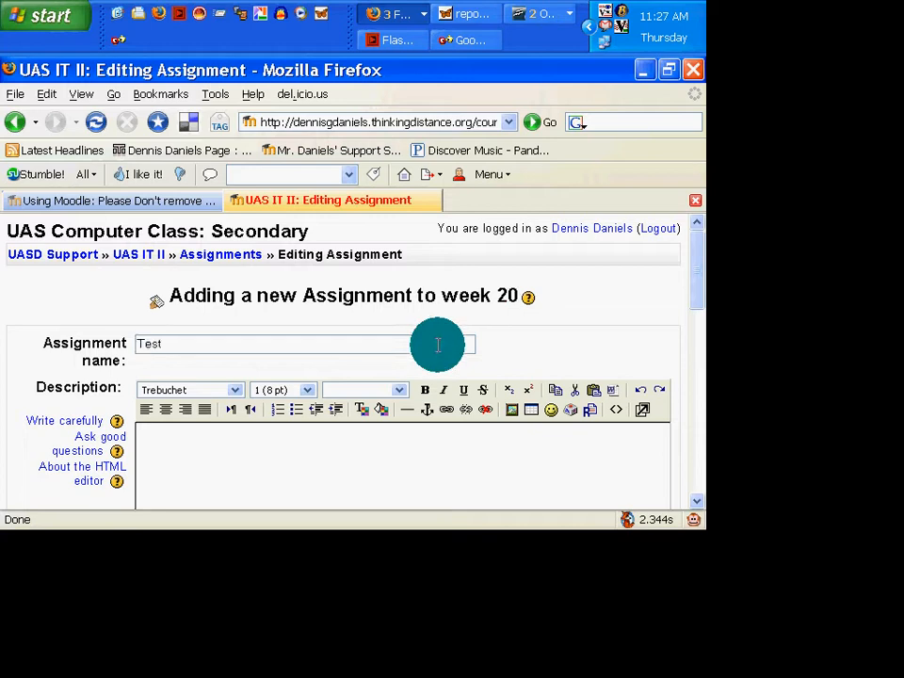
pyautogui.write('of the JO')
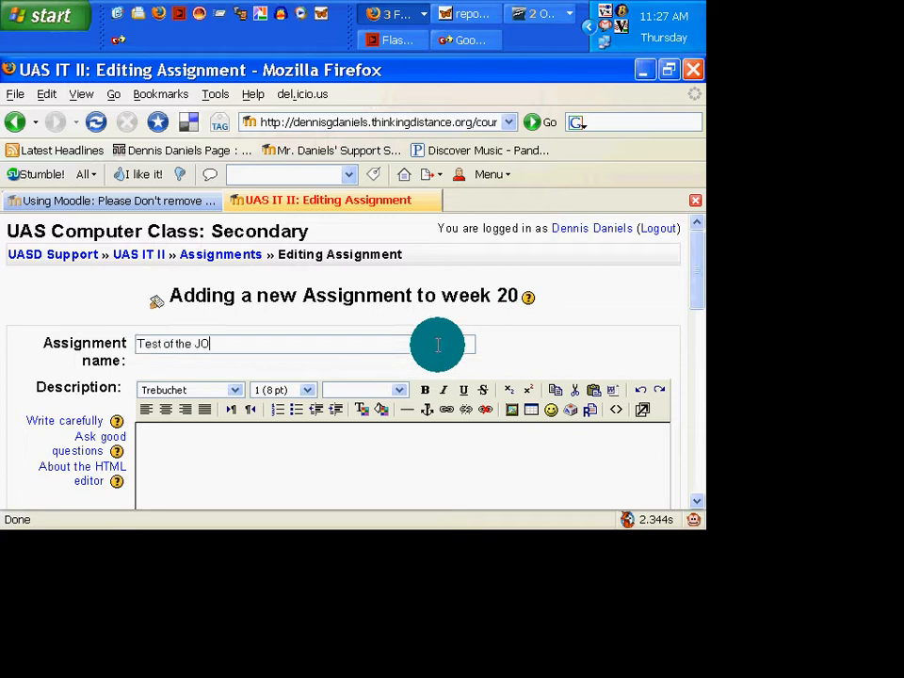
pyautogui.write('urn')
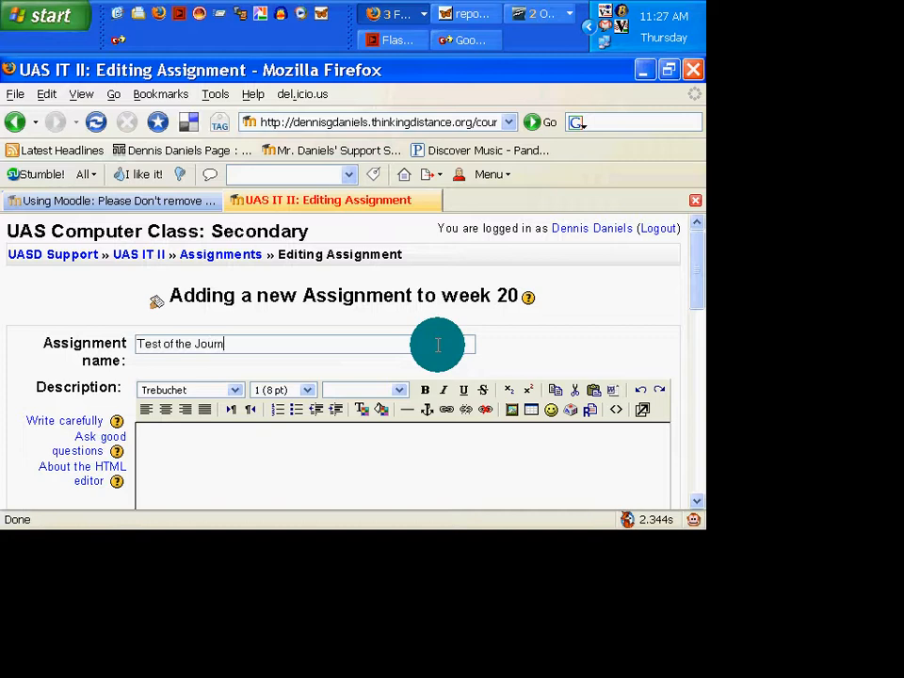
pyautogui.write('al')
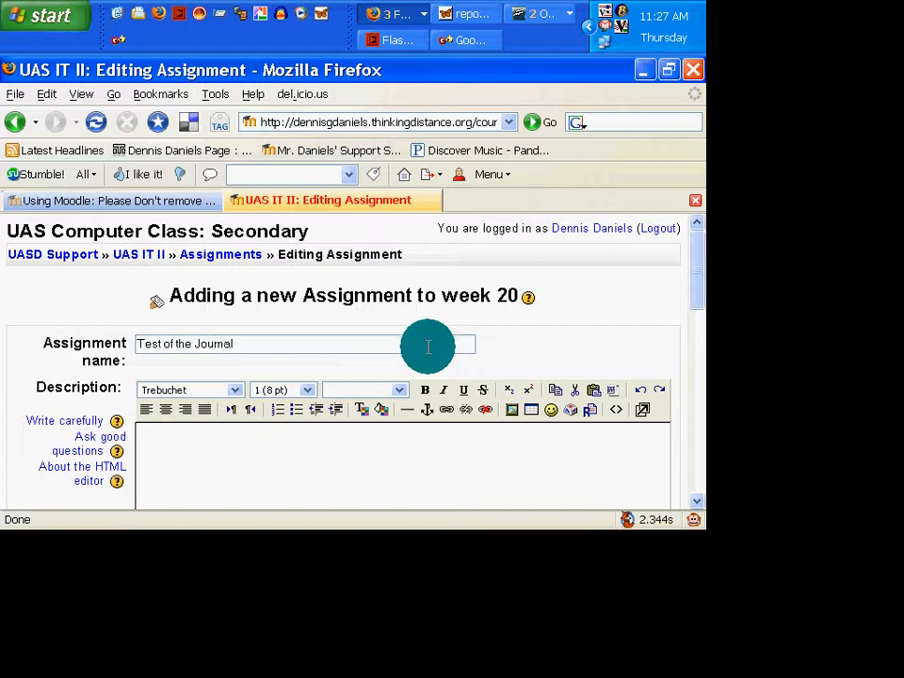
pyautogui.write('blah')
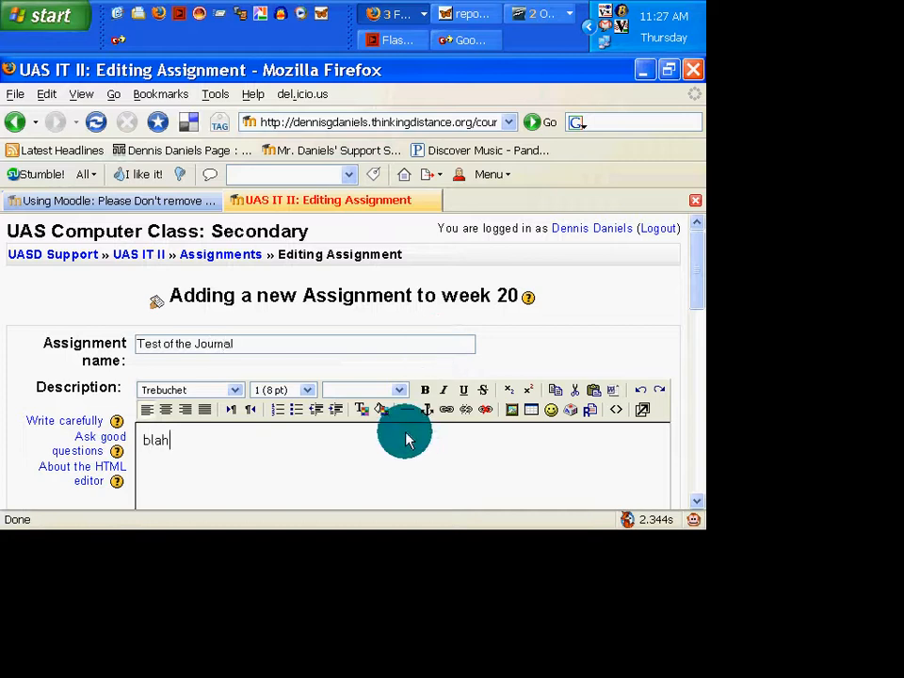
pyautogui.write('bl')
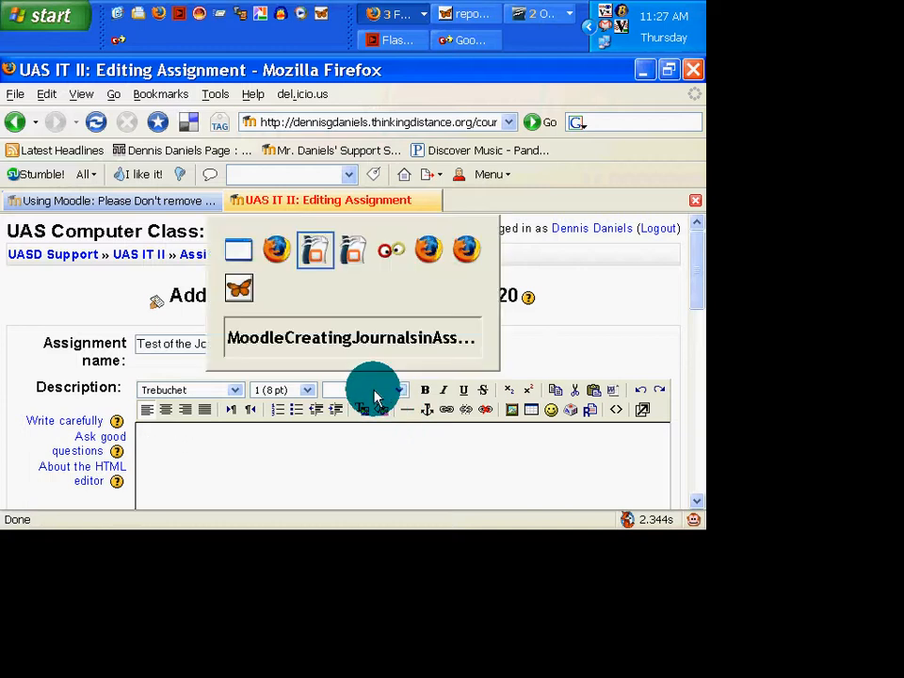
# - Show the presentation in outline view, then return to the assignment form
pyautogui.click(350, 337)
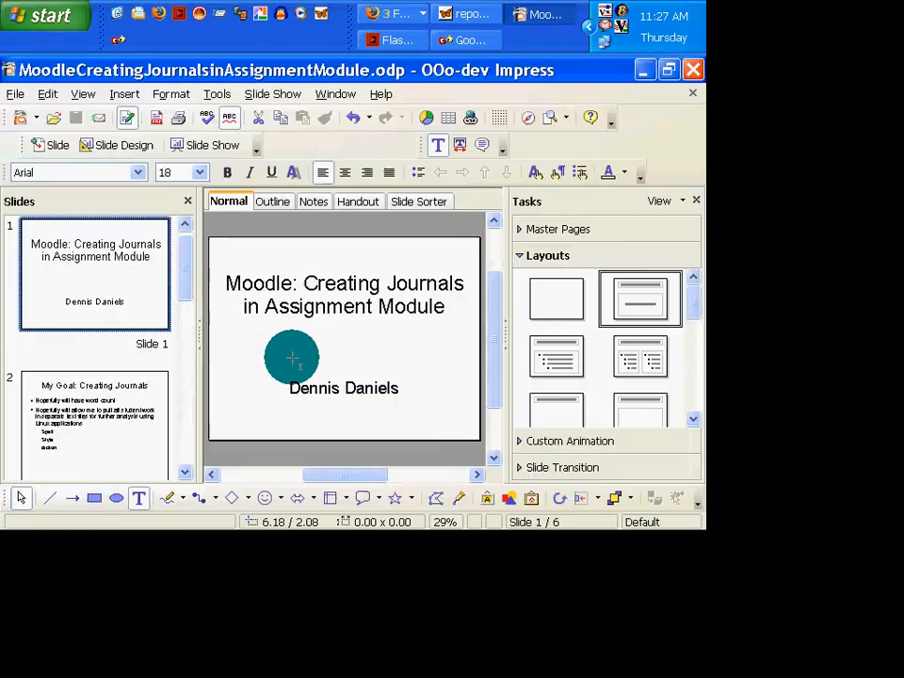
pyautogui.click(272, 201)
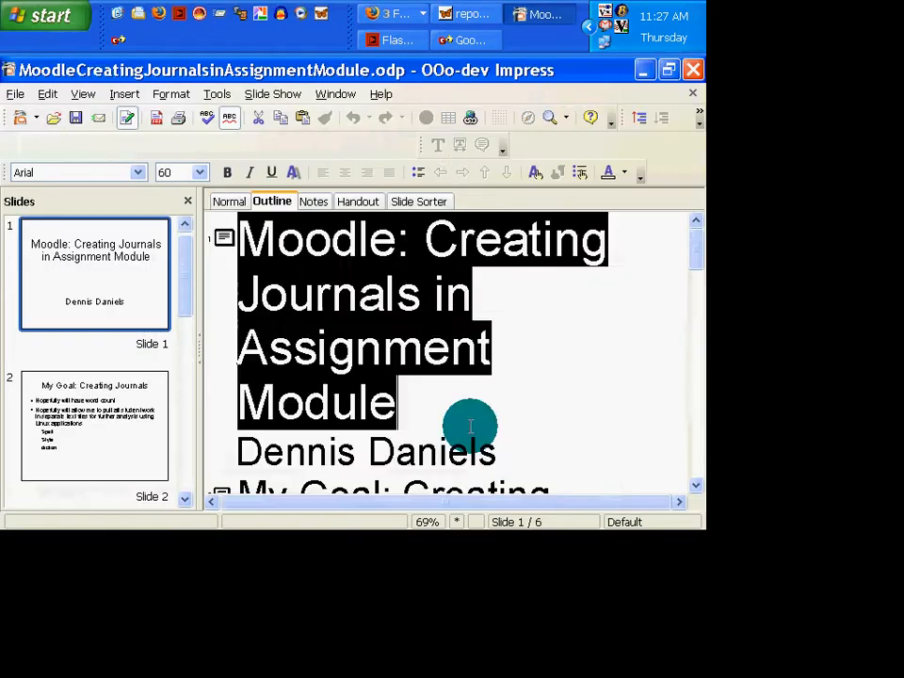
pyautogui.click(540, 14)
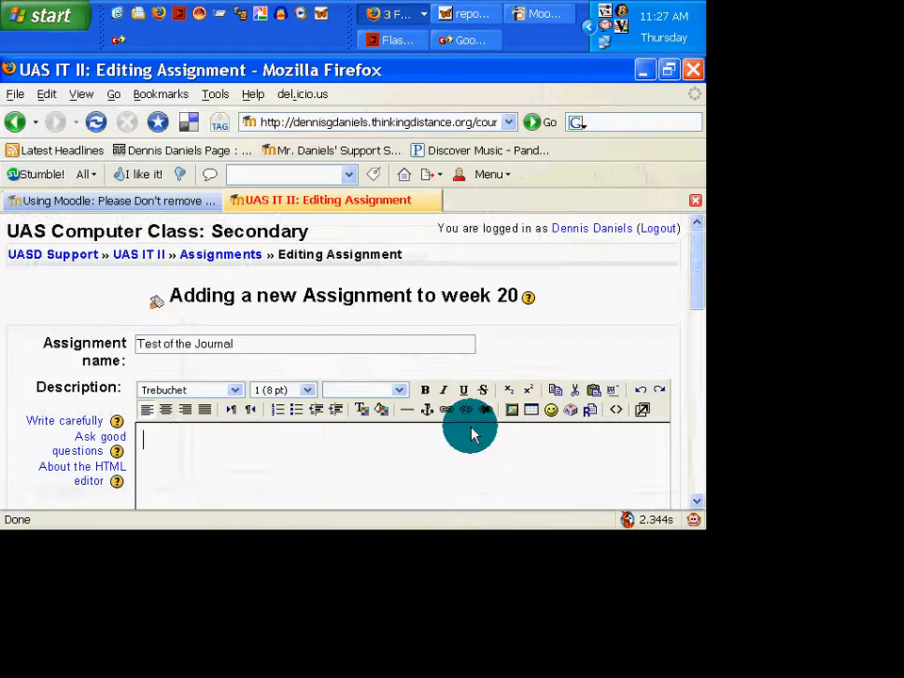
# - Review the pasted outline description, grade 100 and the availability and due dates
pyautogui.scroll(-3)
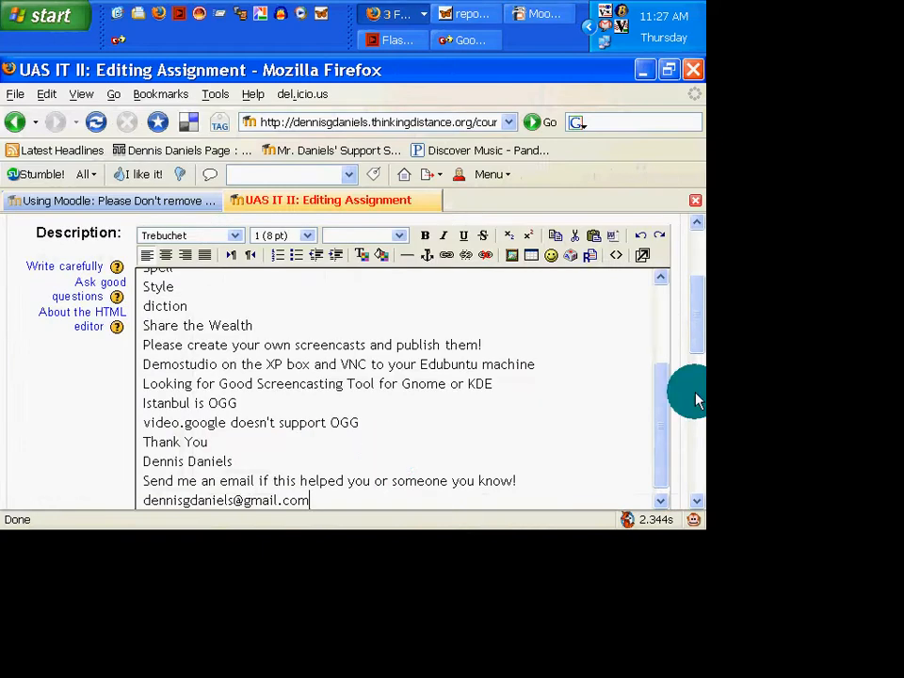
pyautogui.scroll(-3)
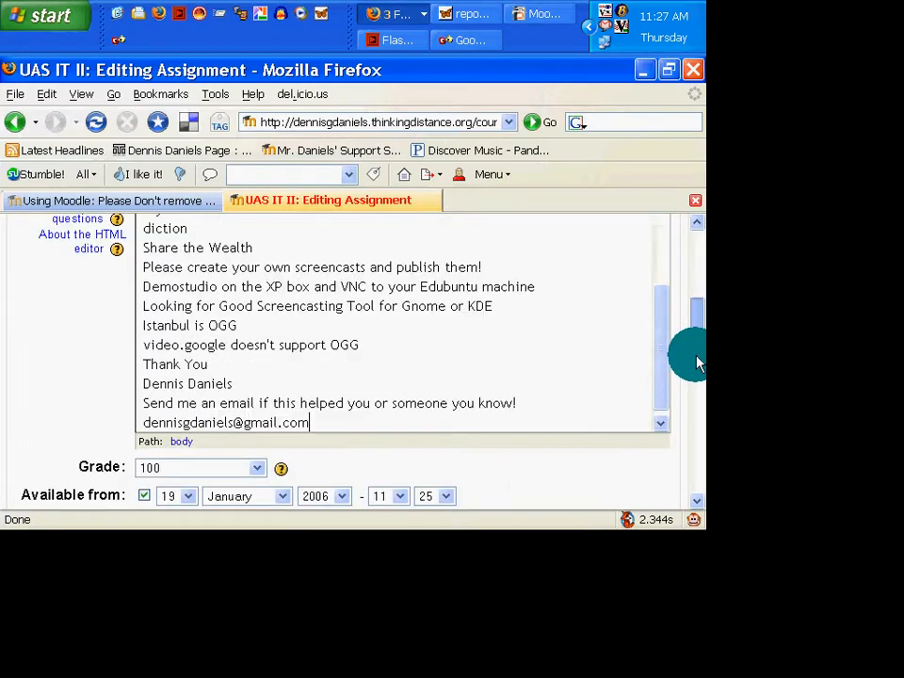
pyautogui.scroll(-3)
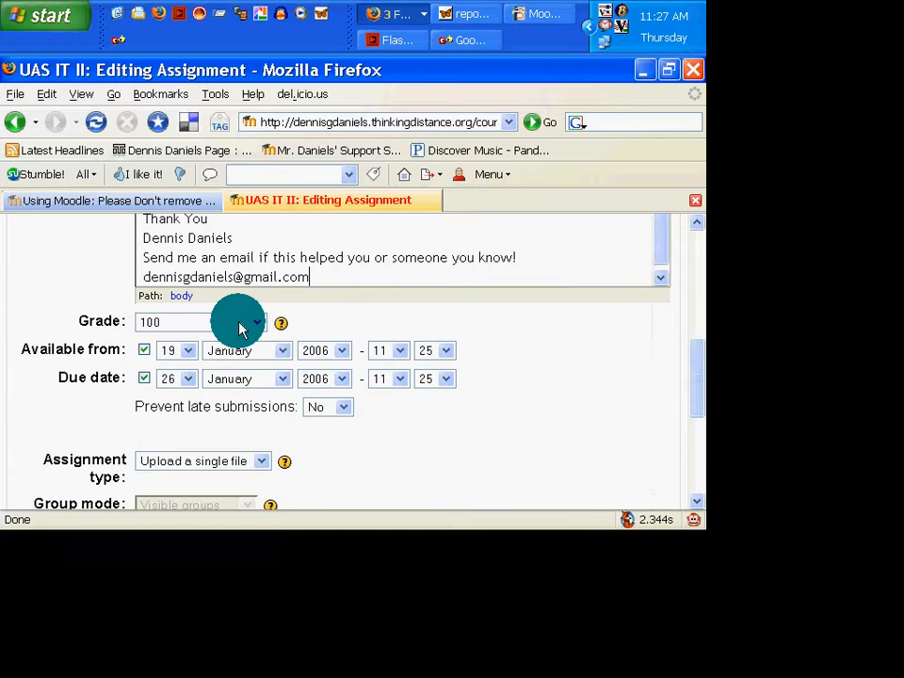
pyautogui.moveTo(323, 317)
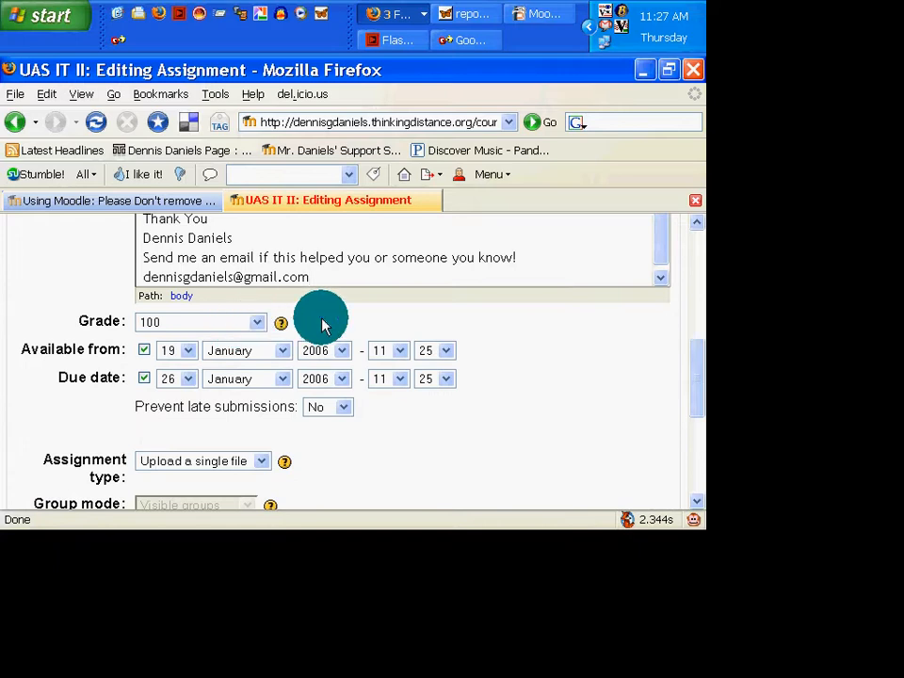
pyautogui.moveTo(316, 325)
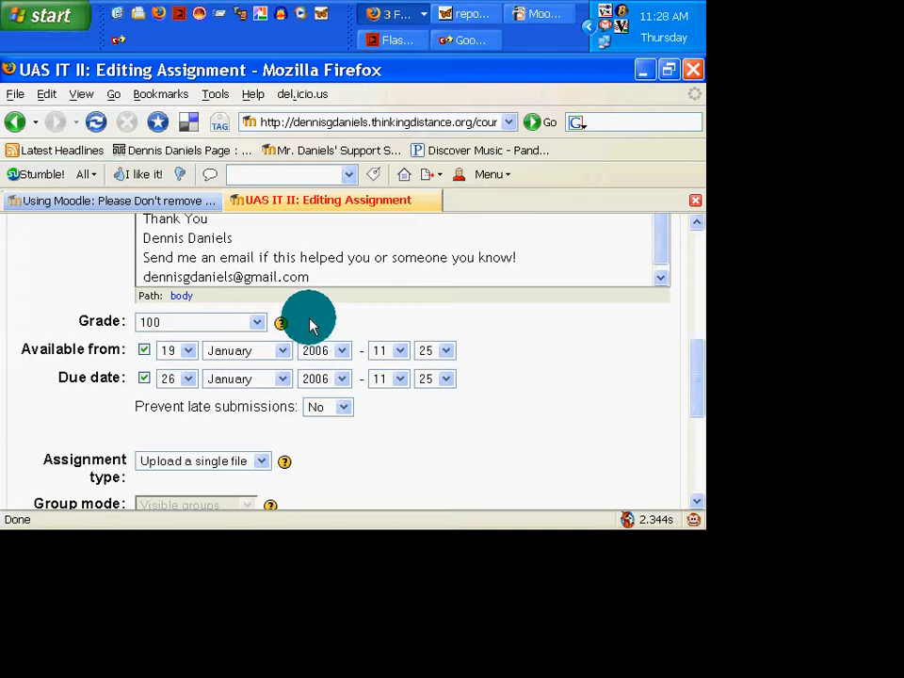
pyautogui.moveTo(318, 317)
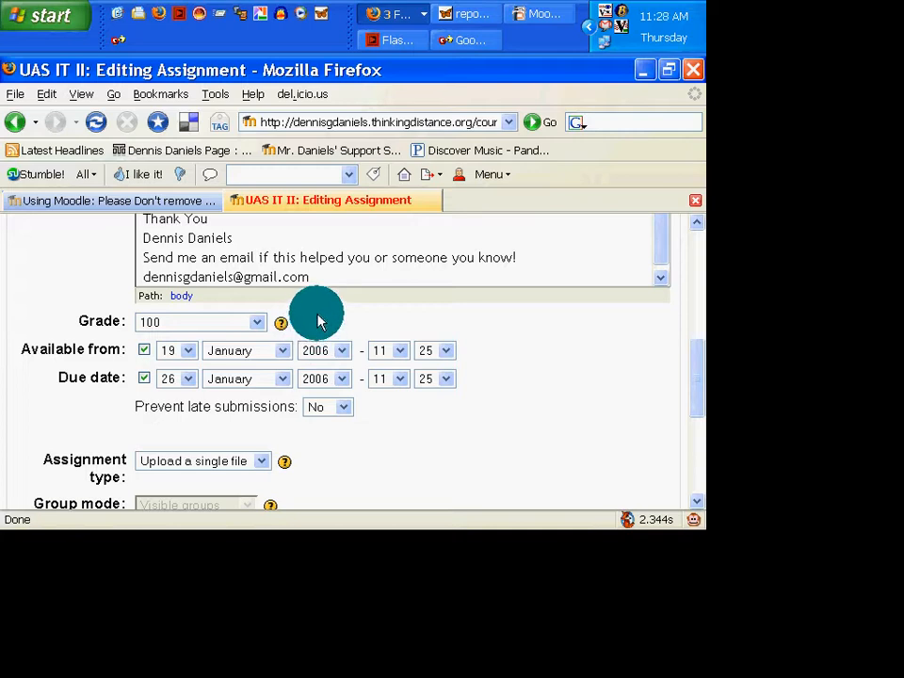
pyautogui.moveTo(330, 327)
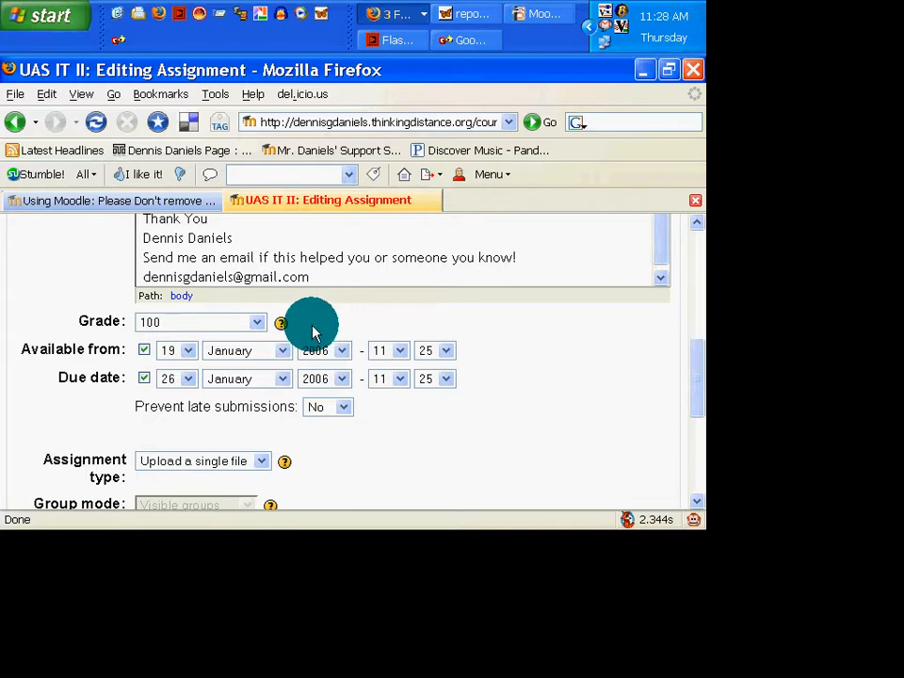
pyautogui.moveTo(367, 334)
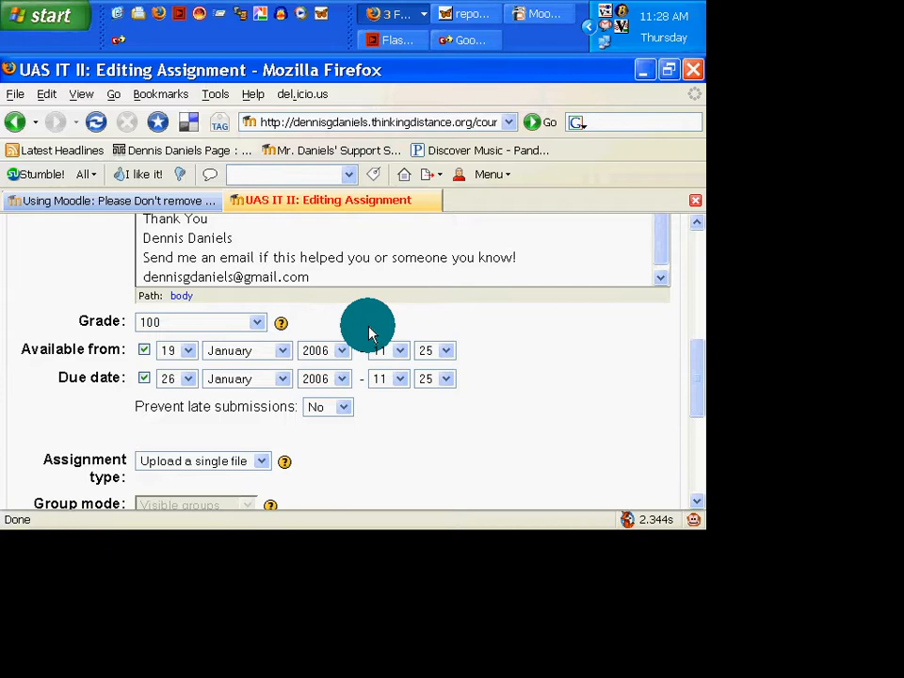
# - In the Impress outline, add a blank slide after the Spell, Style and Diction slide
pyautogui.click(540, 14)
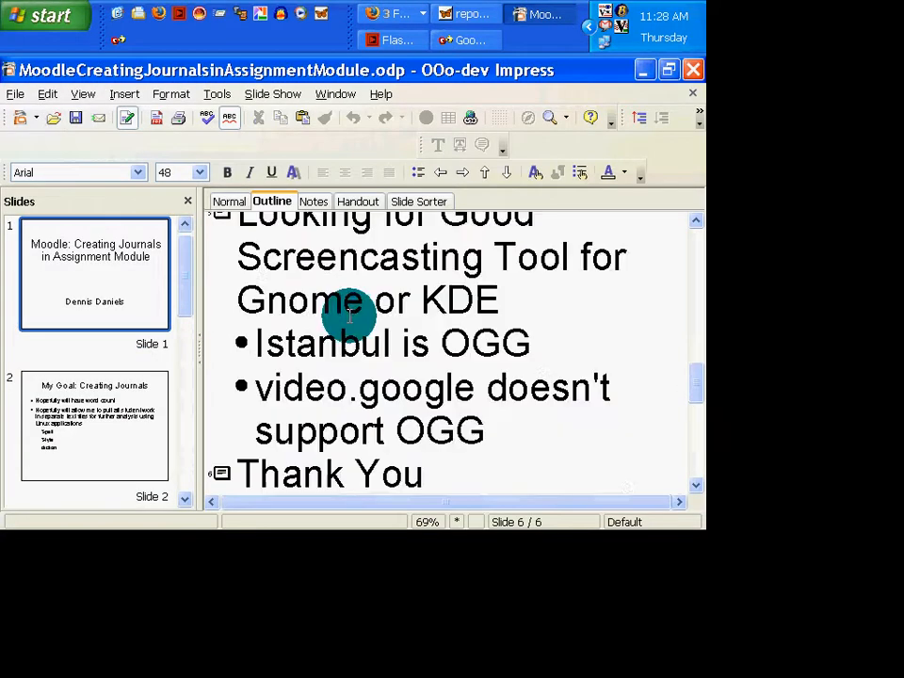
pyautogui.scroll(3)
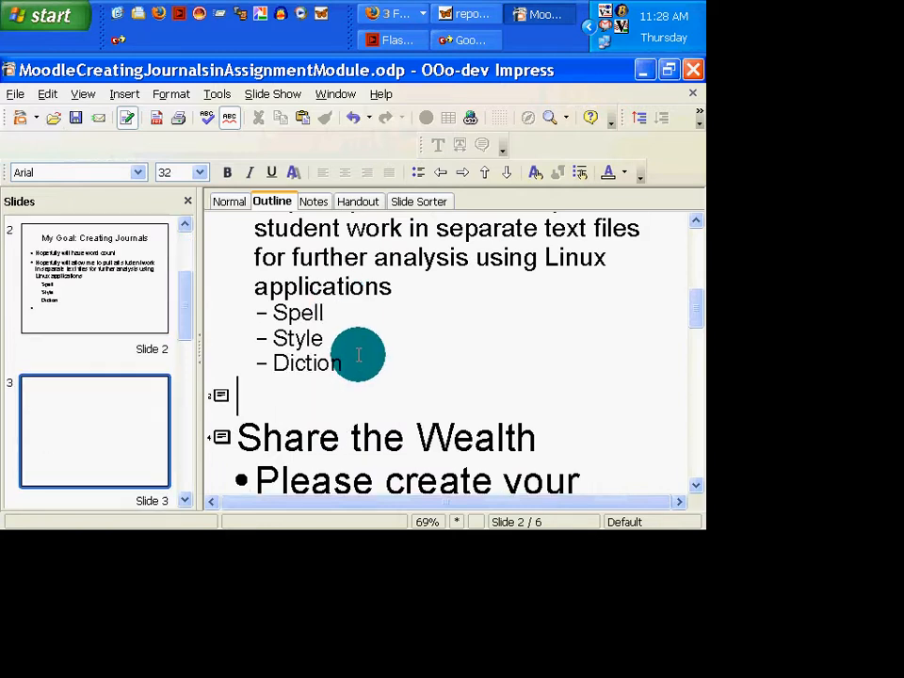
# - Title slide 3 'Moodle Assignment Module' with bullet 'Needs automatic points for submissions'
pyautogui.write('Mool')
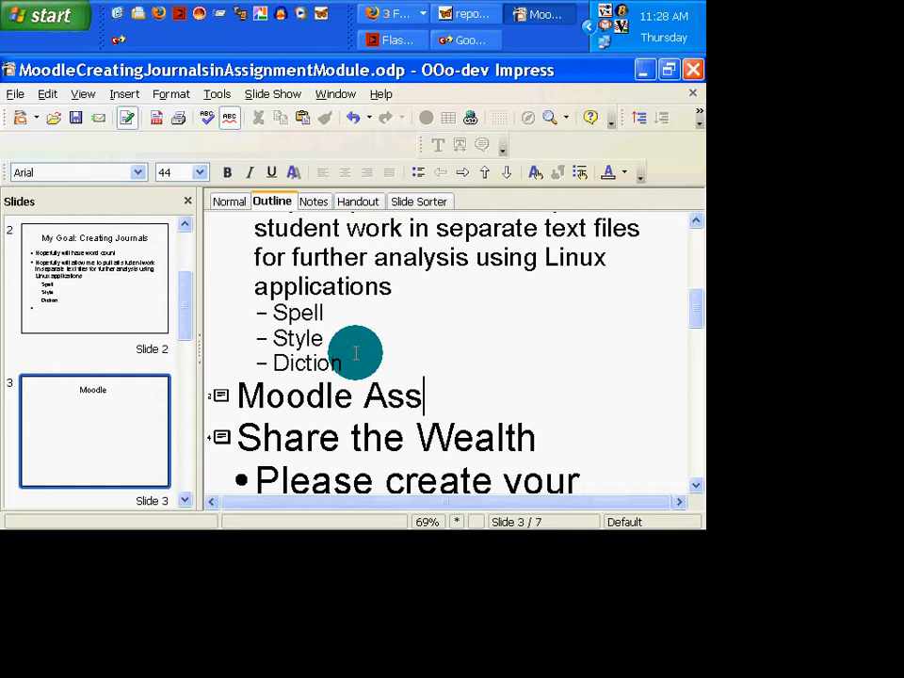
pyautogui.write('ignment Module')
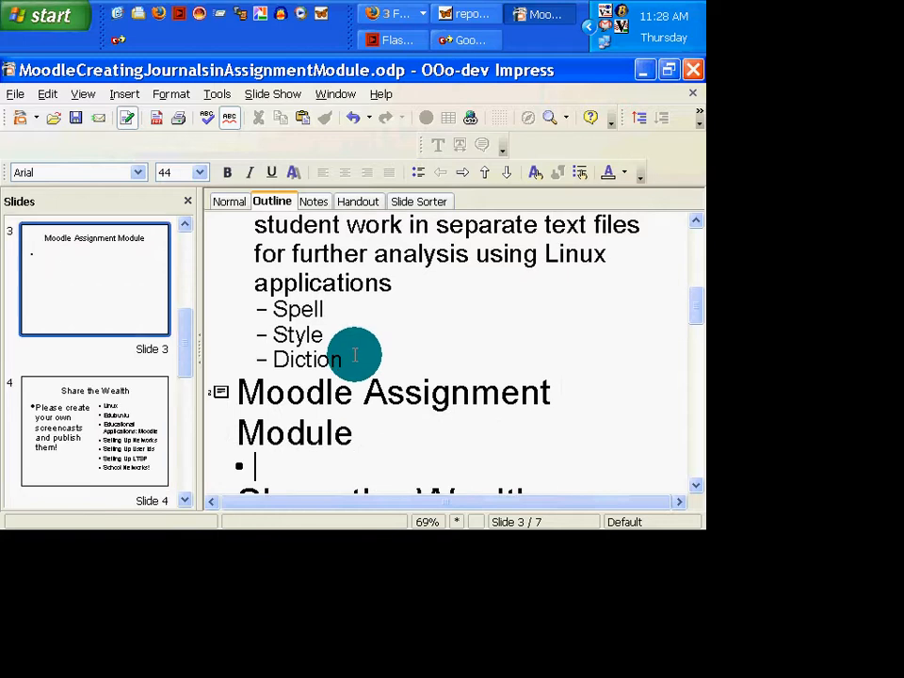
pyautogui.write('Needs')
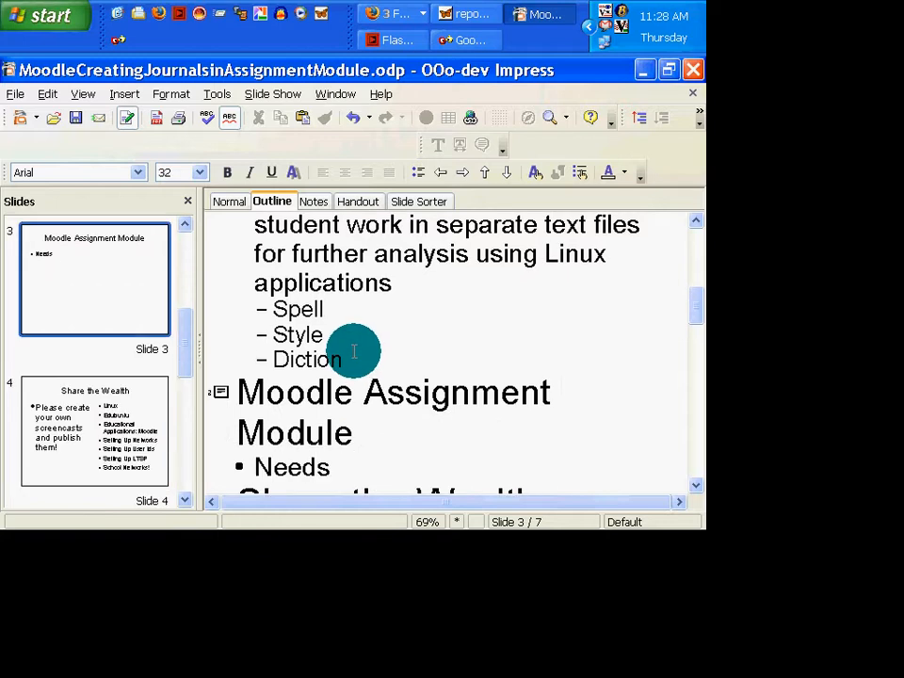
pyautogui.write('auto')
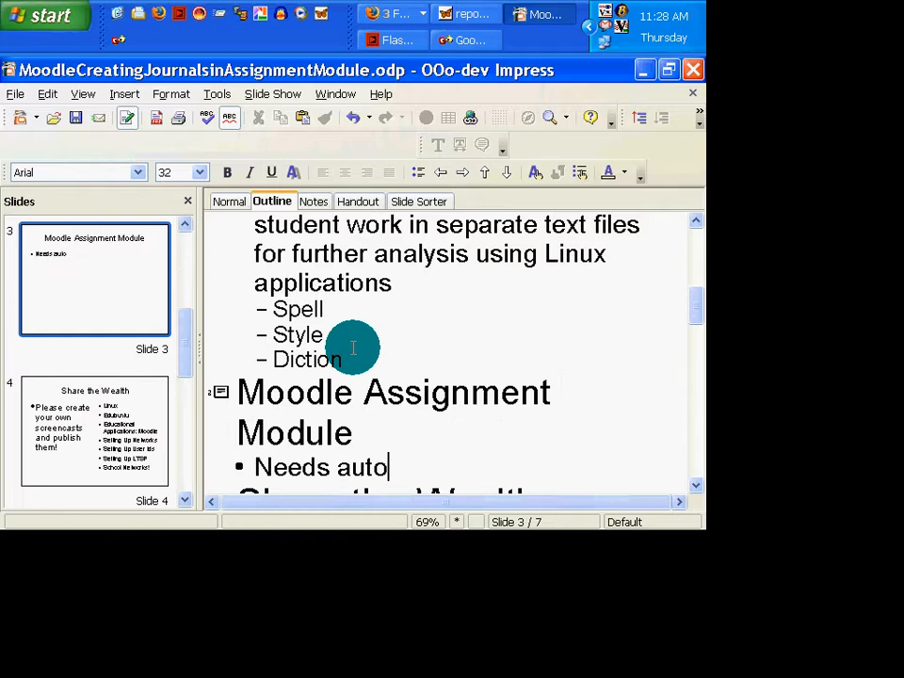
pyautogui.write('matic p')
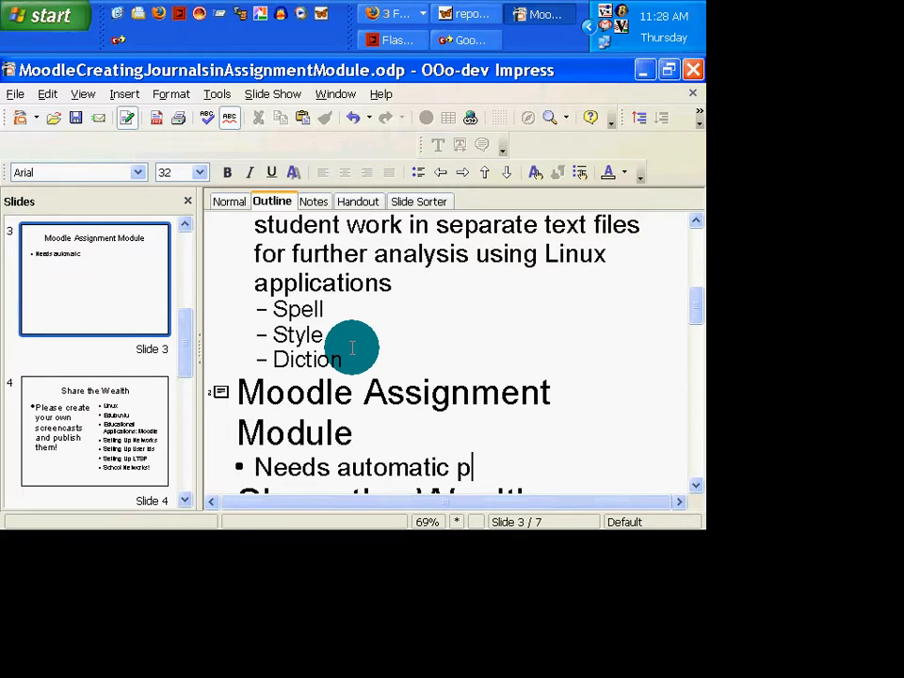
pyautogui.write('oints for submitting some')
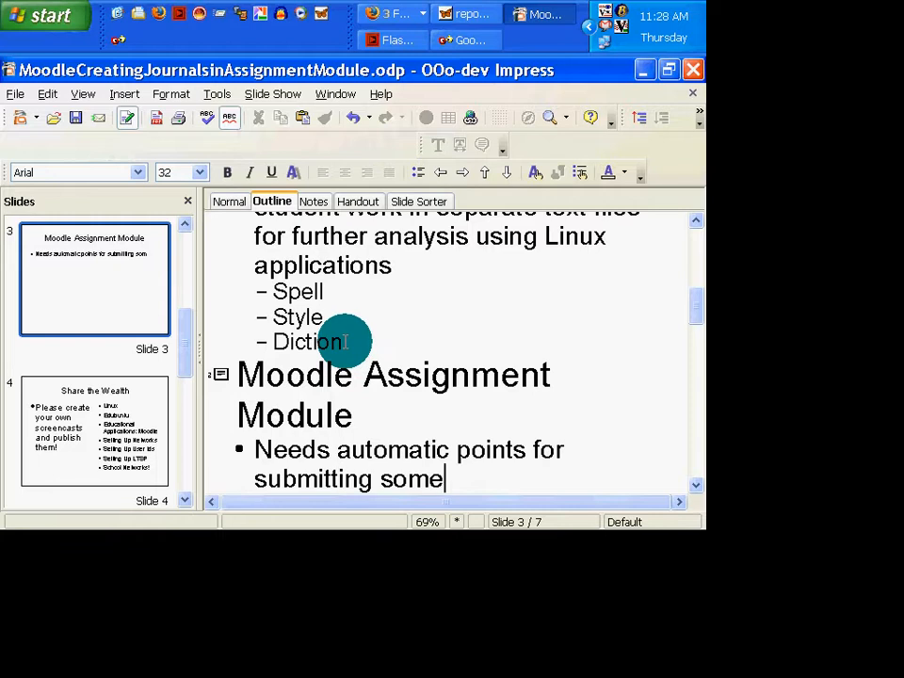
# - Add the second bullet about automatic points for word count
pyautogui.write('thing')
pyautogui.write('Point system')
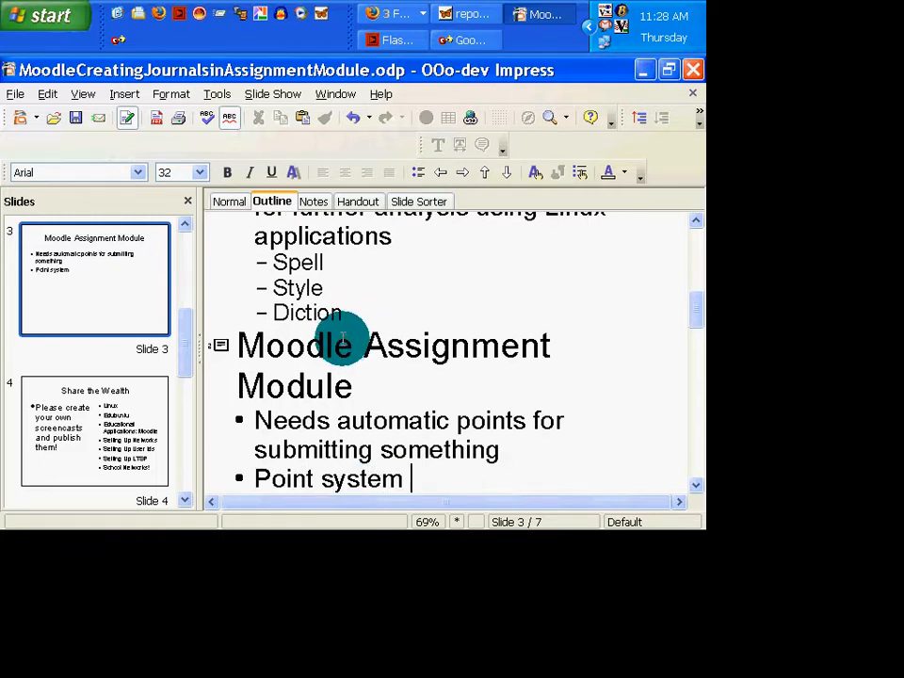
pyautogui.write('fo')
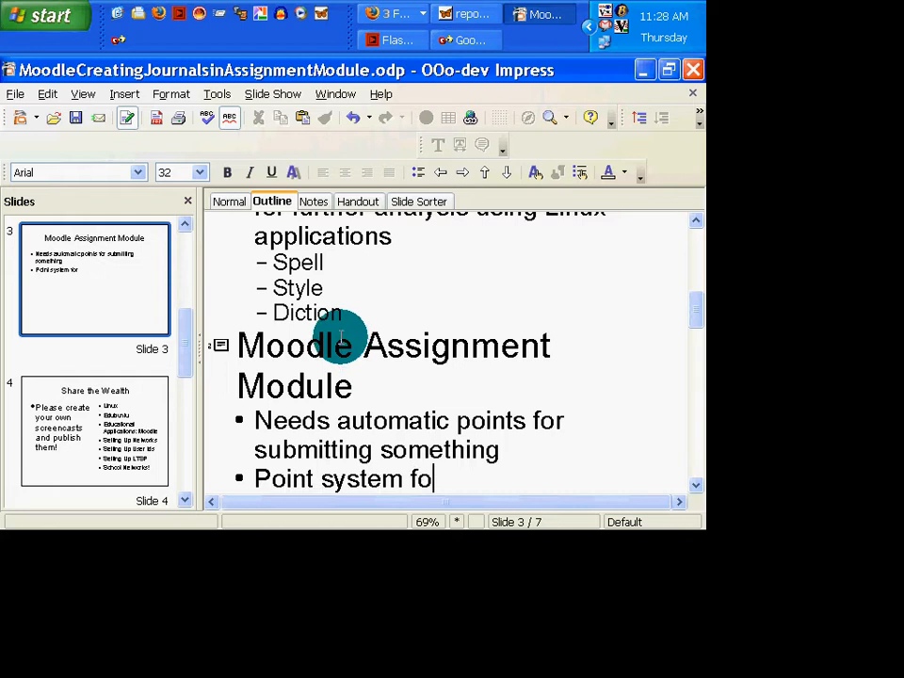
pyautogui.press('BackSpace')
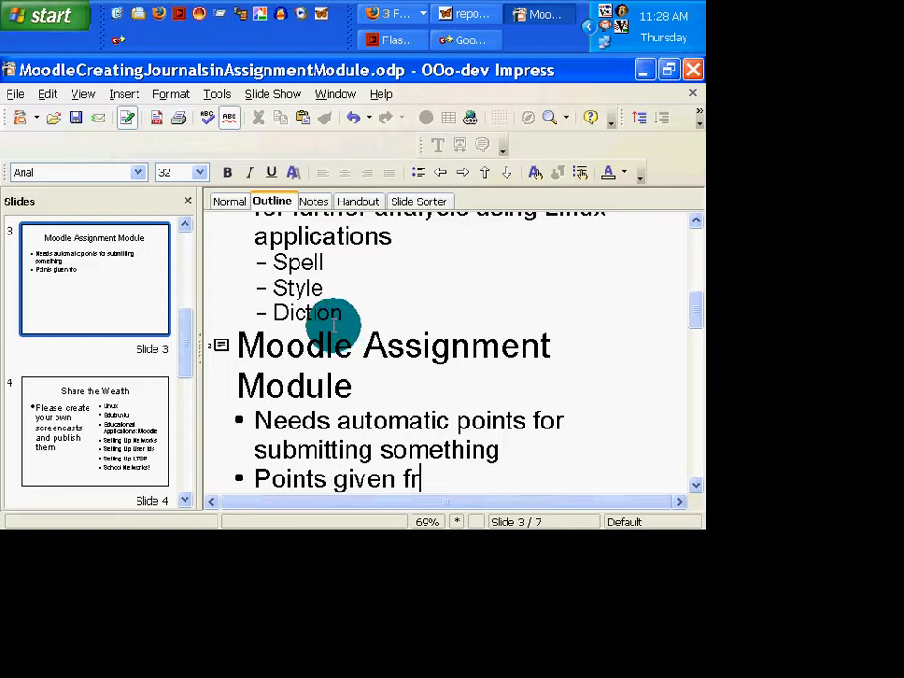
pyautogui.write('or word coun')
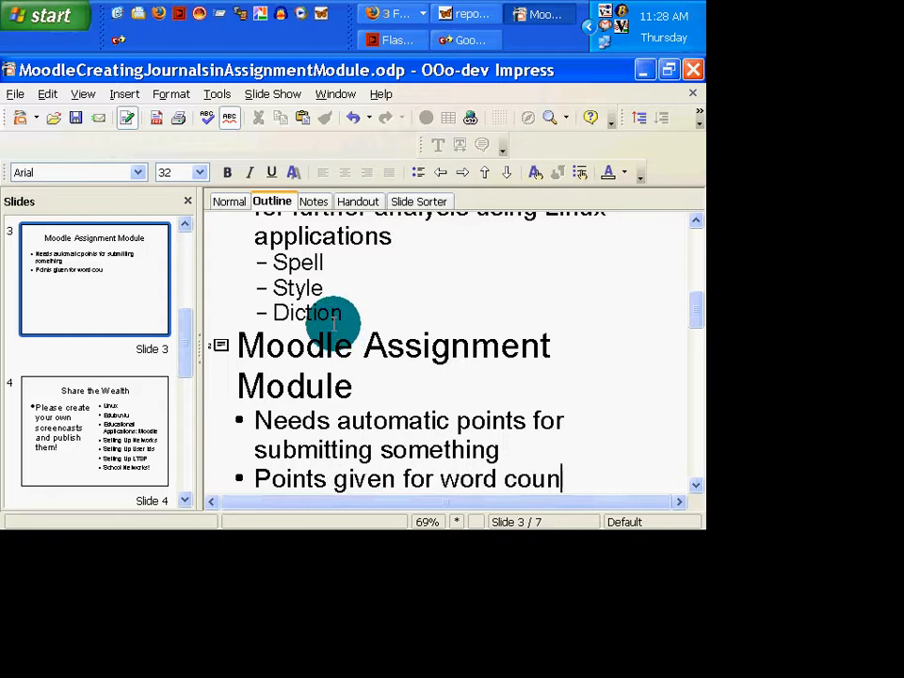
pyautogui.press('Return')
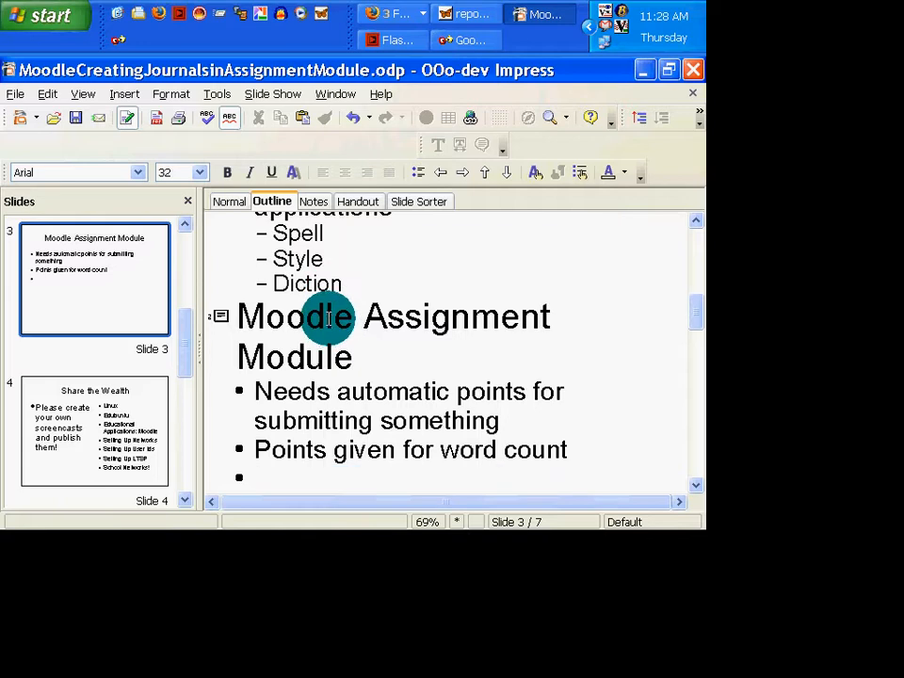
pyautogui.click(255, 478)
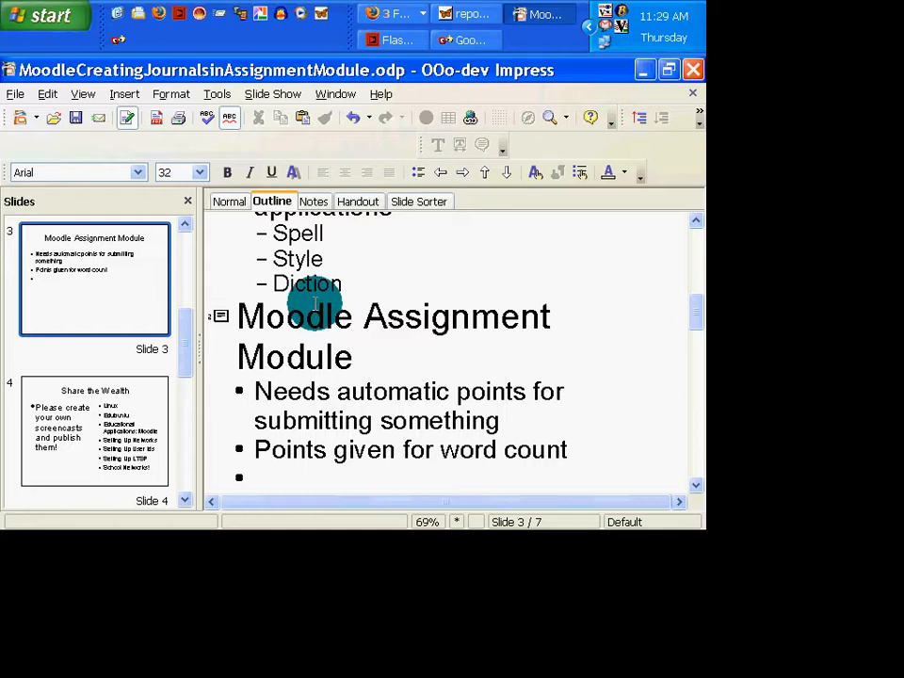
pyautogui.moveTo(313, 300)
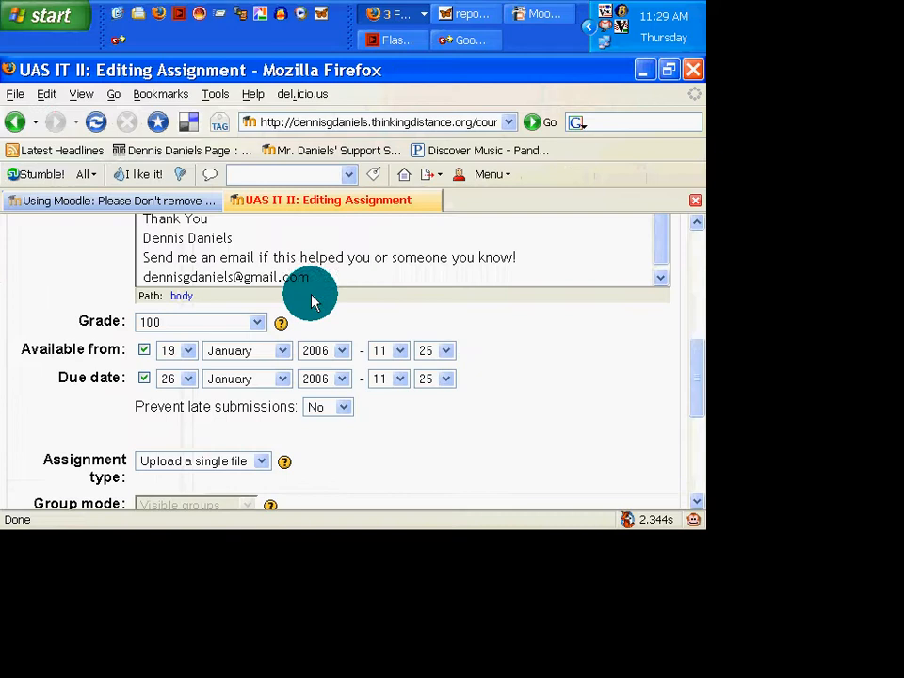
pyautogui.moveTo(318, 325)
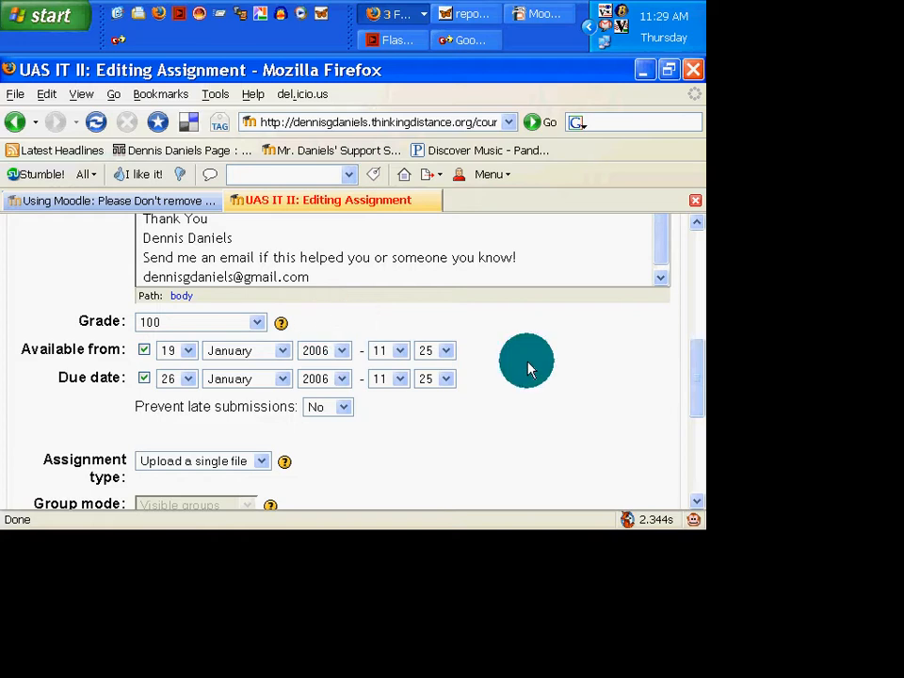
pyautogui.moveTo(278, 377)
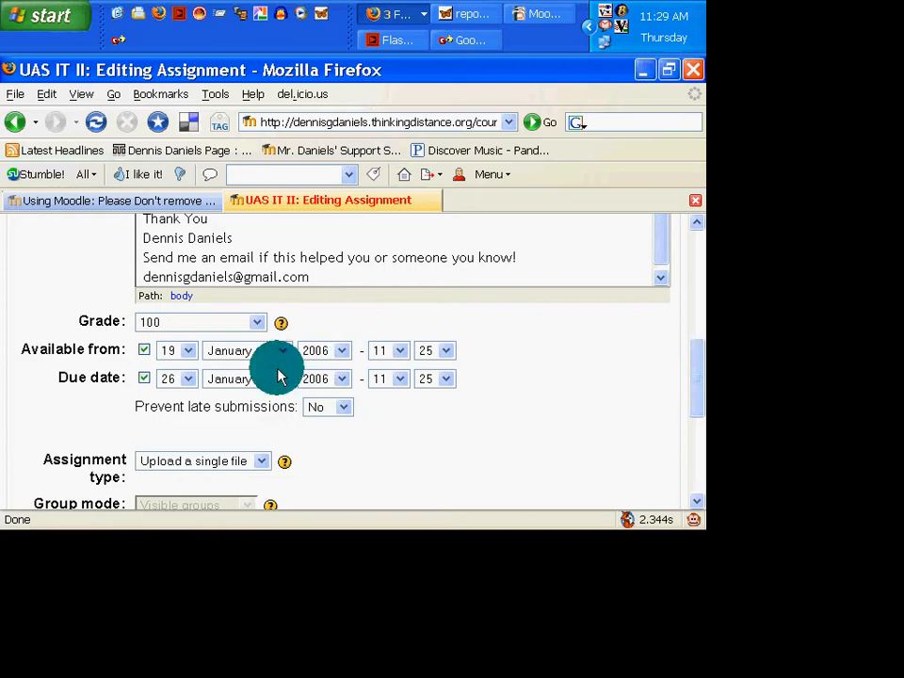
# - On the Moodle assignment form, choose Online text and view the assignment types help
pyautogui.scroll(-3)
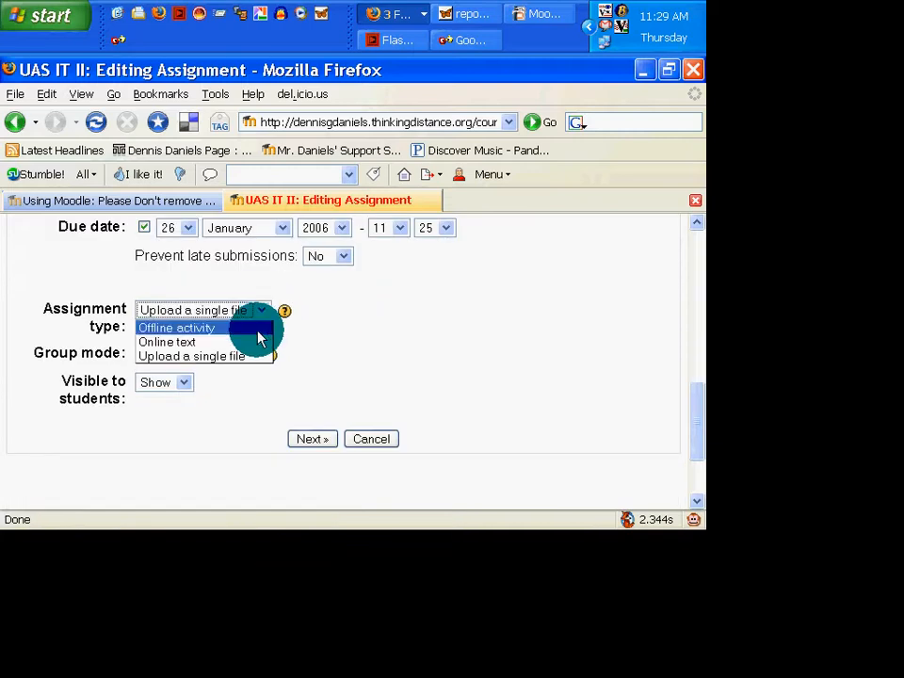
pyautogui.moveTo(252, 342)
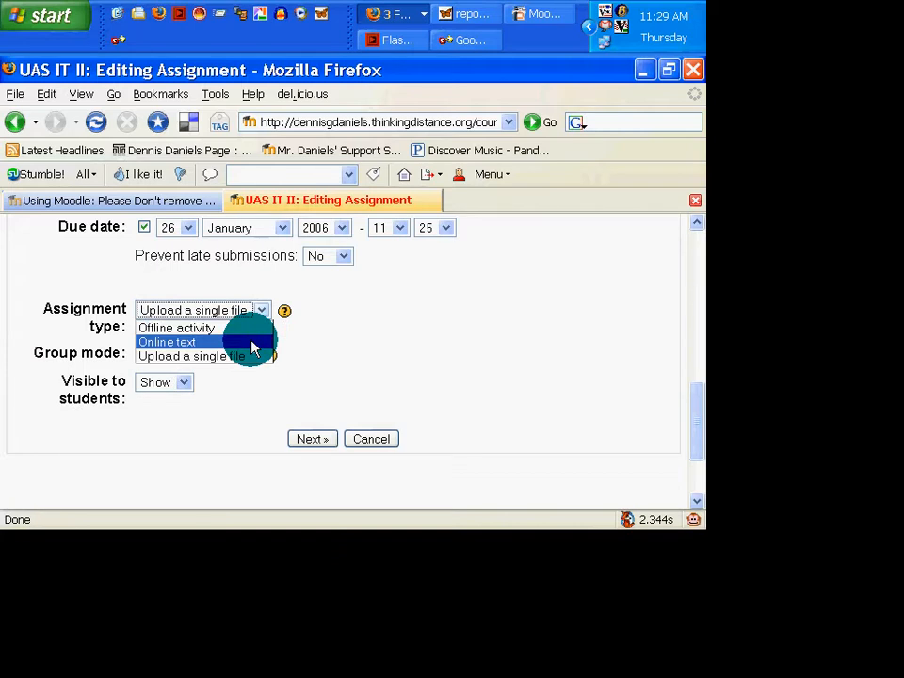
pyautogui.click(167, 341)
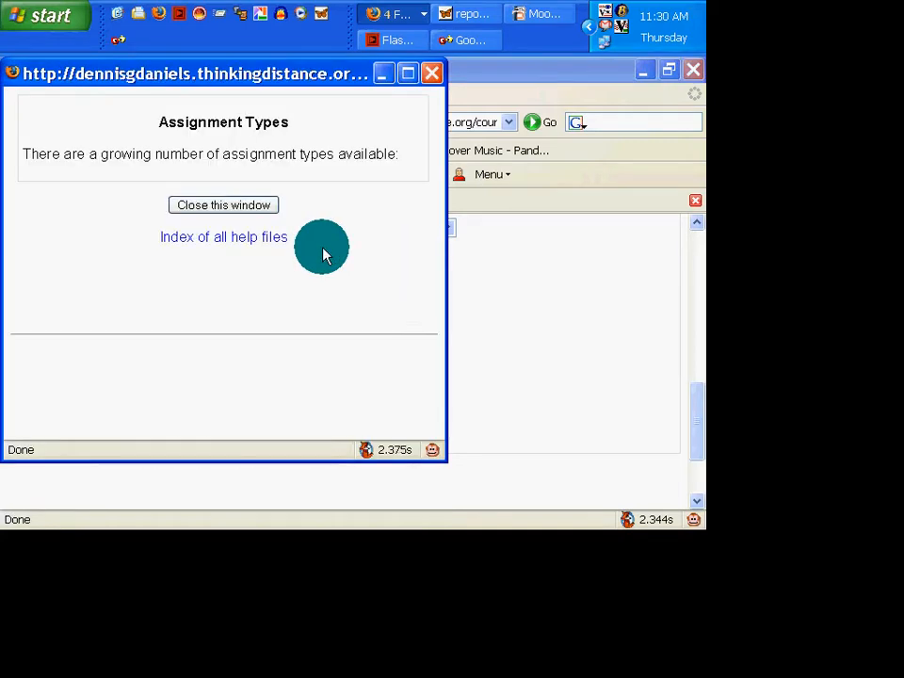
pyautogui.moveTo(361, 193)
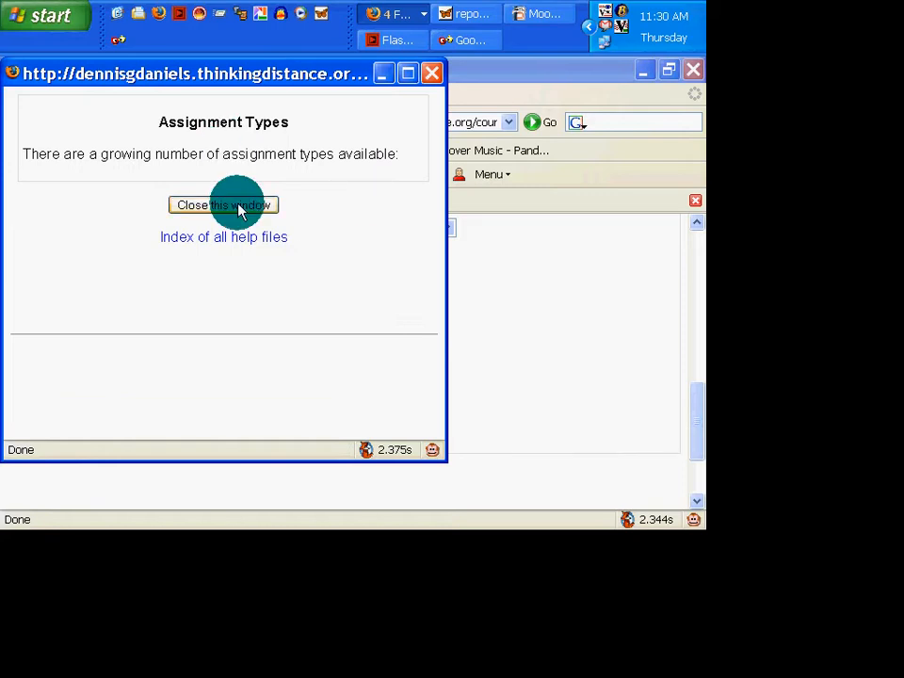
pyautogui.moveTo(432, 73)
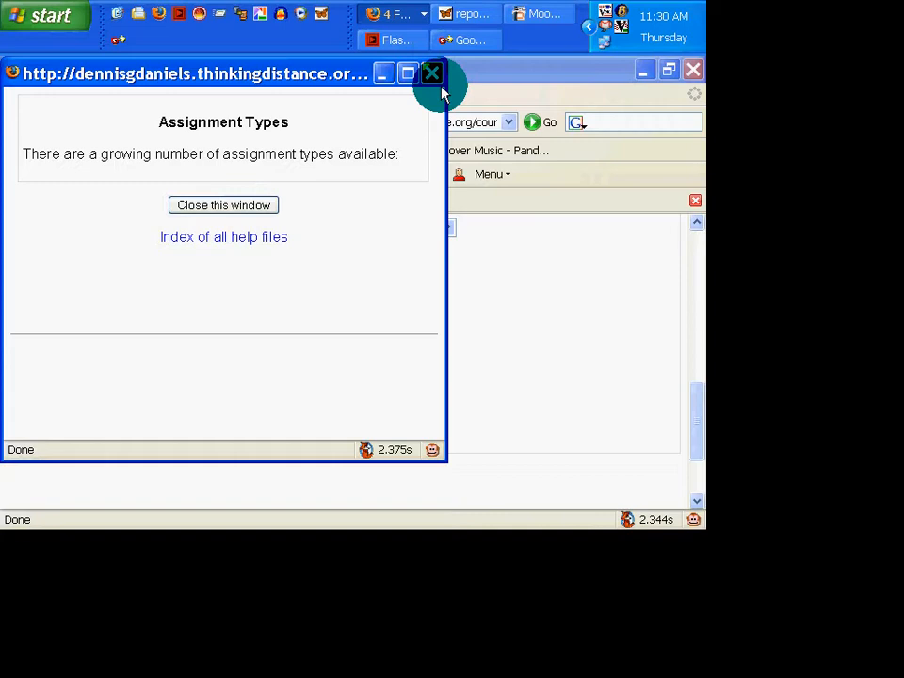
pyautogui.moveTo(362, 193)
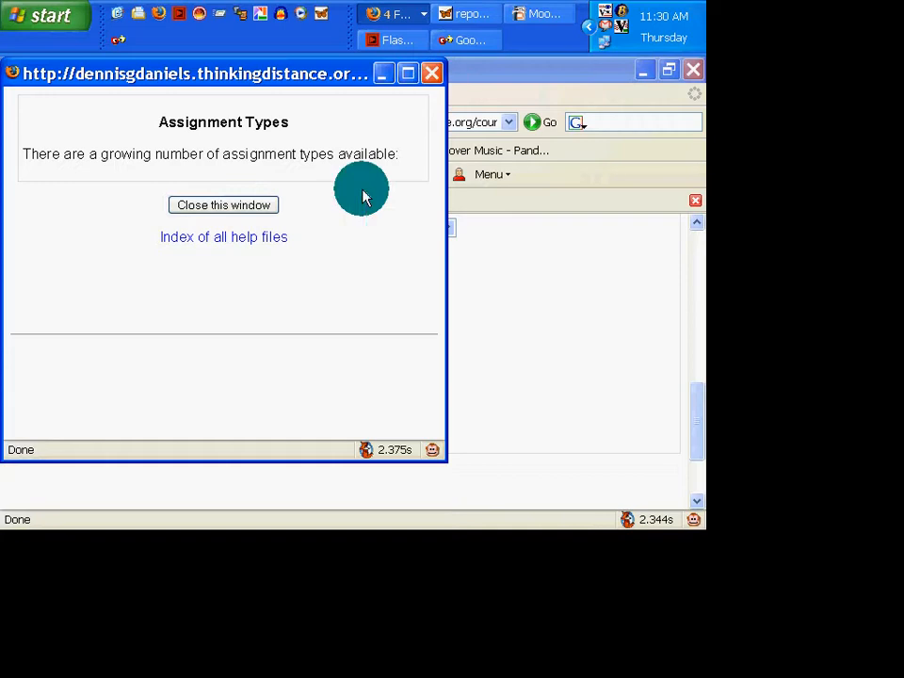
pyautogui.moveTo(402, 212)
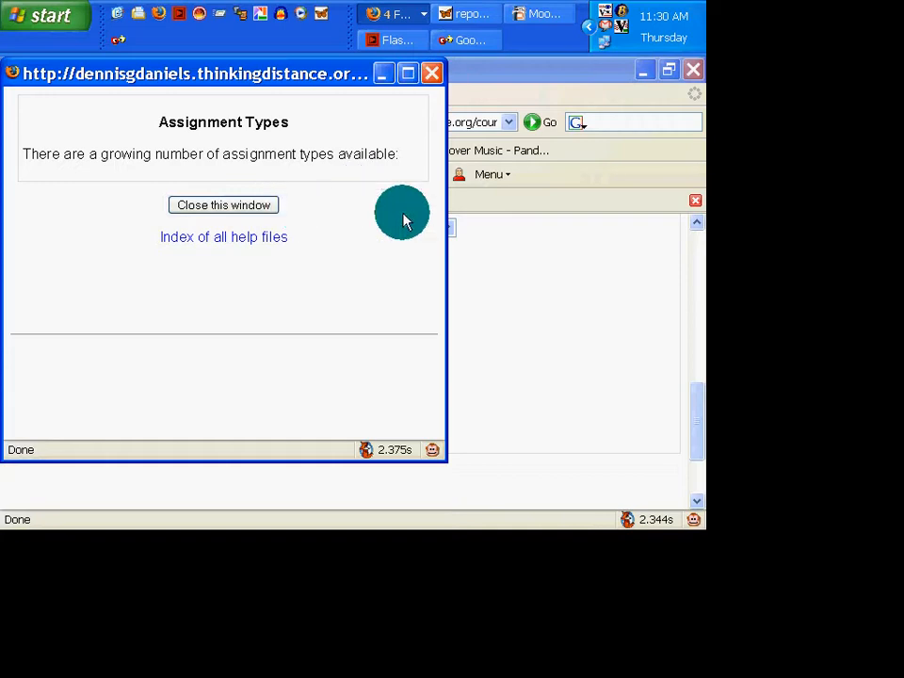
pyautogui.moveTo(397, 207)
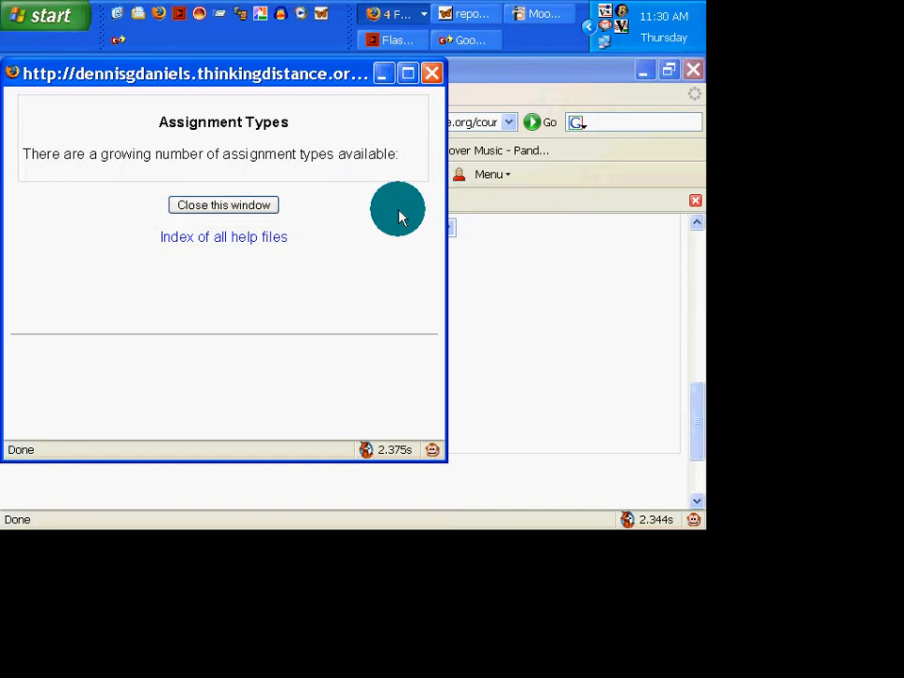
pyautogui.moveTo(364, 212)
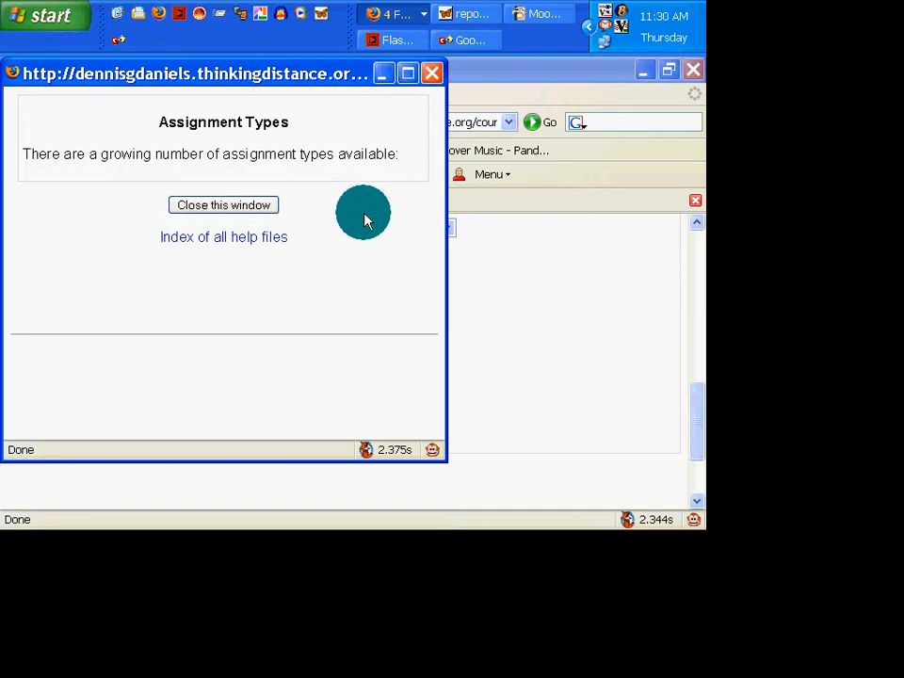
pyautogui.moveTo(314, 226)
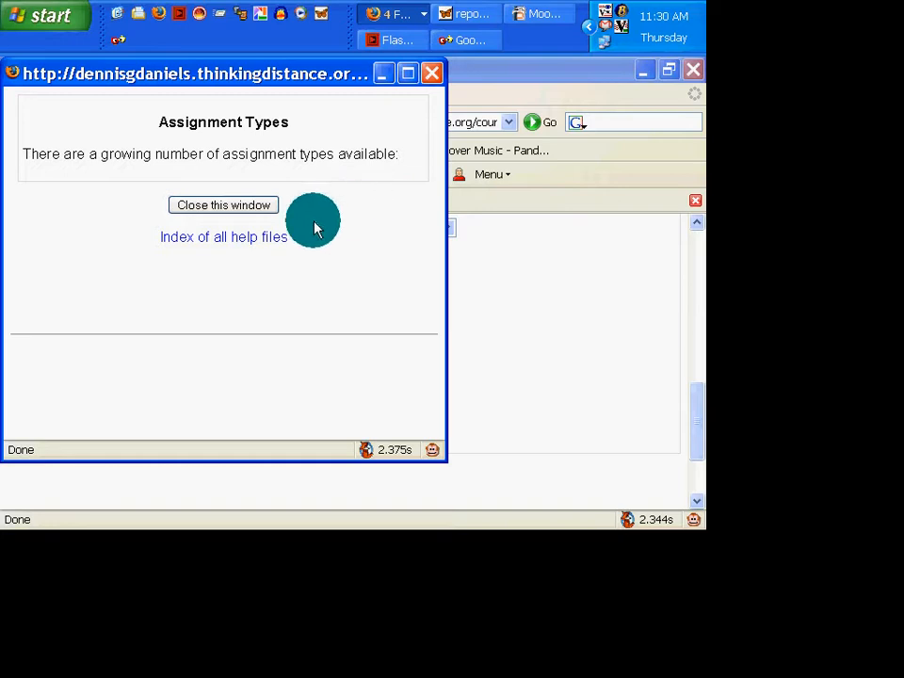
pyautogui.moveTo(316, 188)
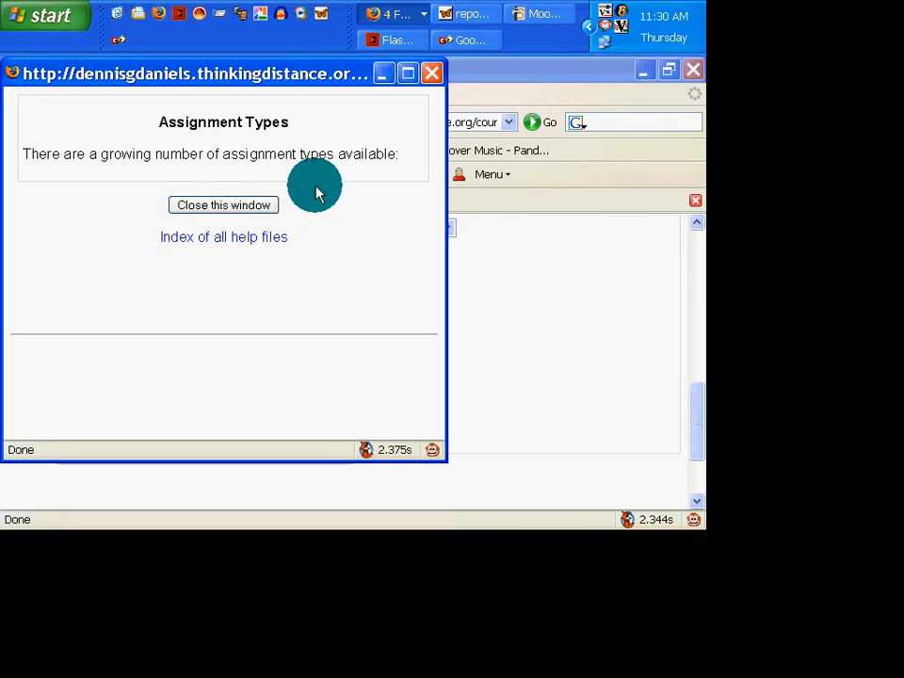
pyautogui.moveTo(353, 200)
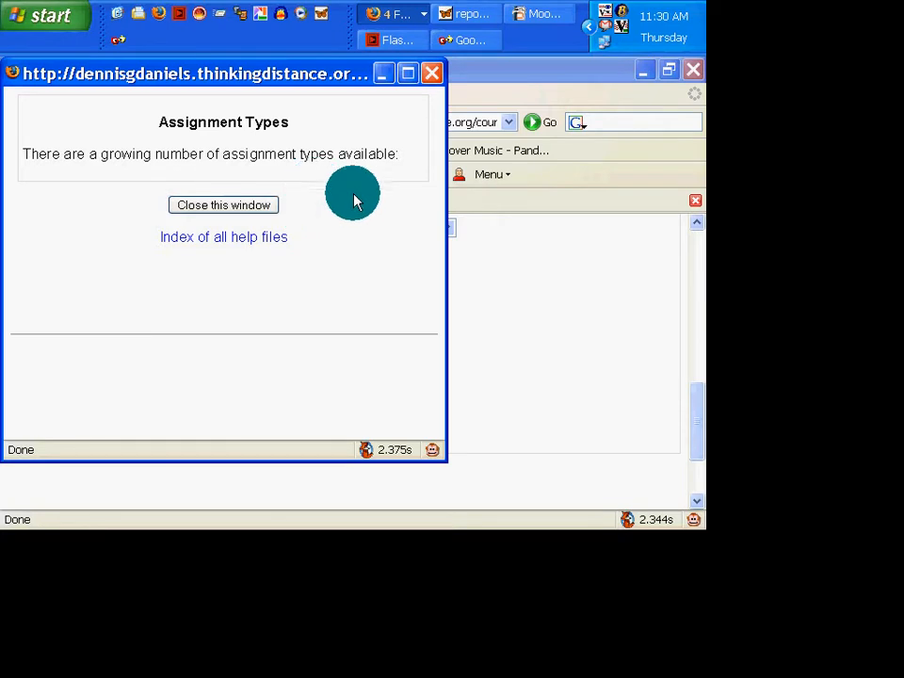
pyautogui.moveTo(330, 202)
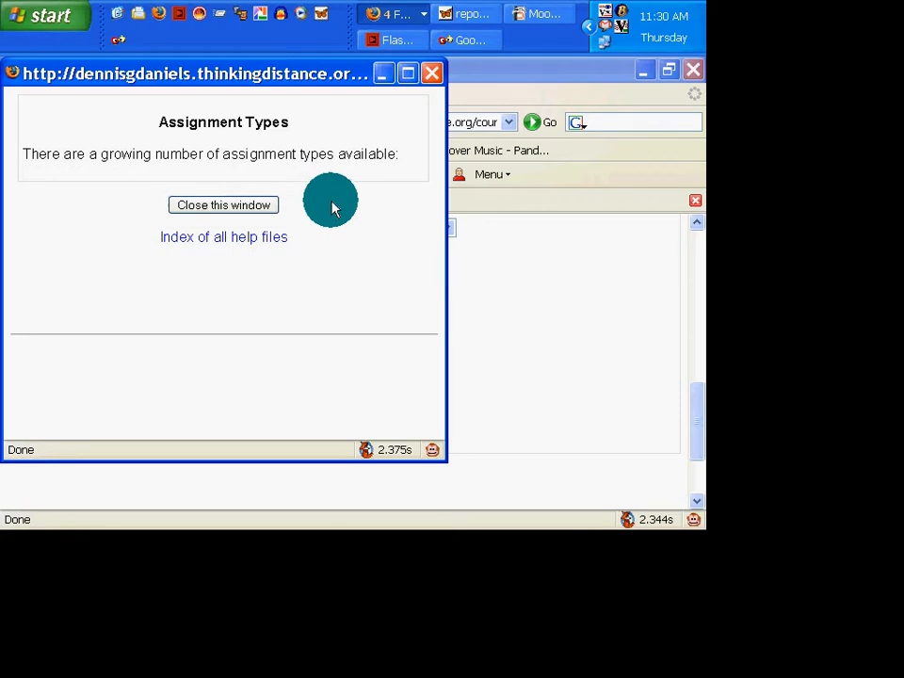
pyautogui.moveTo(367, 200)
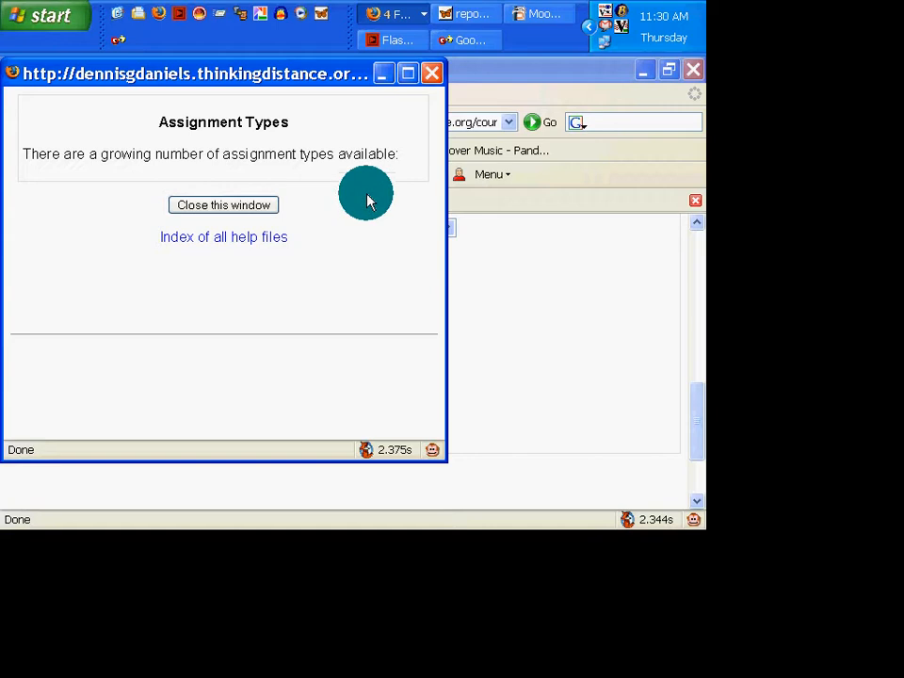
pyautogui.moveTo(379, 182)
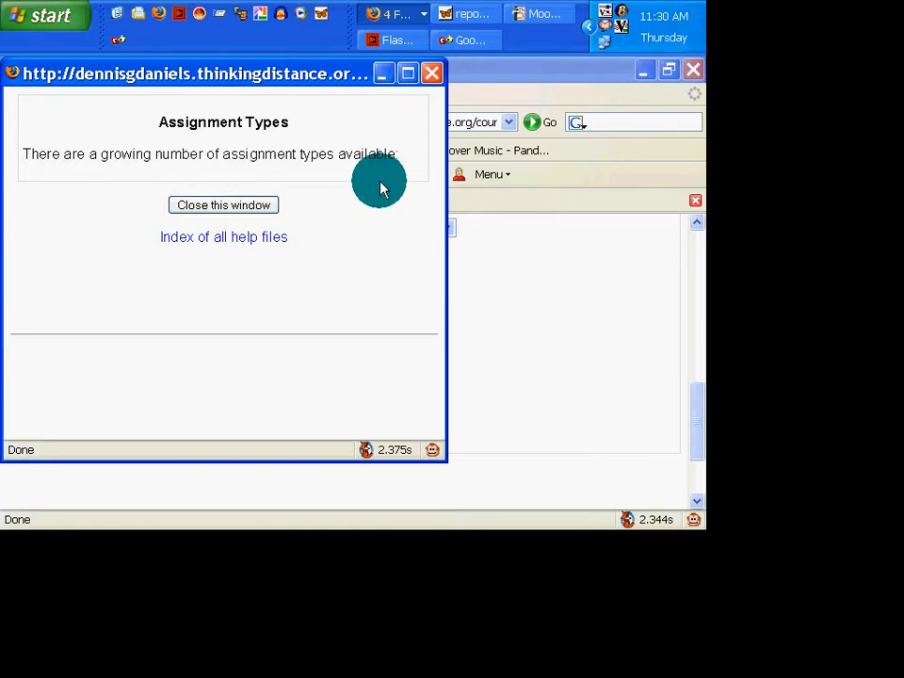
pyautogui.moveTo(428, 165)
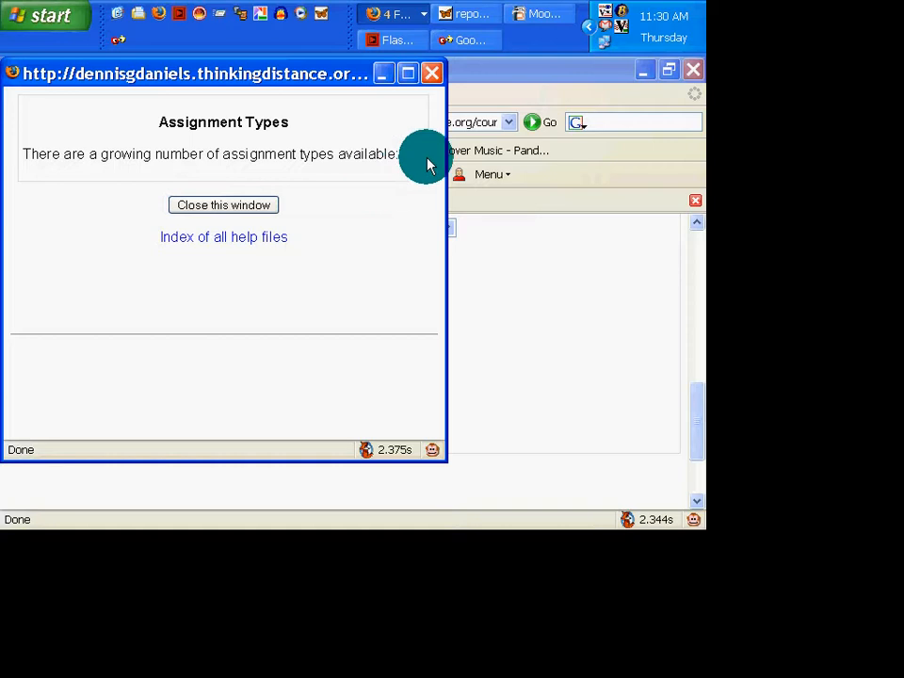
pyautogui.moveTo(415, 151)
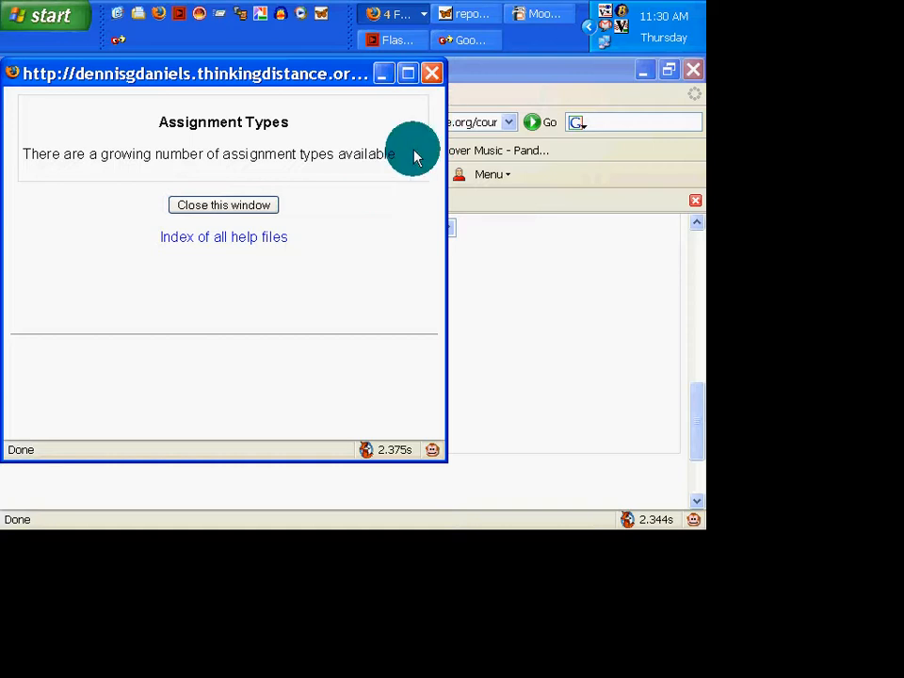
pyautogui.moveTo(394, 177)
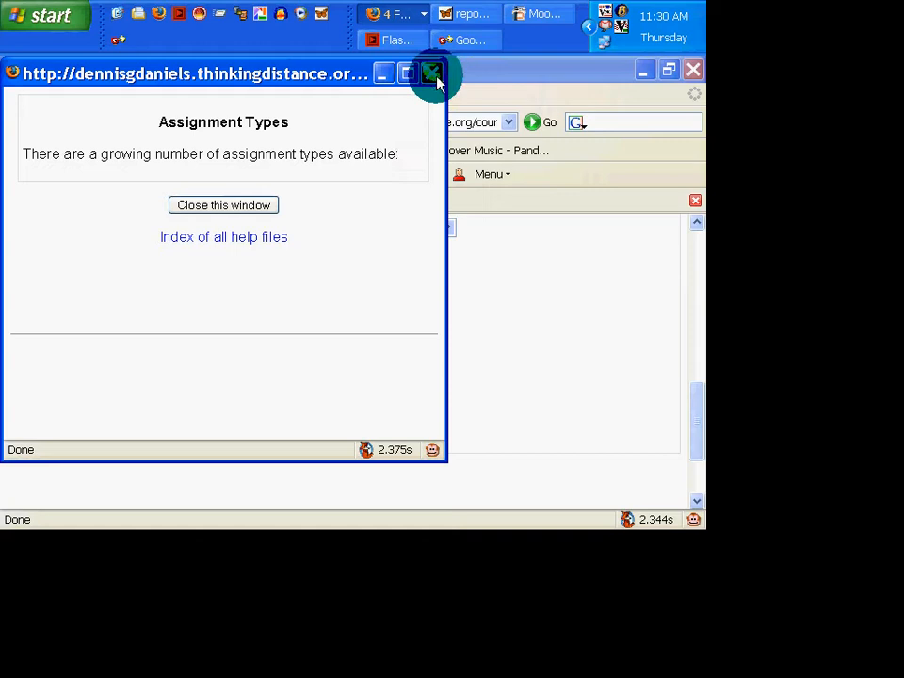
# - Close the types help, continue to Online text settings, and set Comment inline to Yes
pyautogui.click(432, 73)
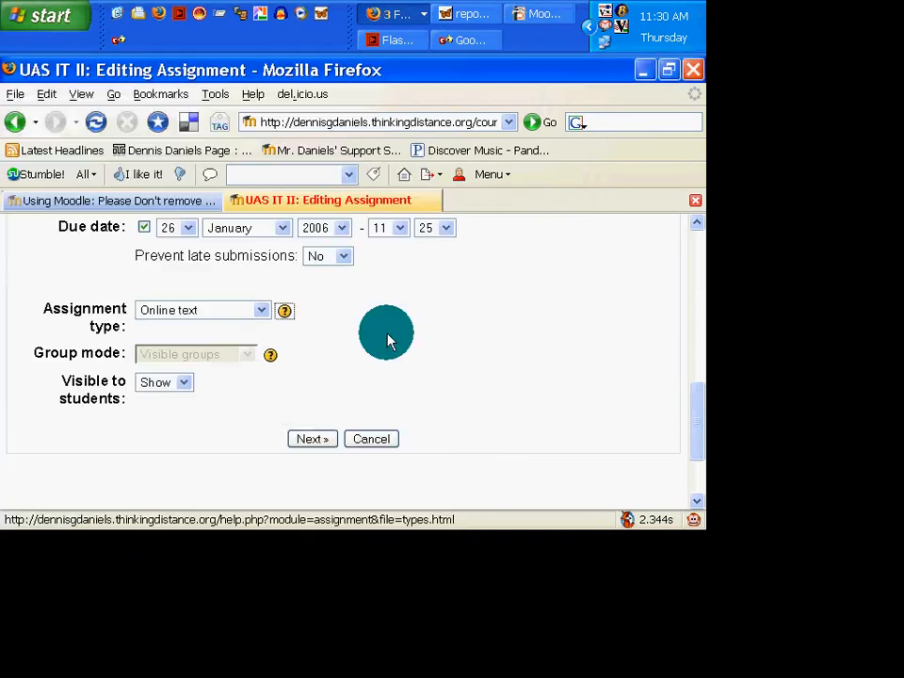
pyautogui.moveTo(185, 391)
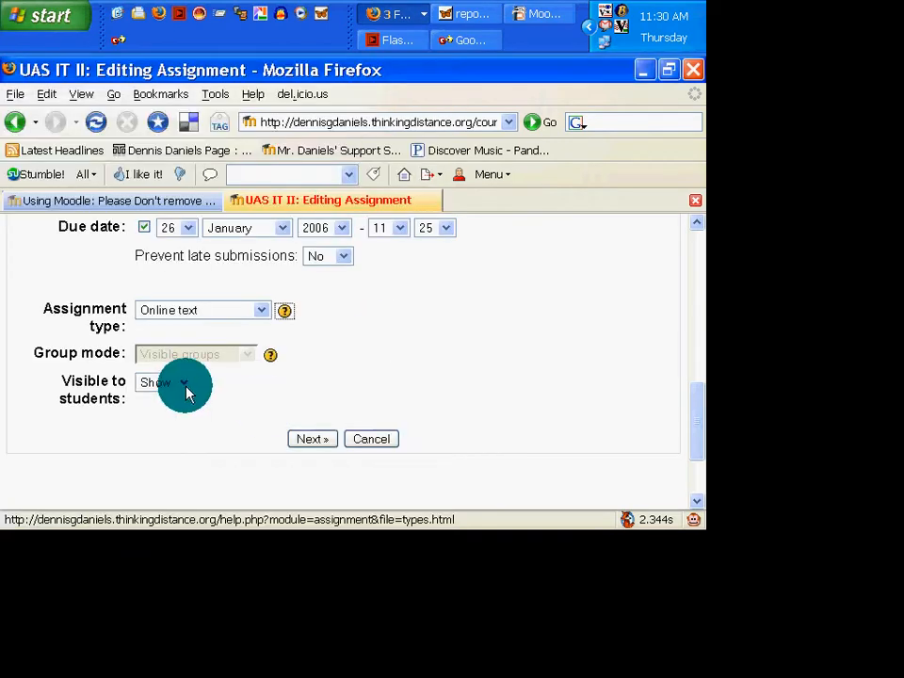
pyautogui.click(312, 439)
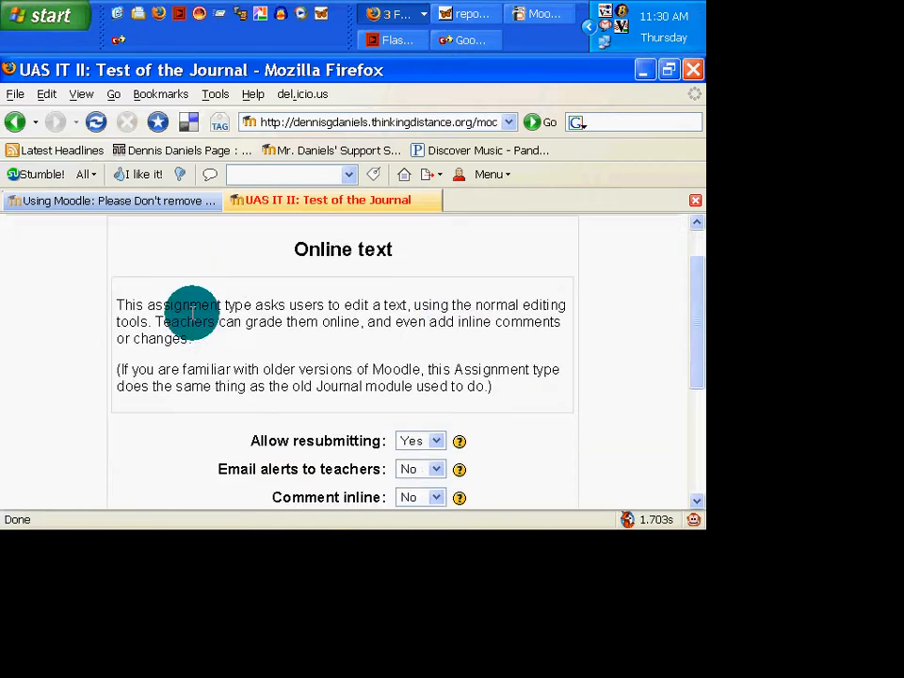
pyautogui.scroll(-3)
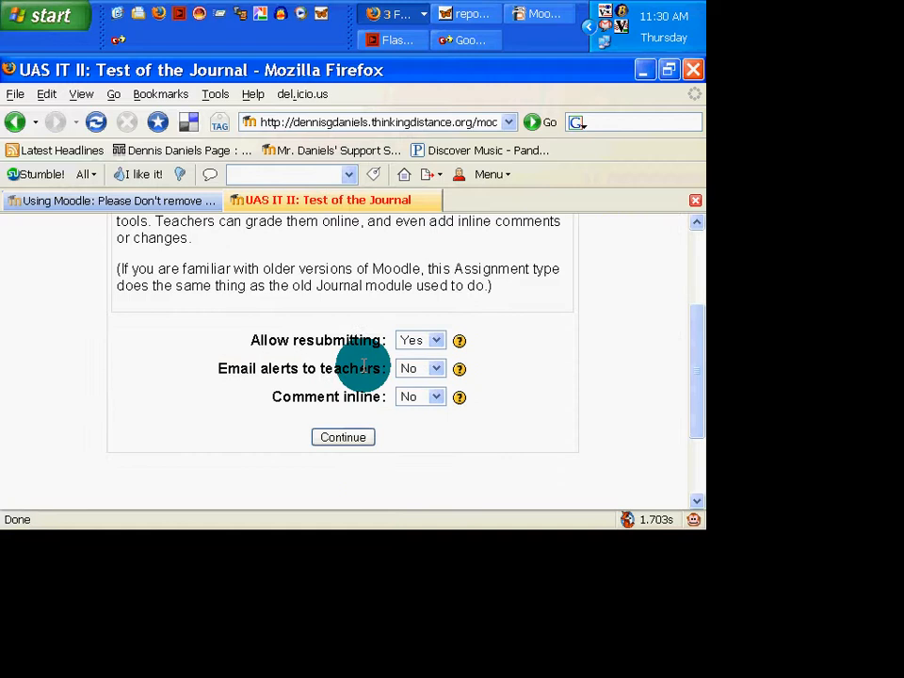
pyautogui.moveTo(420, 397)
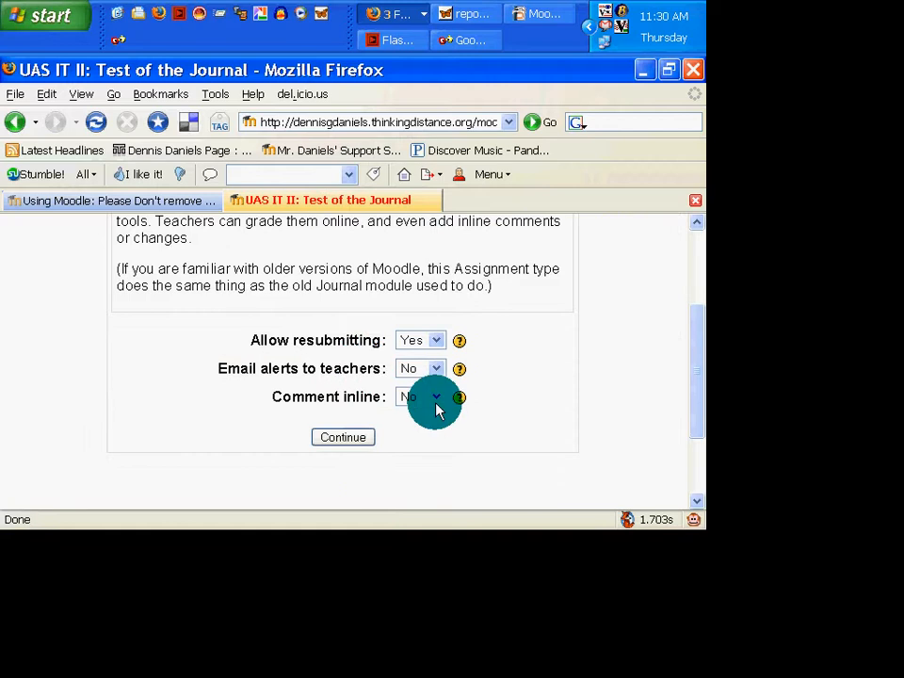
pyautogui.click(421, 397)
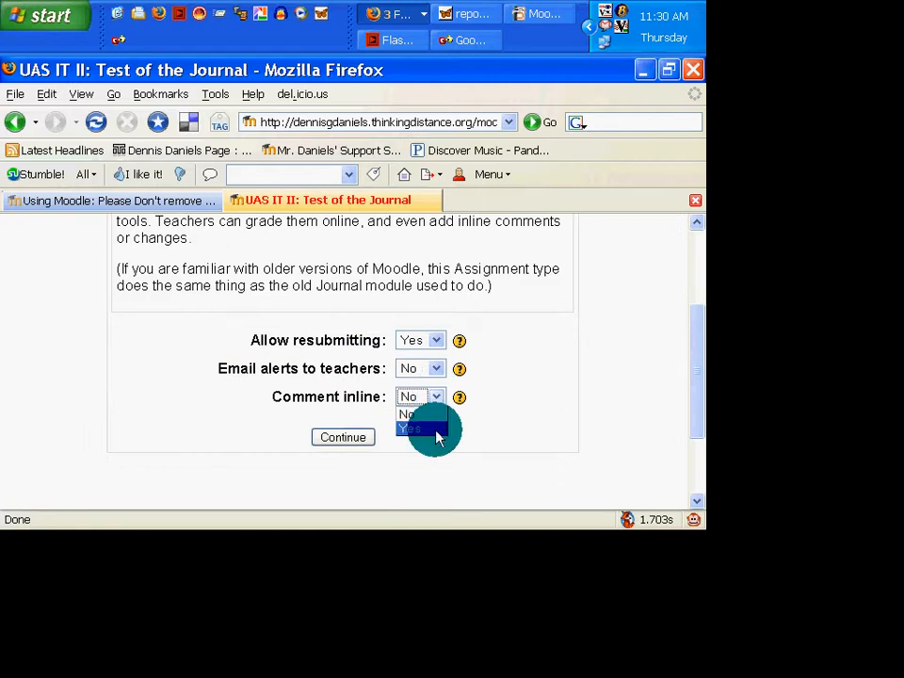
pyautogui.click(460, 397)
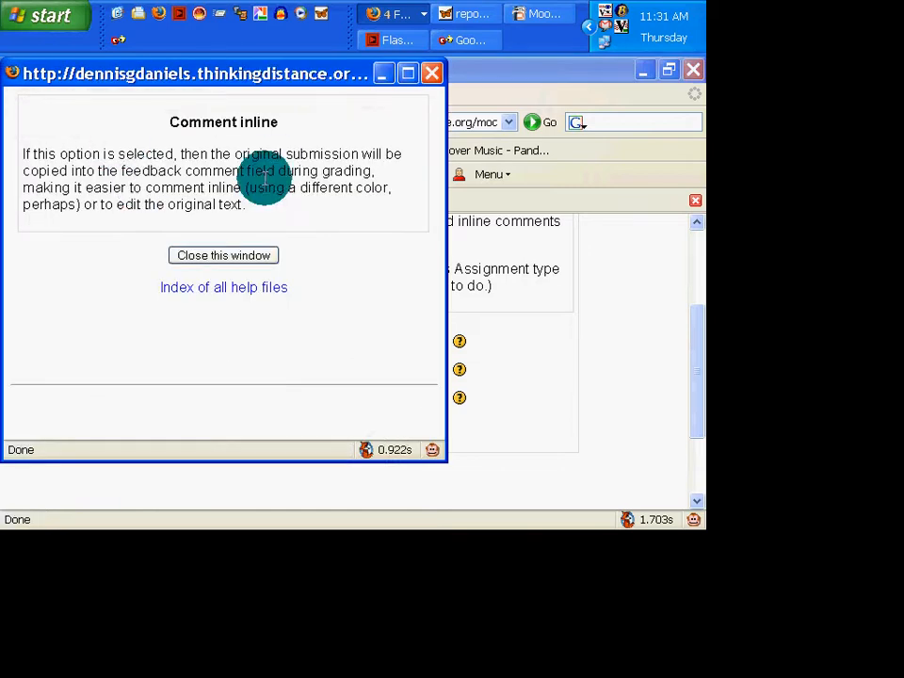
pyautogui.moveTo(266, 207)
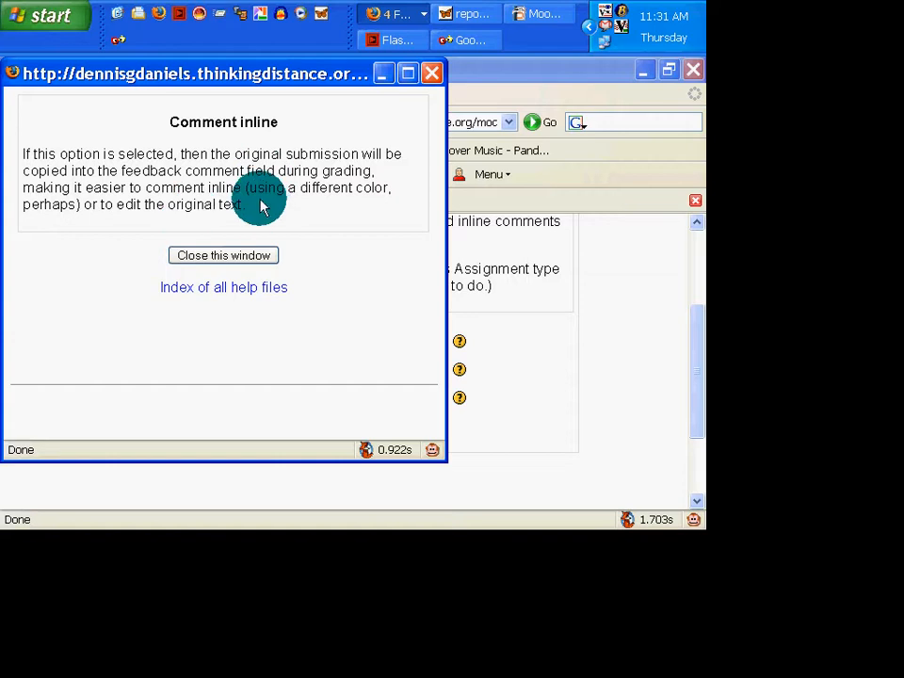
pyautogui.moveTo(428, 98)
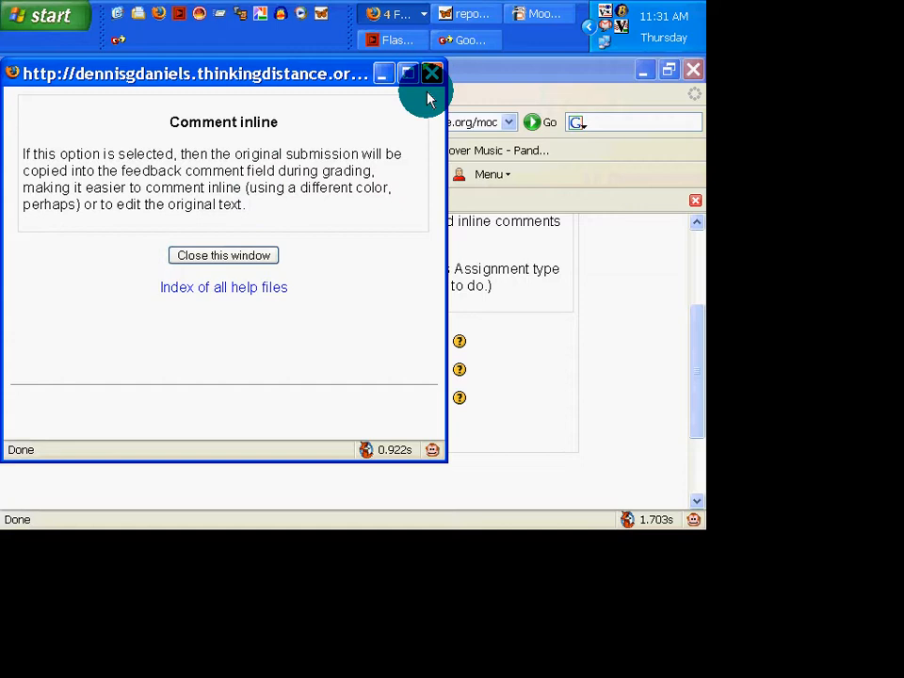
pyautogui.click(224, 255)
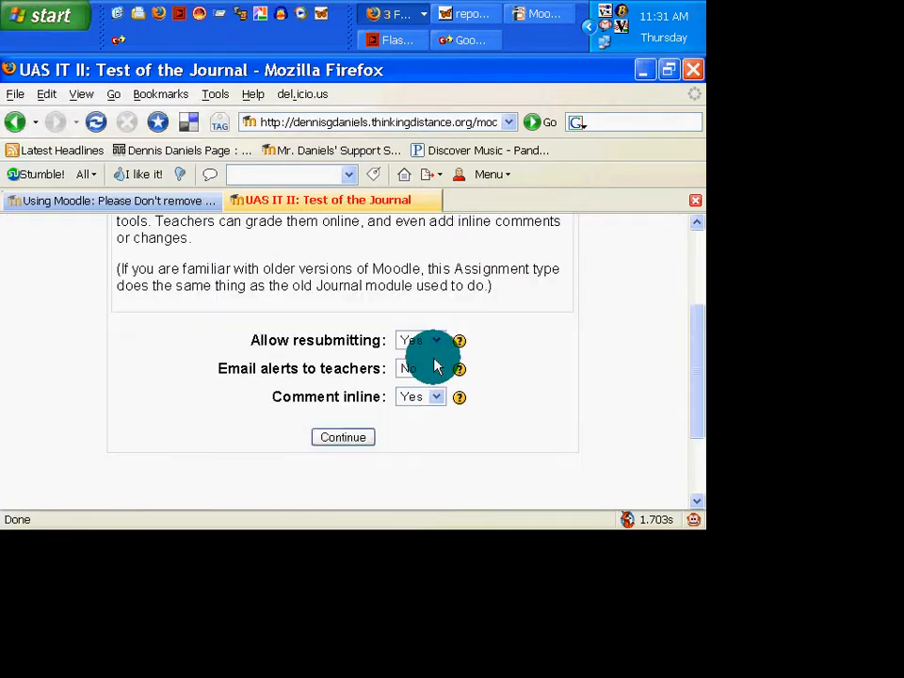
# - Save Online text settings with resubmitting Yes, email alerts No, comment inline Yes
pyautogui.scroll(3)
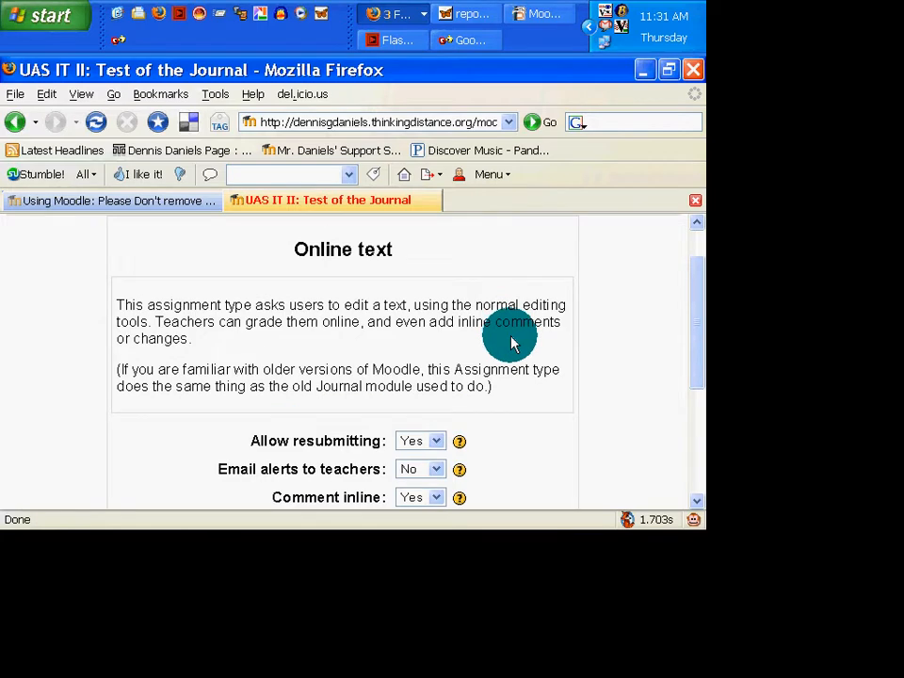
pyautogui.scroll(-3)
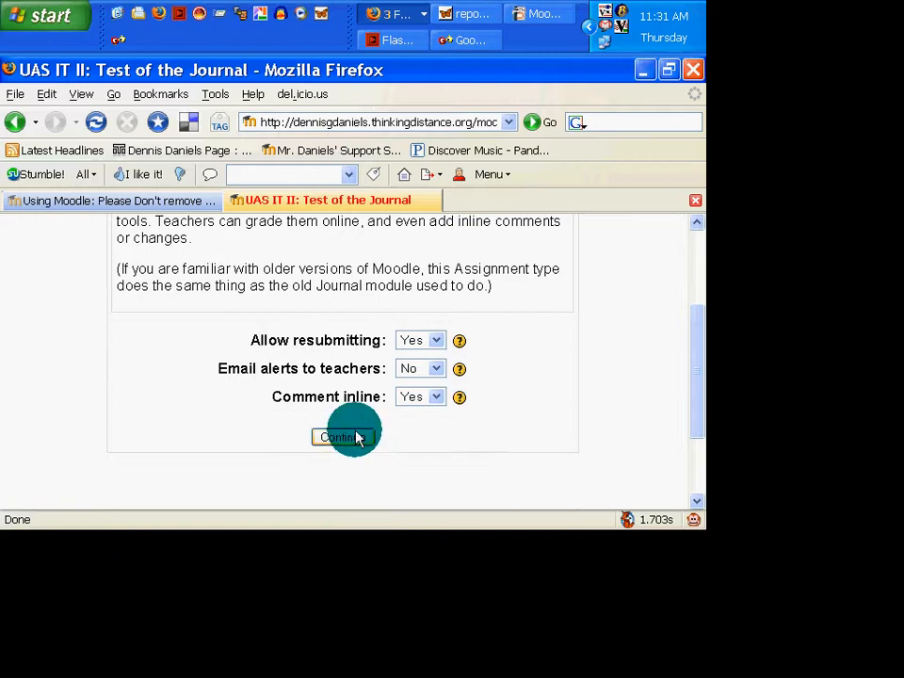
pyautogui.click(343, 437)
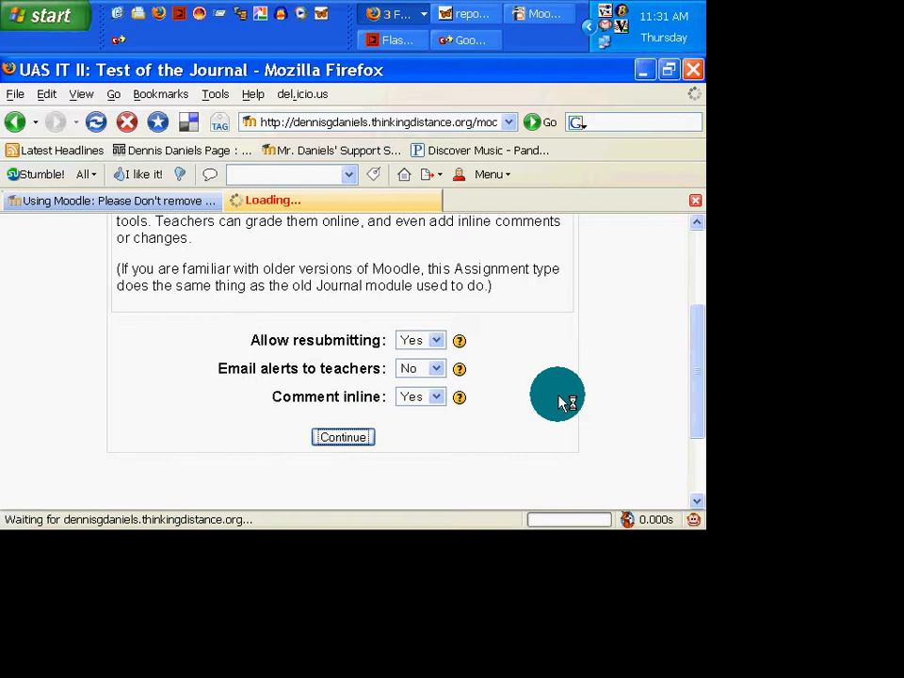
# - Look over the Test of the Journal page, then choose Edit my submission
pyautogui.click(343, 437)
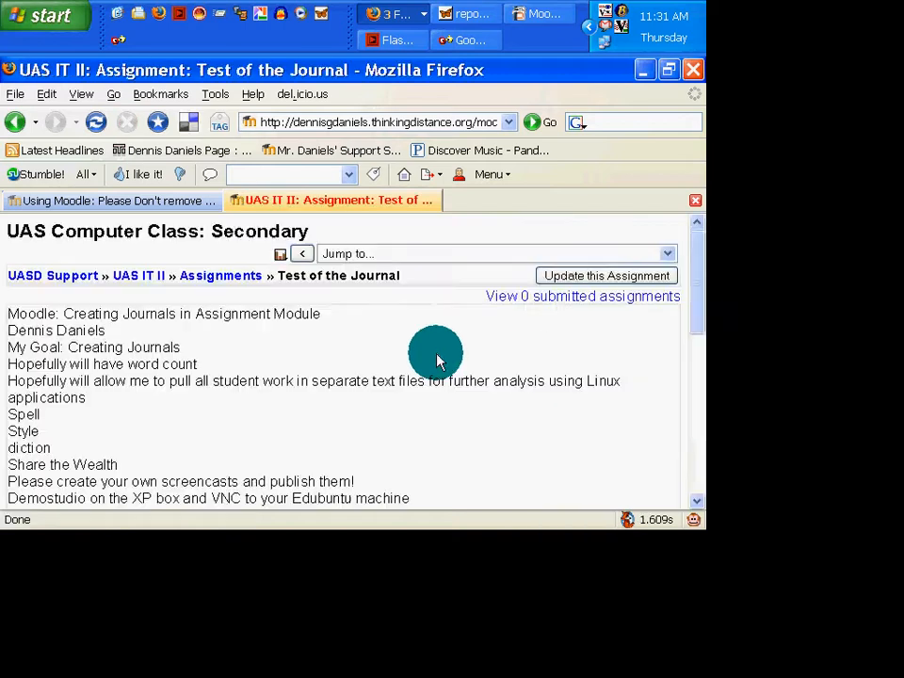
pyautogui.scroll(-3)
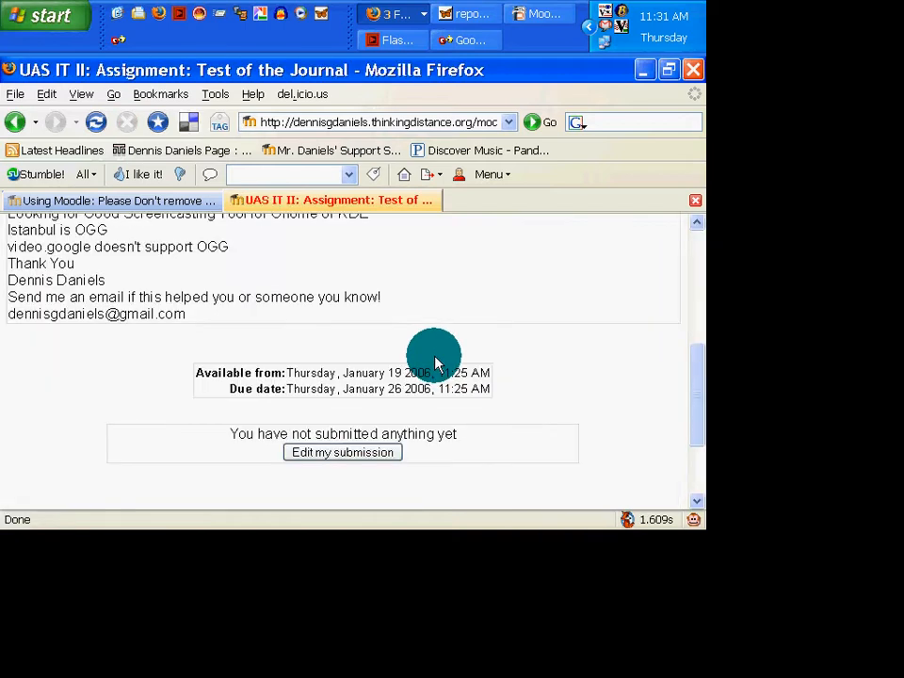
pyautogui.scroll(3)
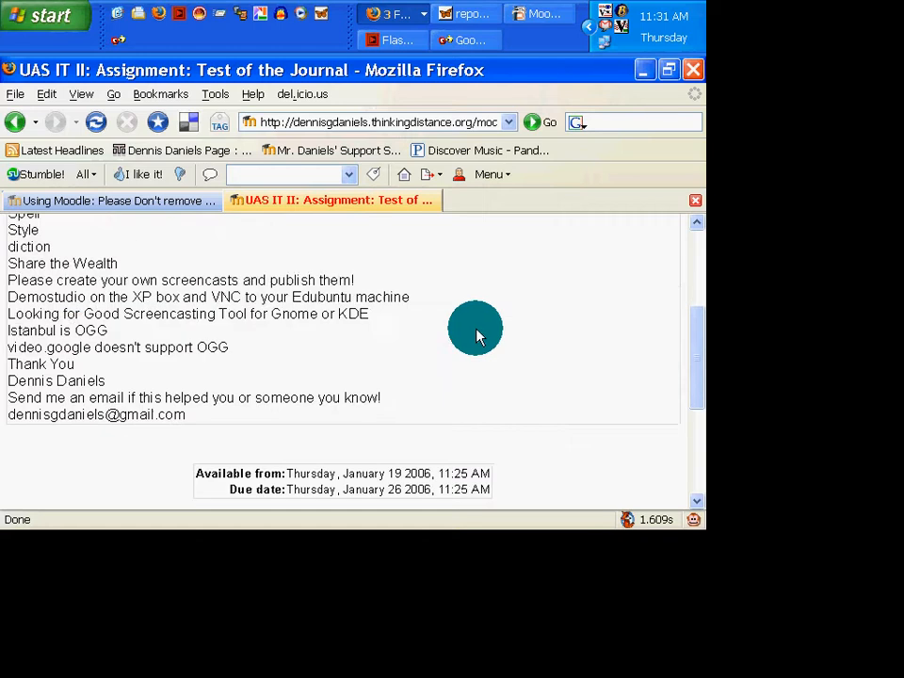
pyautogui.scroll(-3)
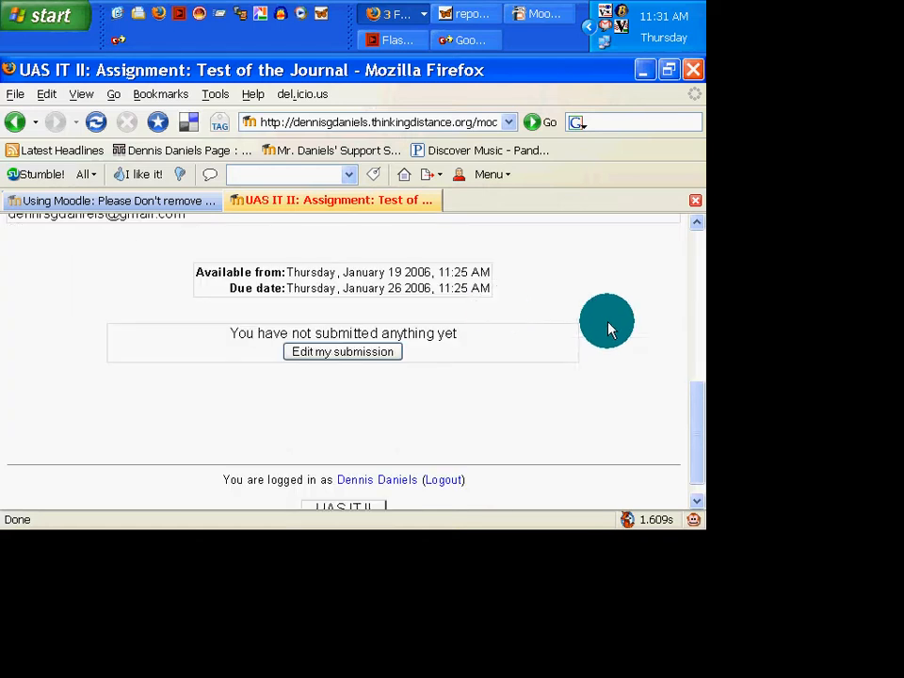
pyautogui.moveTo(341, 351)
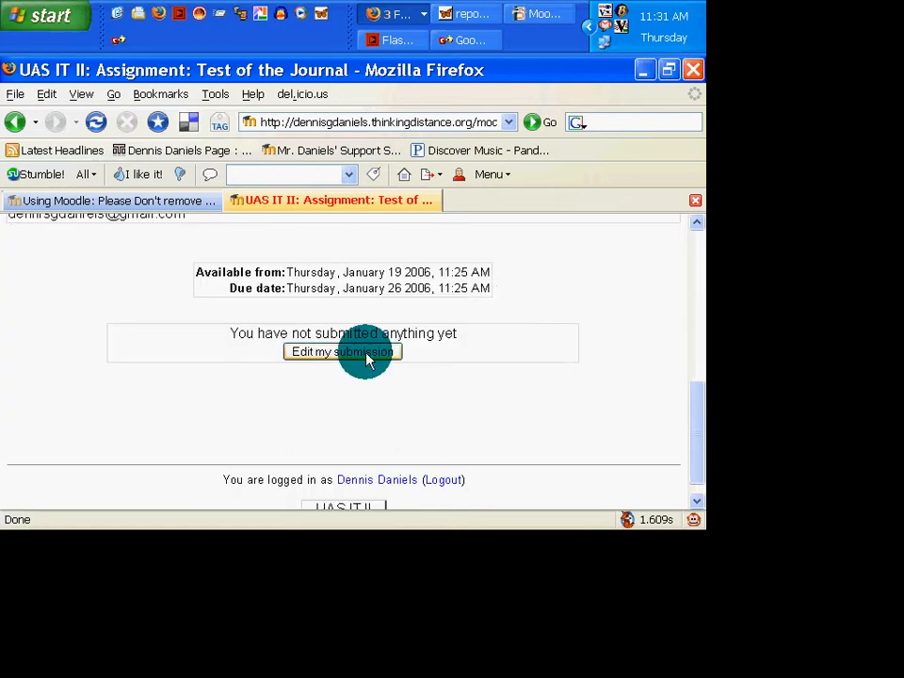
pyautogui.click(343, 351)
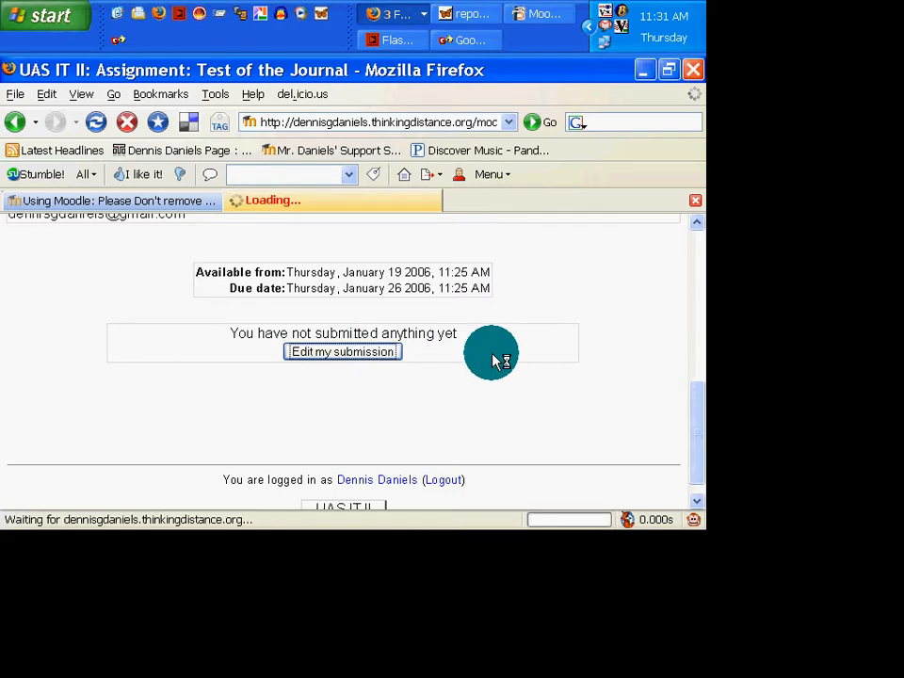
# - Paste the journal outline text into the submission editor and save changes
pyautogui.click(342, 351)
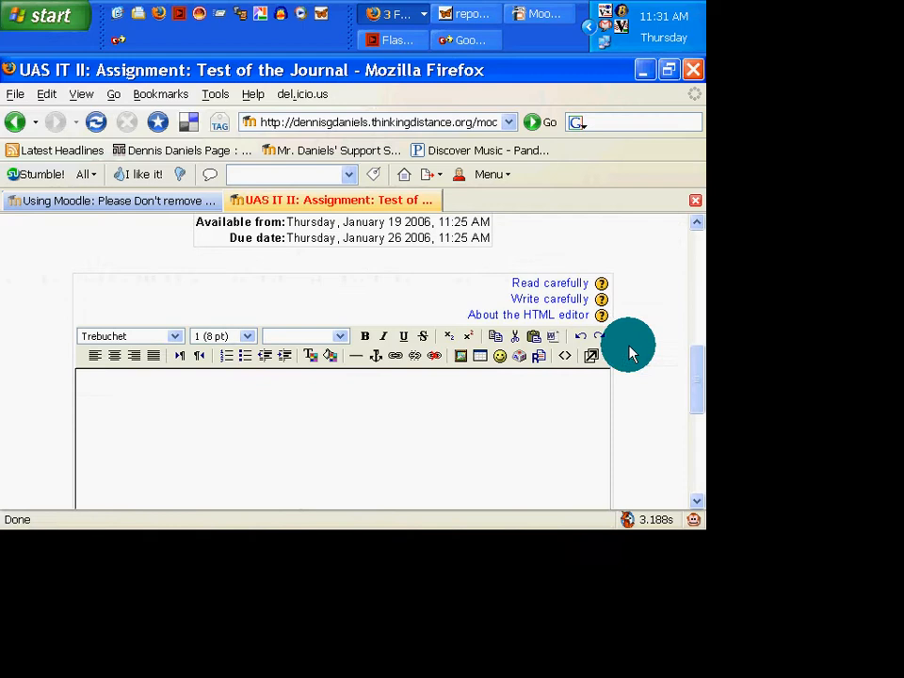
pyautogui.scroll(-3)
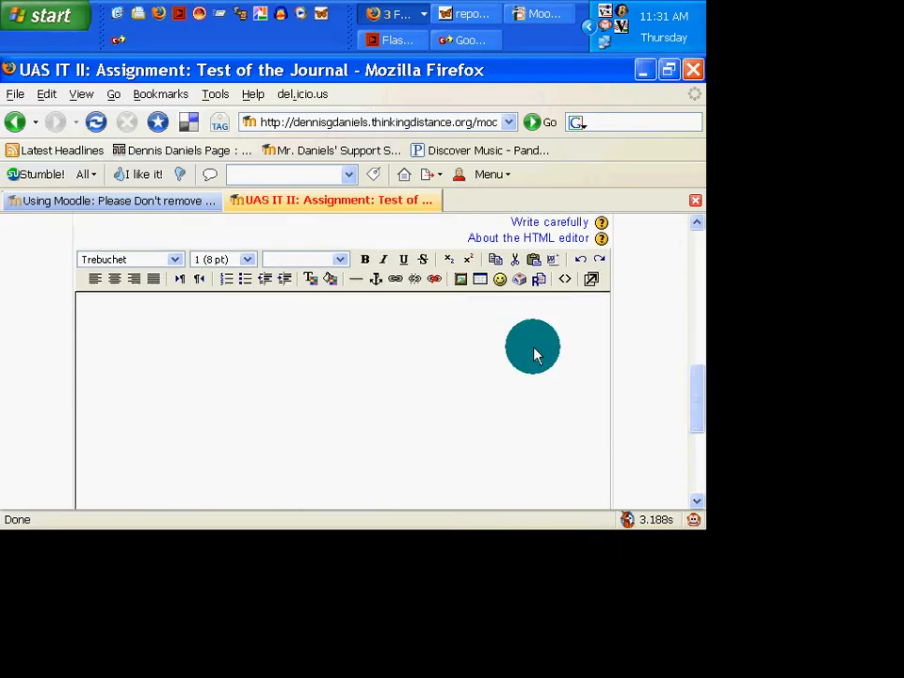
pyautogui.scroll(-3)
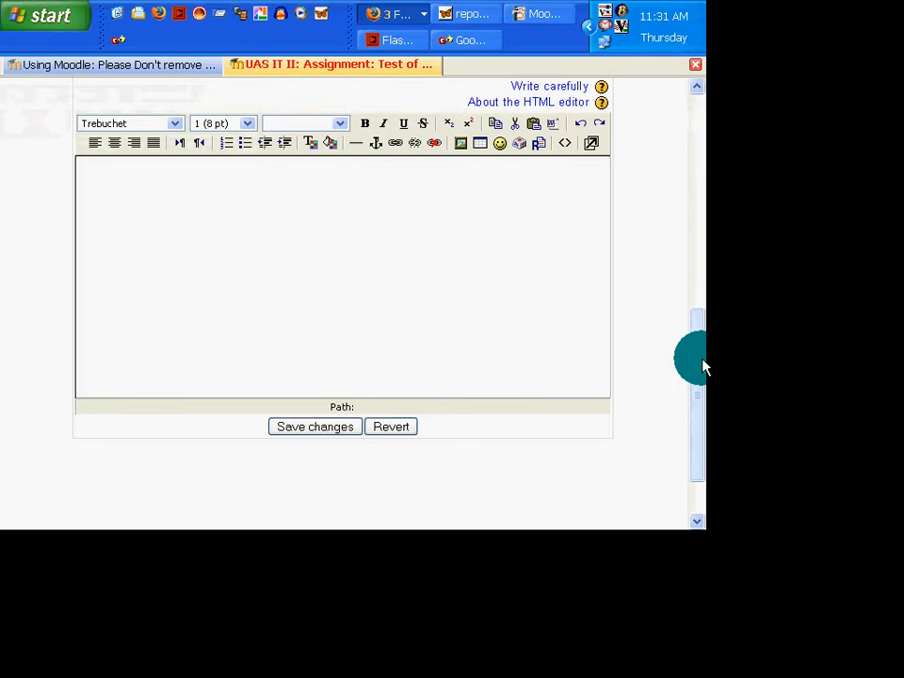
pyautogui.scroll(3)
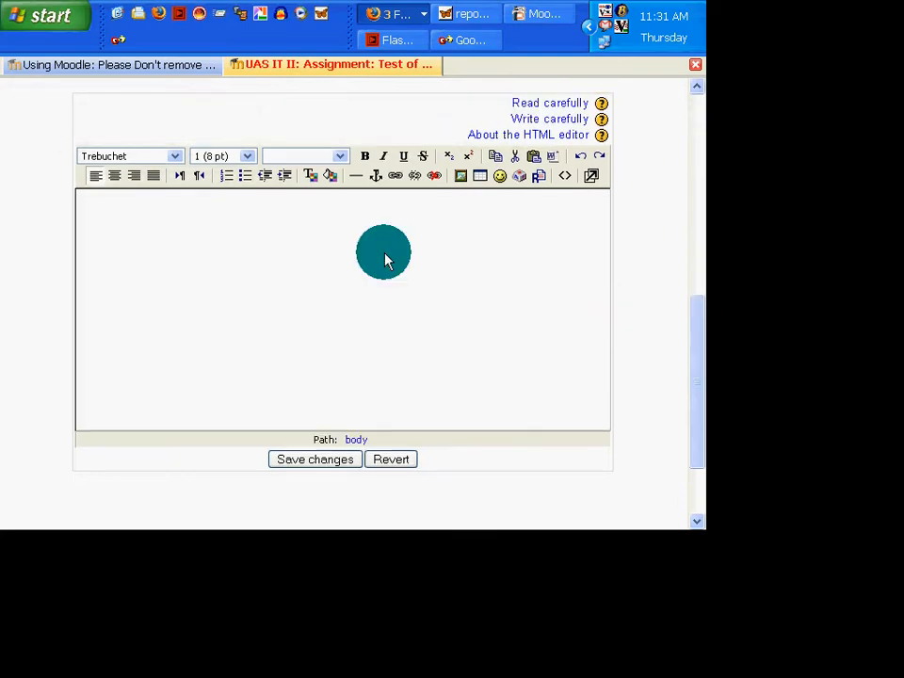
pyautogui.moveTo(701, 377)
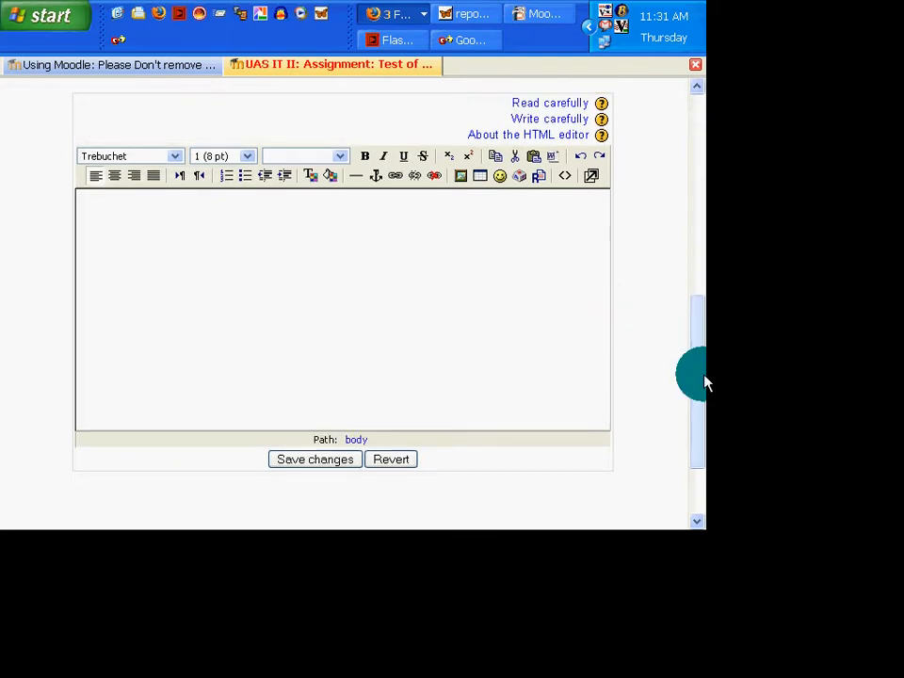
pyautogui.scroll(3)
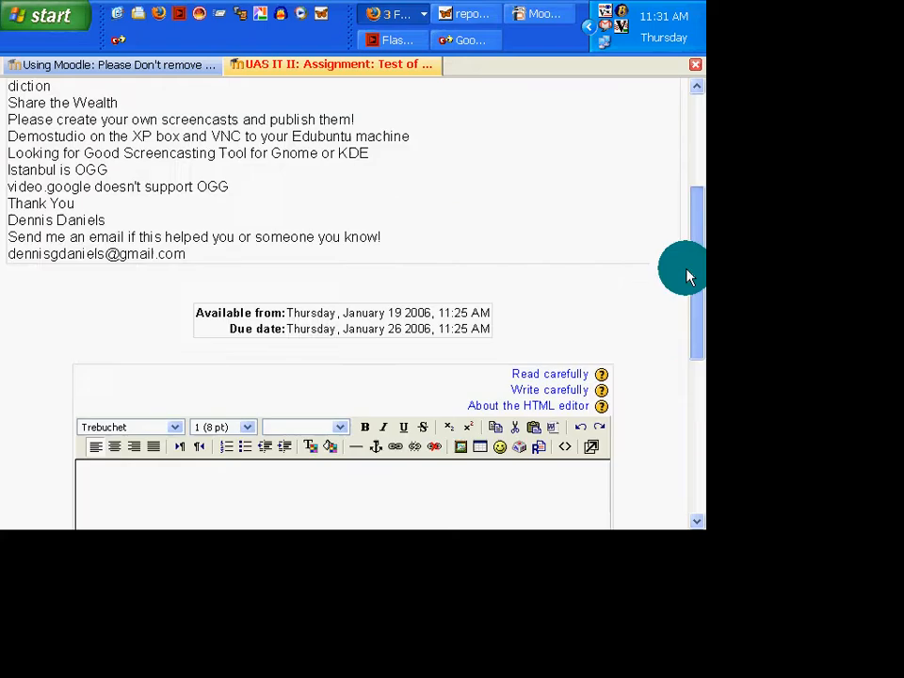
pyautogui.scroll(3)
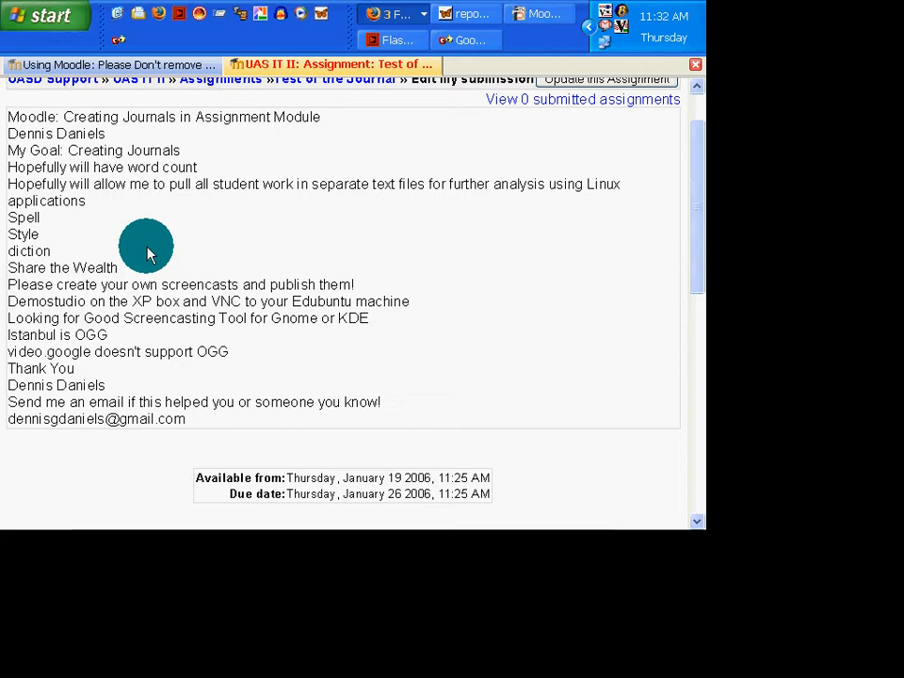
pyautogui.moveTo(247, 381)
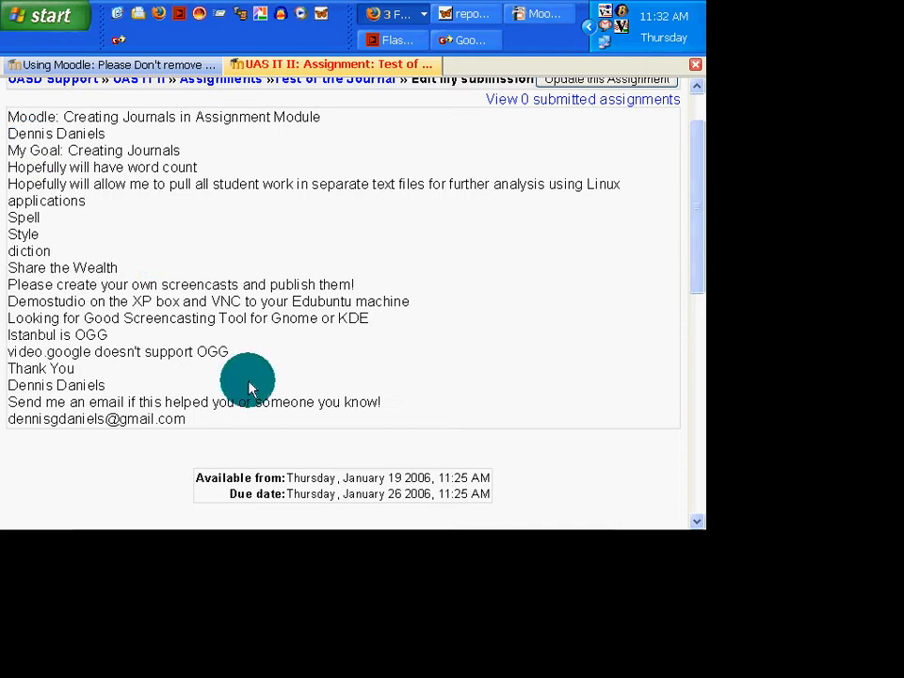
pyautogui.scroll(-3)
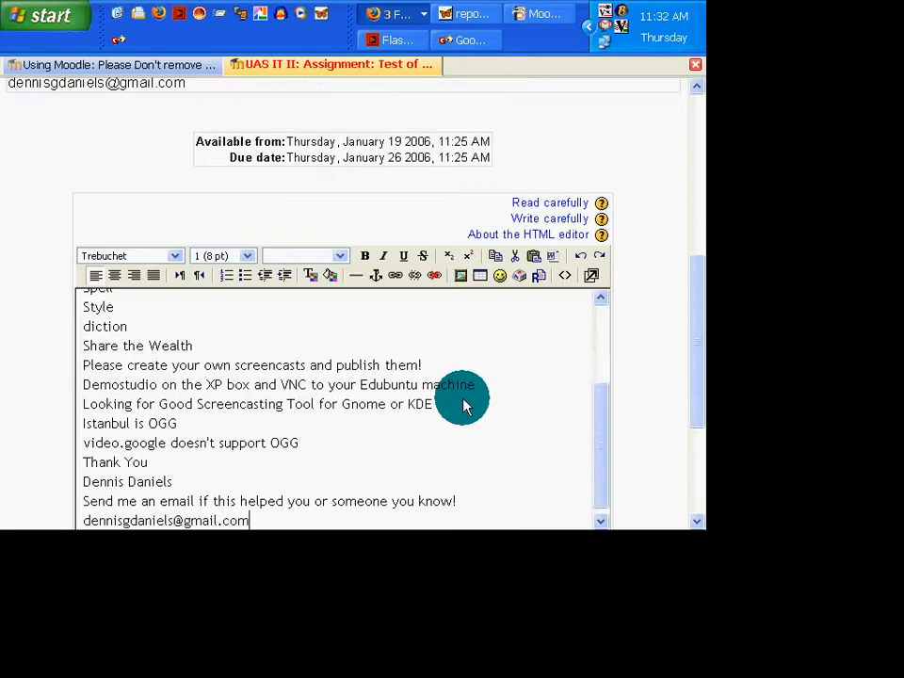
pyautogui.scroll(-3)
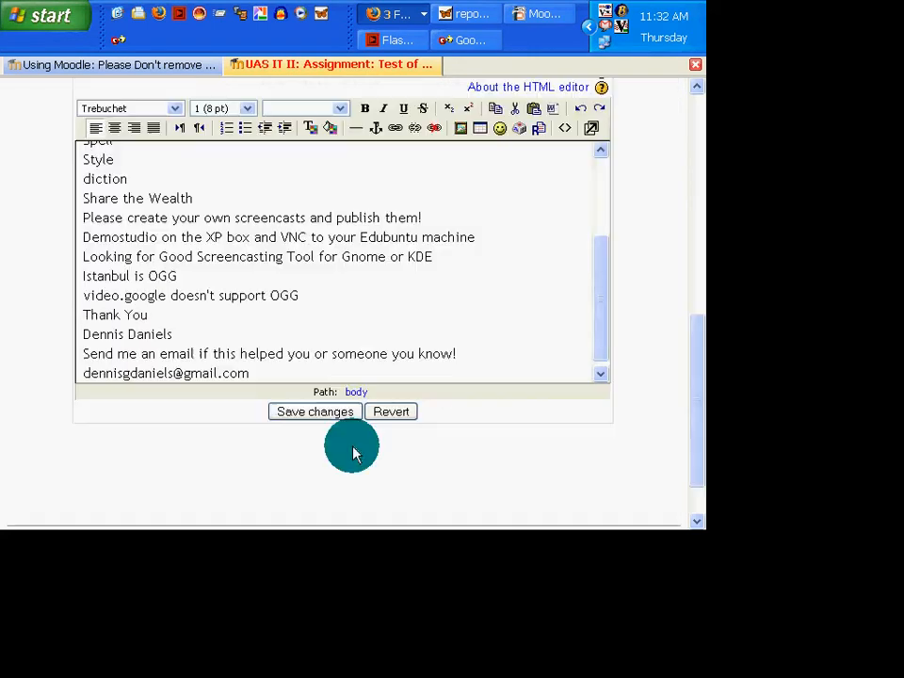
pyautogui.click(314, 411)
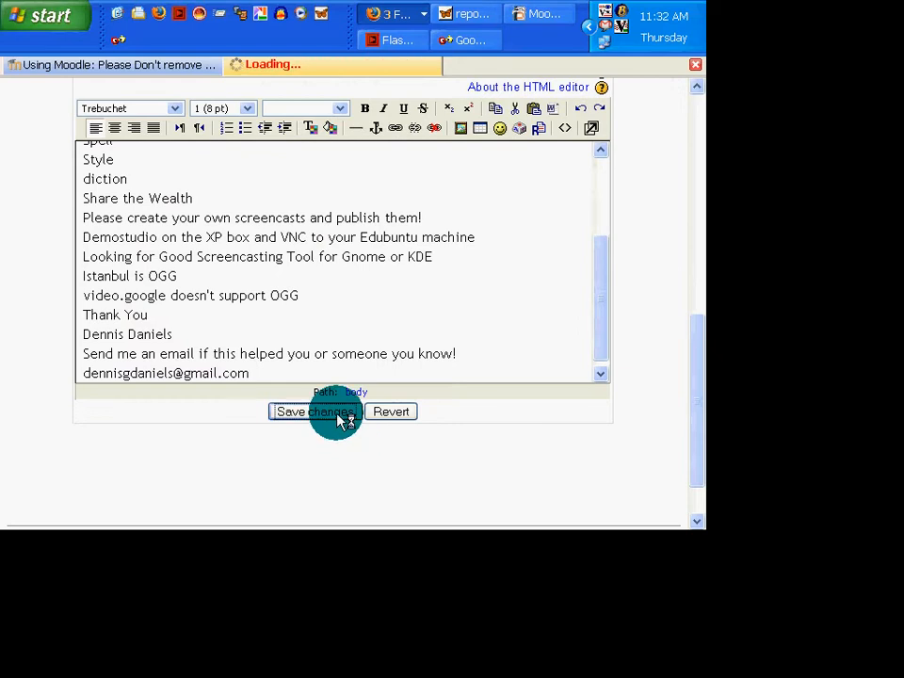
# - Confirm the 84-word saved submission and open 'View 0 submitted assignments'
pyautogui.click(313, 411)
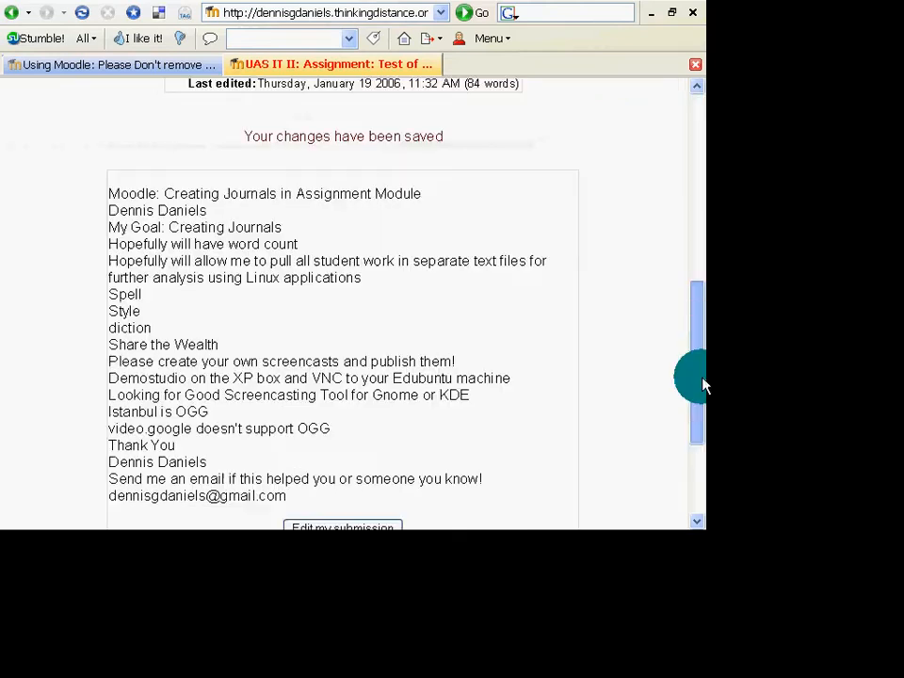
pyautogui.scroll(3)
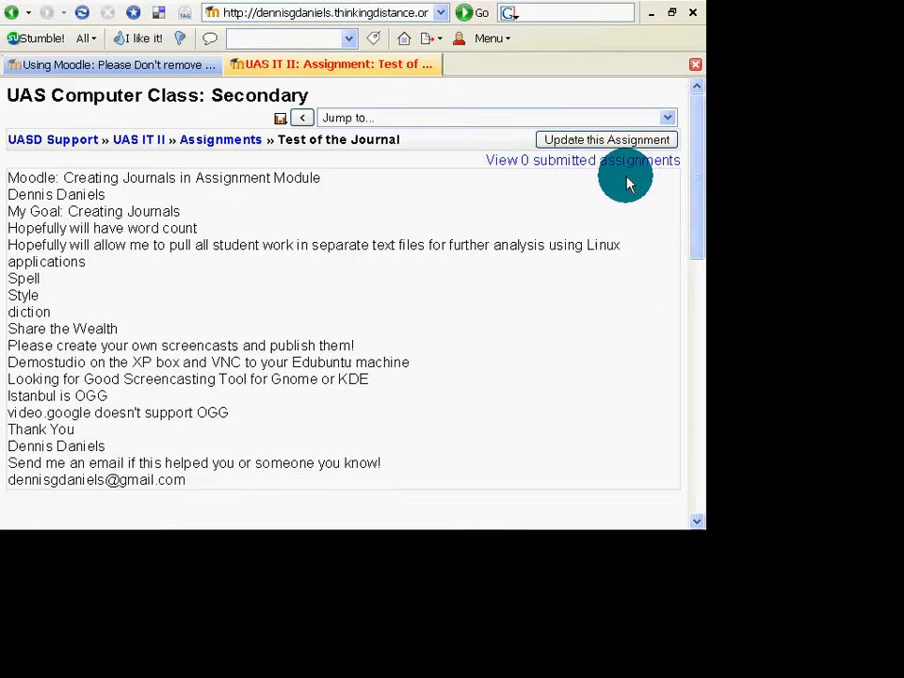
pyautogui.click(582, 159)
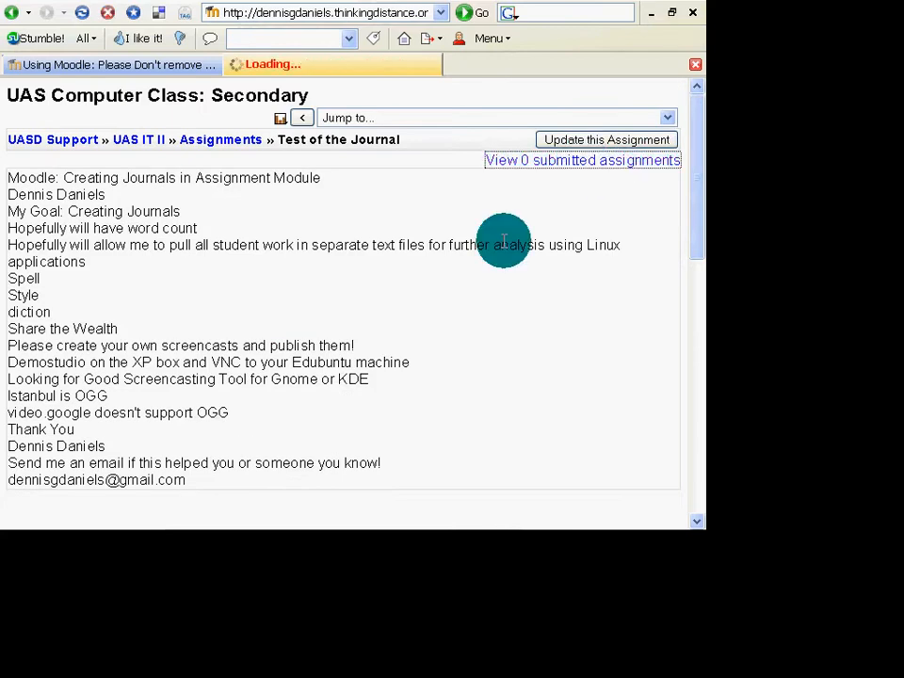
# - Open the Test of the Journal submissions table and scroll across to the Status column
pyautogui.click(582, 160)
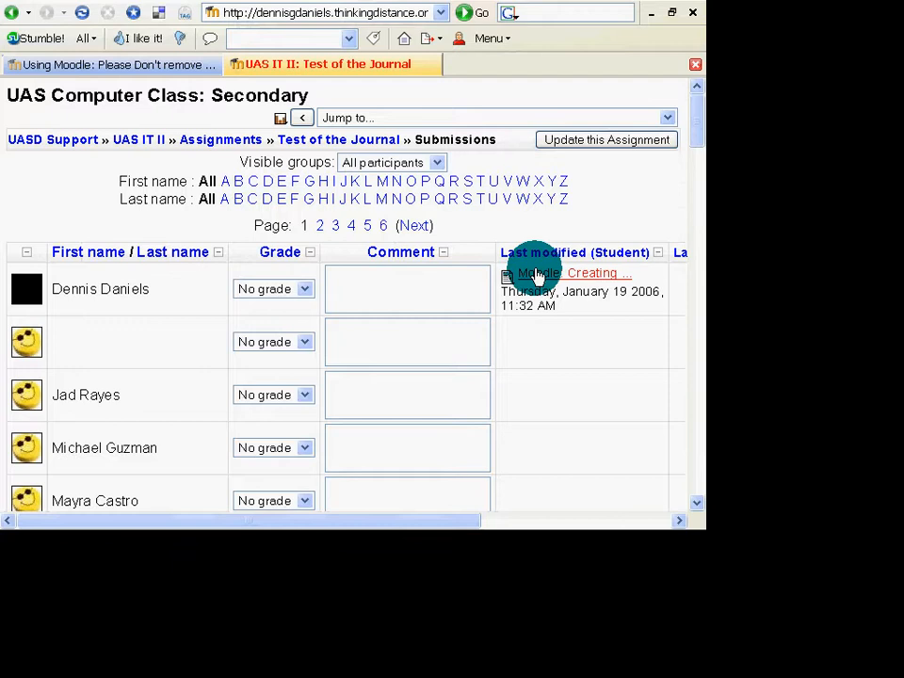
pyautogui.moveTo(210, 252)
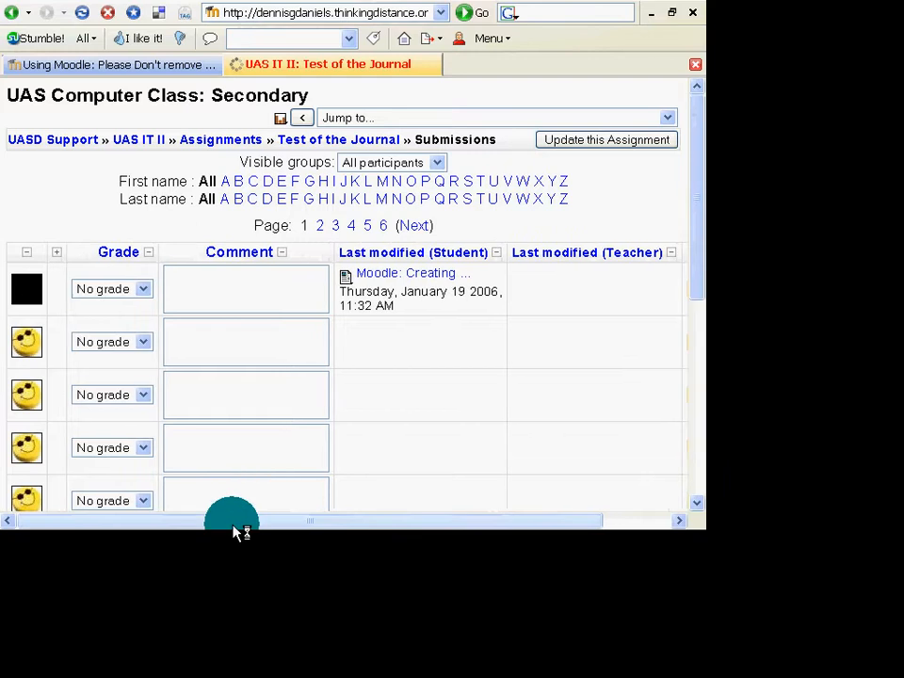
pyautogui.moveTo(236, 520); pyautogui.dragTo(391, 520)
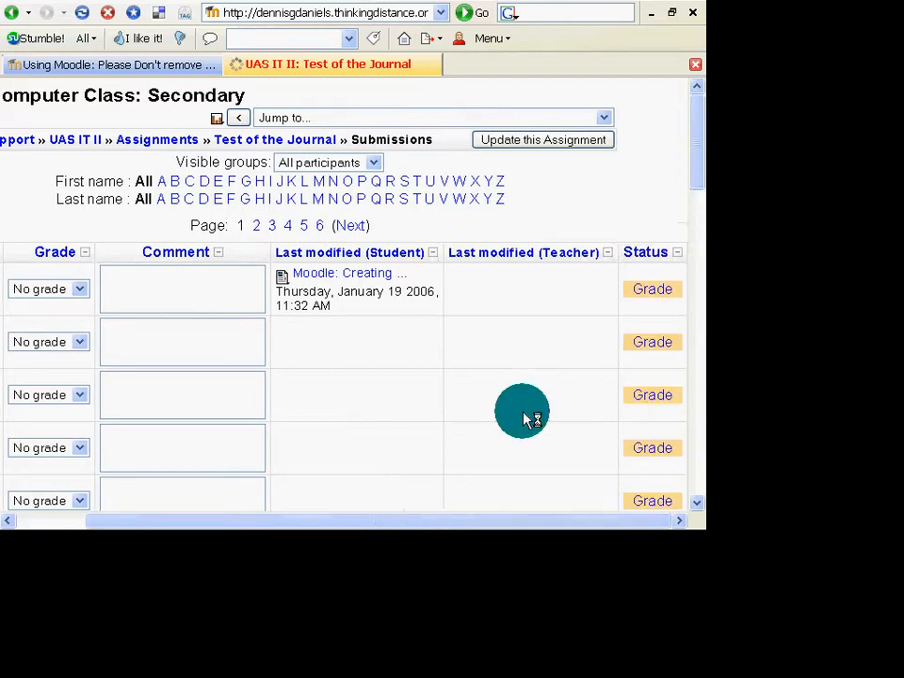
pyautogui.moveTo(248, 288)
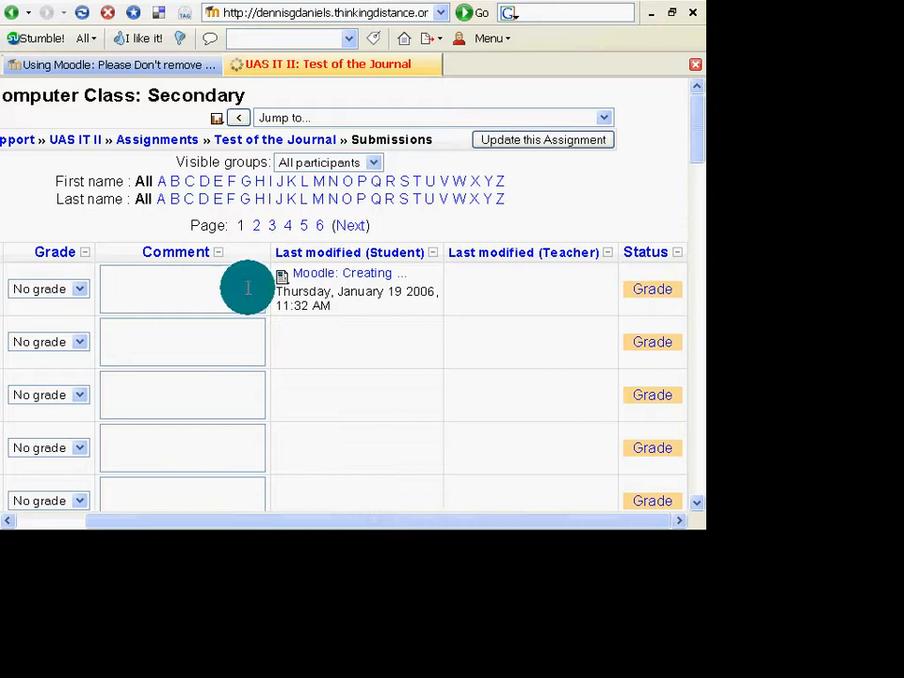
pyautogui.moveTo(697, 198)
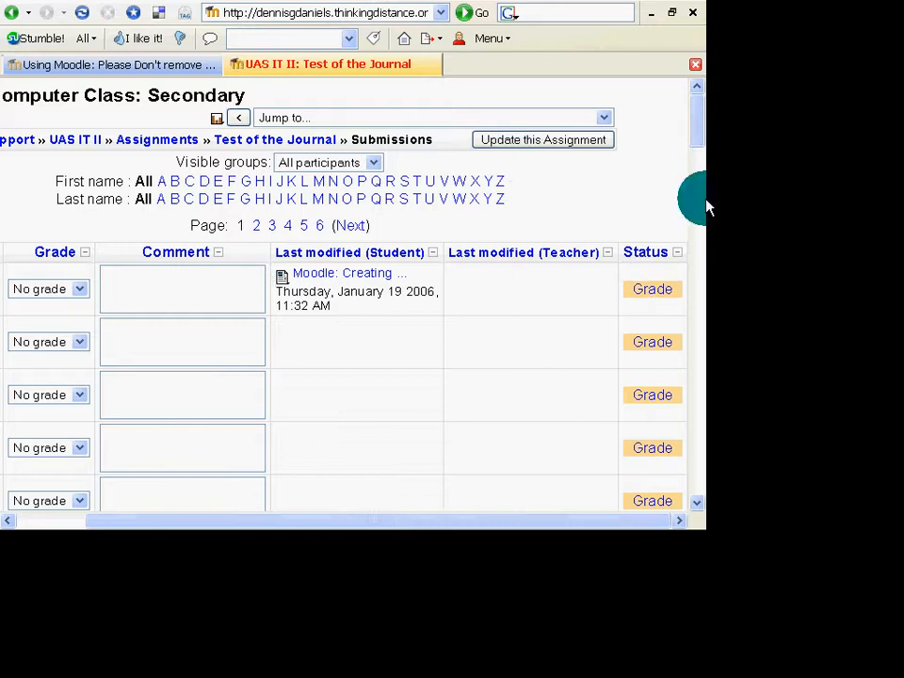
pyautogui.scroll(-3)
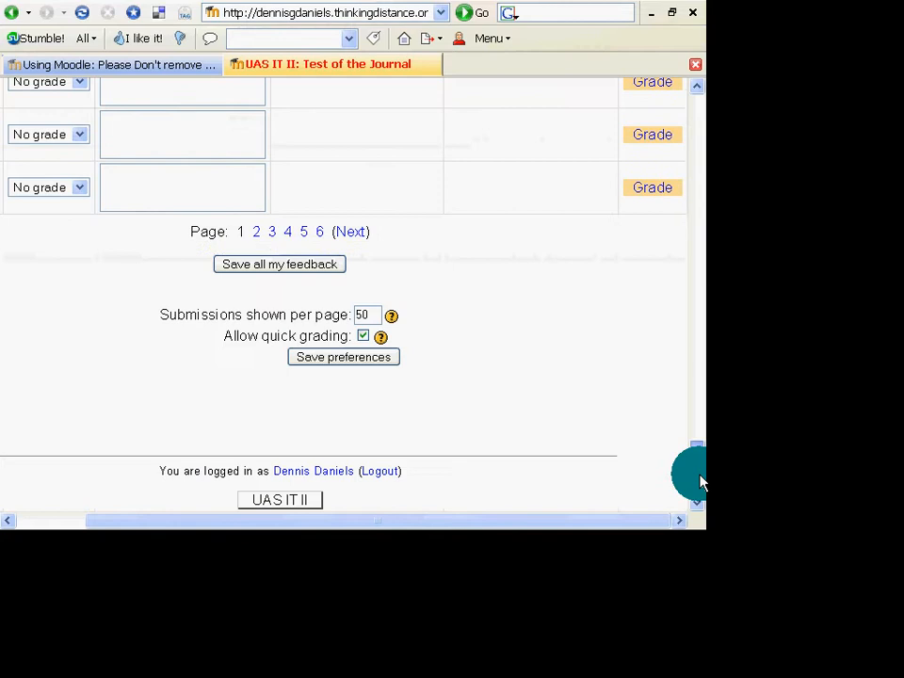
pyautogui.scroll(3)
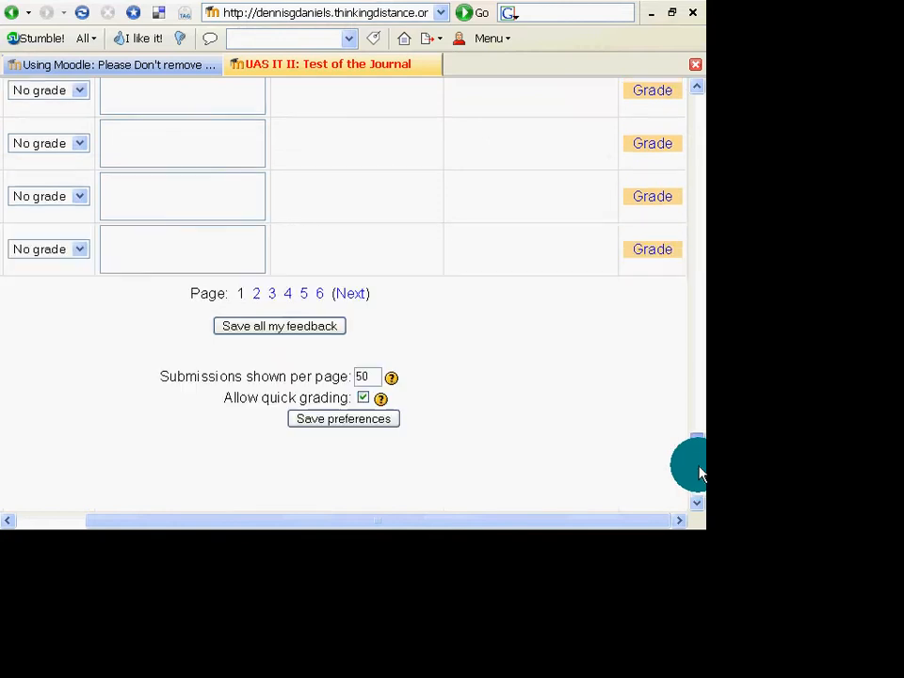
pyautogui.scroll(3)
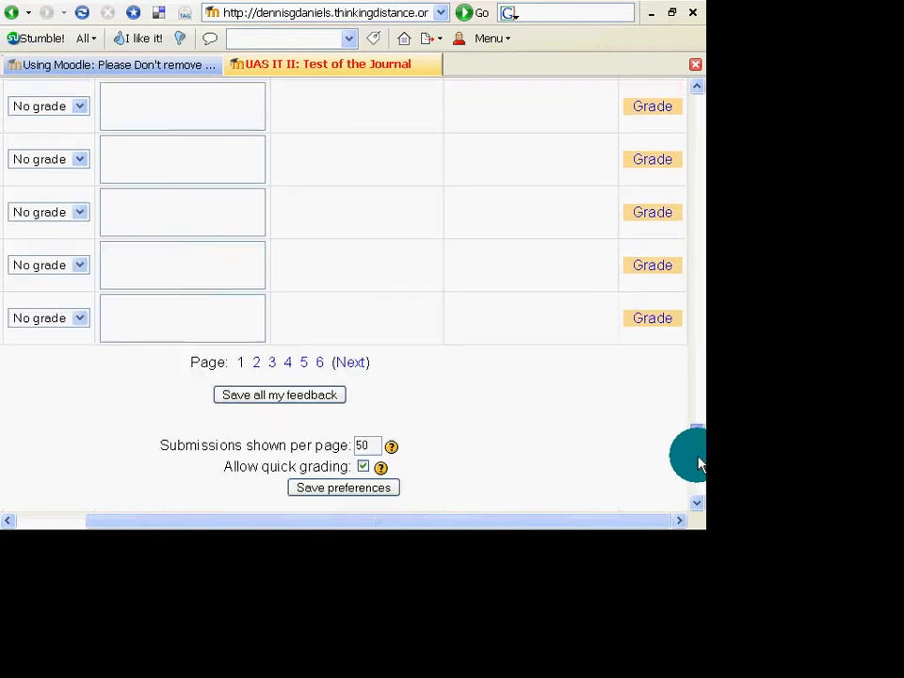
pyautogui.scroll(3)
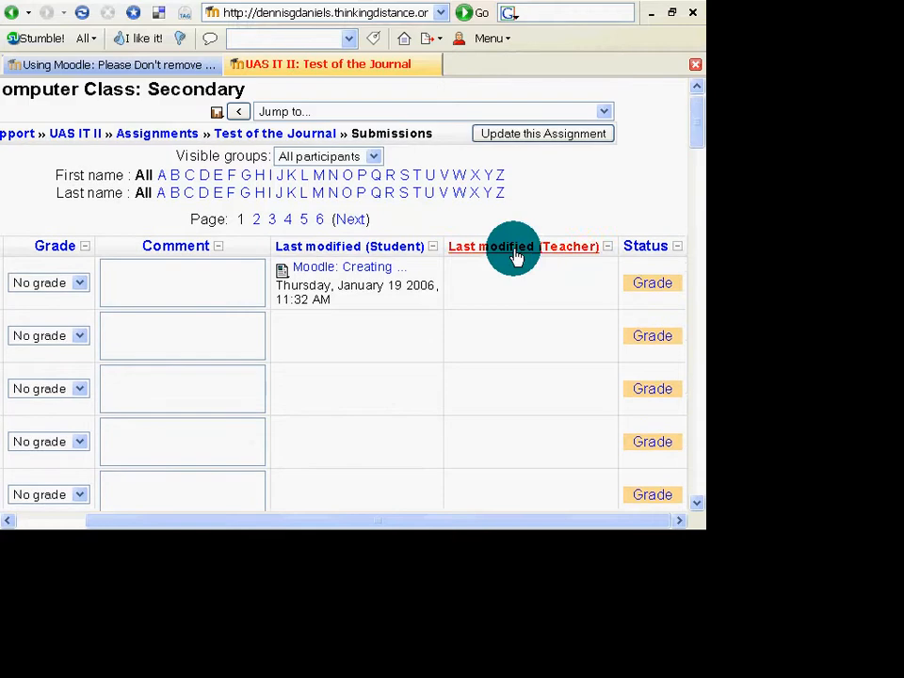
pyautogui.moveTo(283, 273)
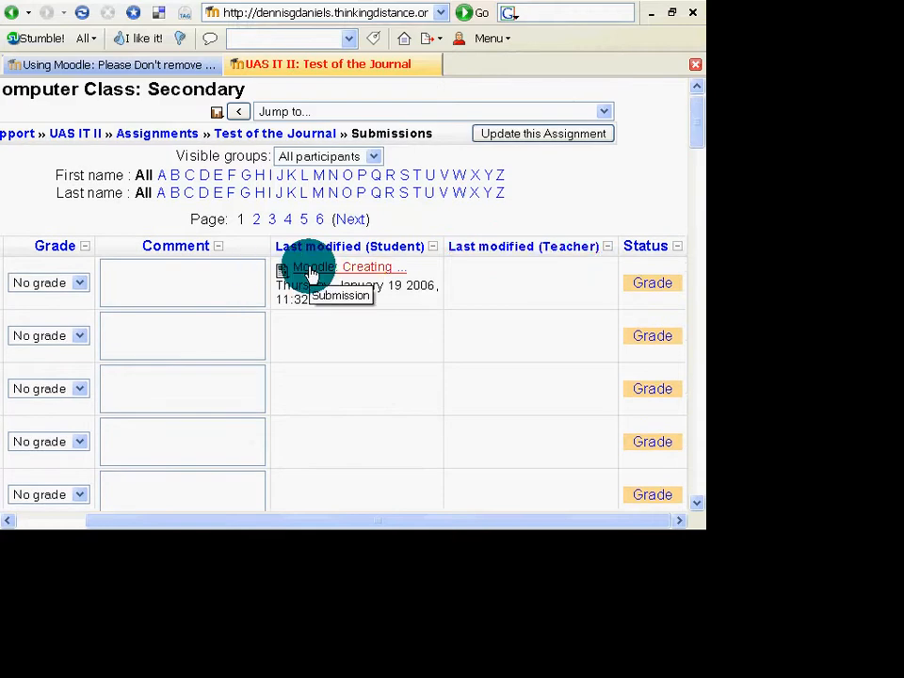
# - Open the student's journal submission popup, select its '84 words' count, then close it
pyautogui.click(351, 267)
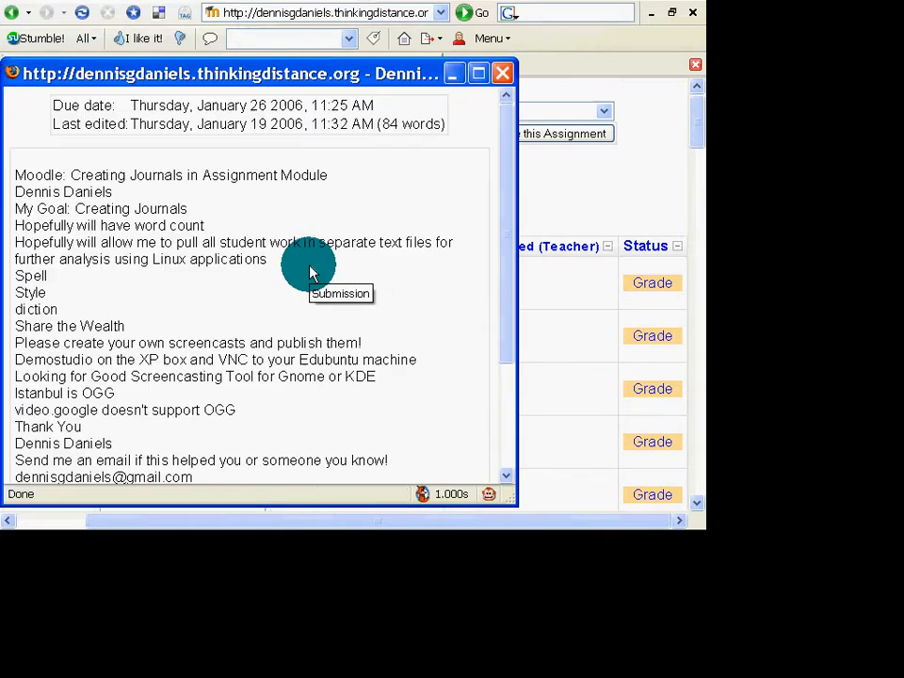
pyautogui.moveTo(386, 122)
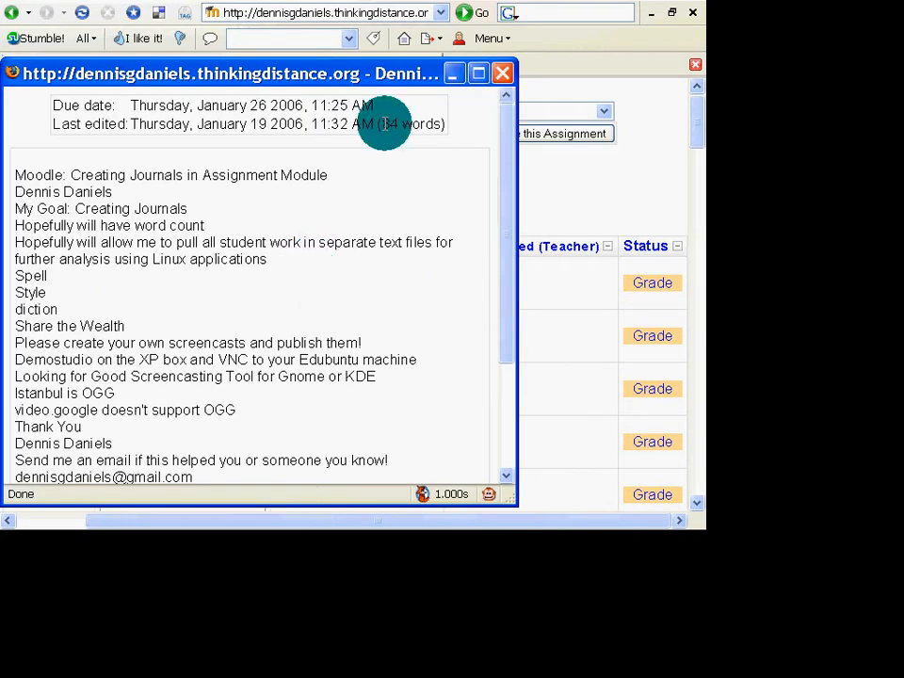
pyautogui.doubleClick(411, 124)
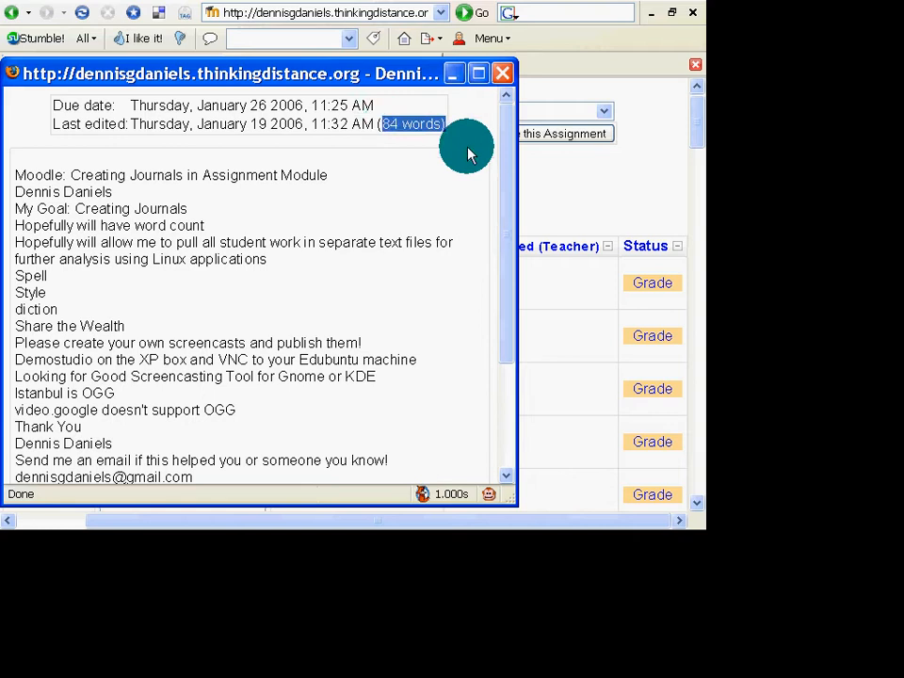
pyautogui.click(501, 73)
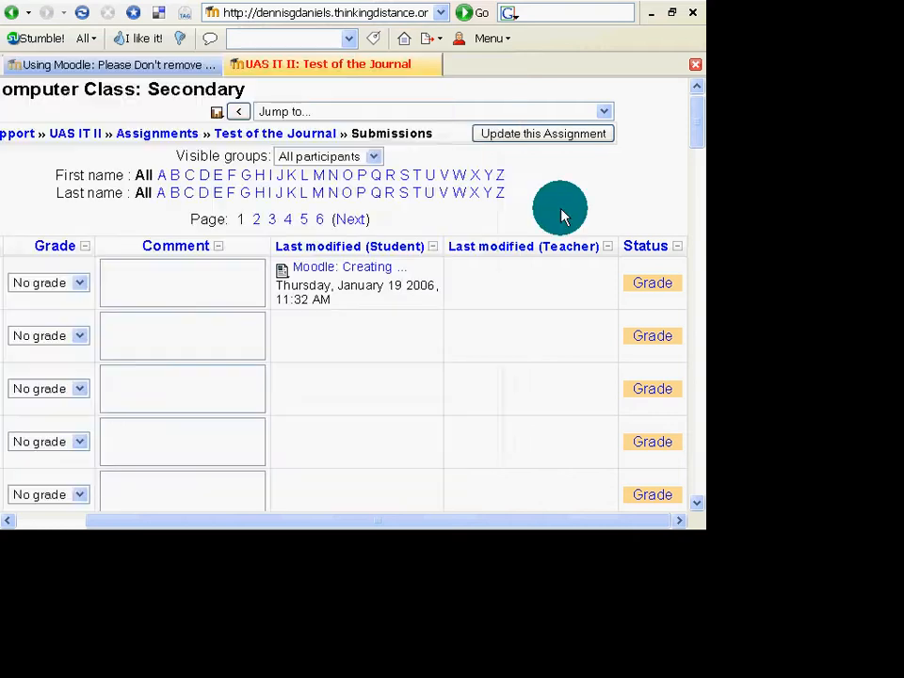
pyautogui.click(349, 267)
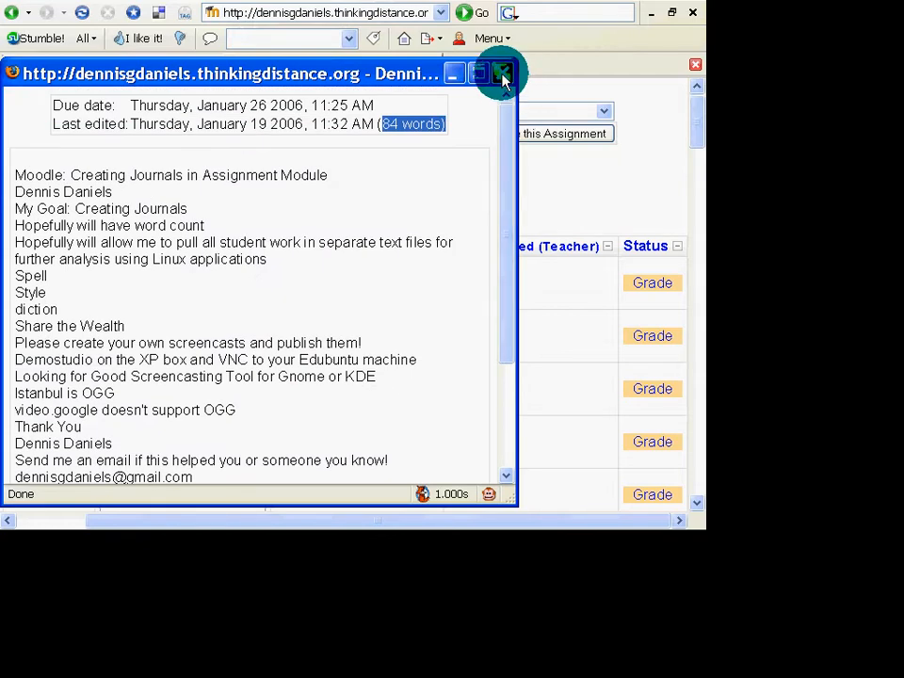
pyautogui.click(503, 73)
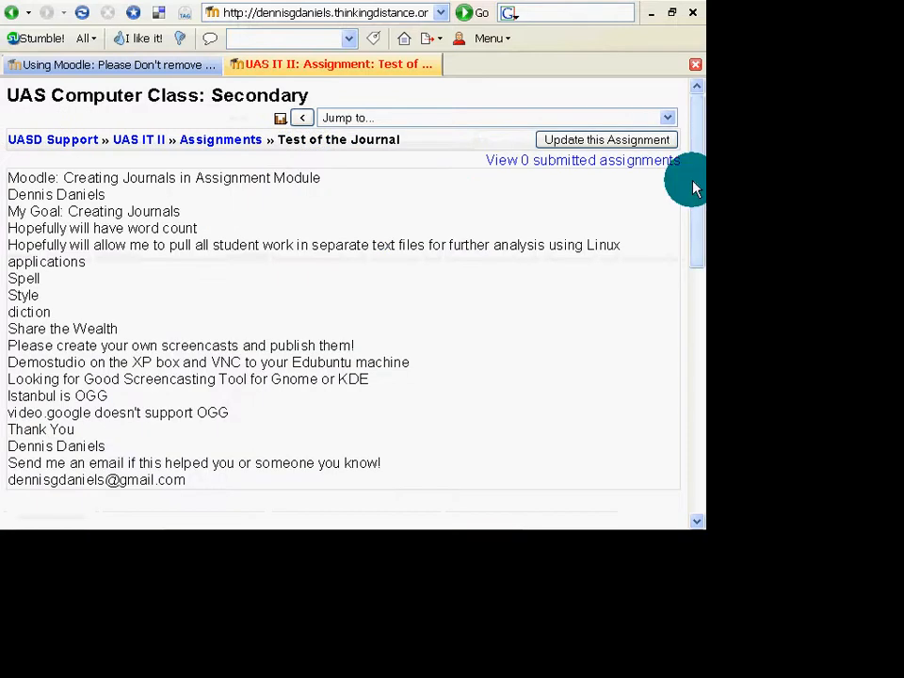
pyautogui.moveTo(582, 226)
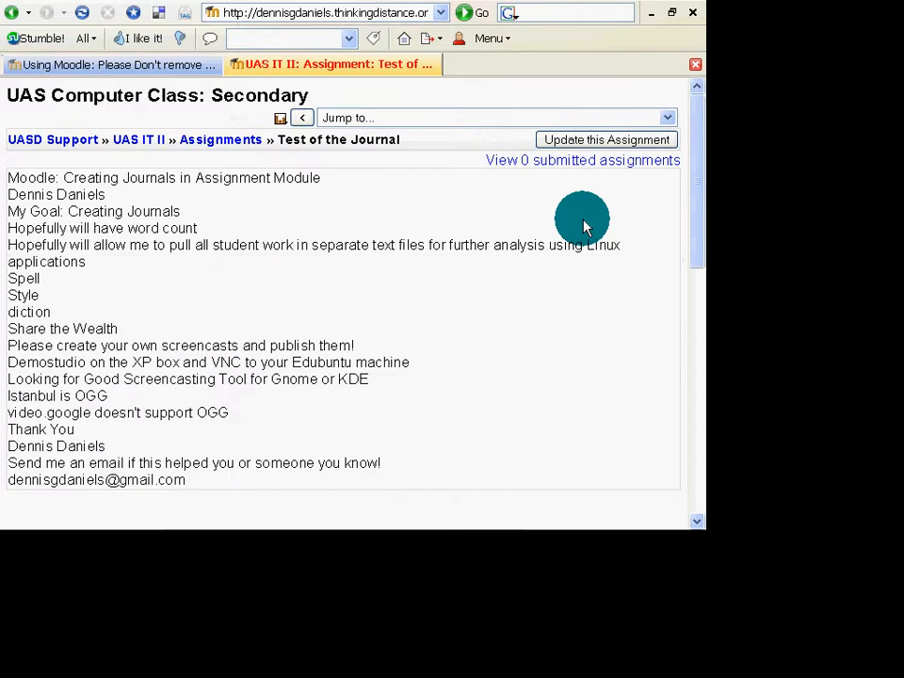
# - Scroll down and choose 'Edit my submission' below the journal text
pyautogui.scroll(-3)
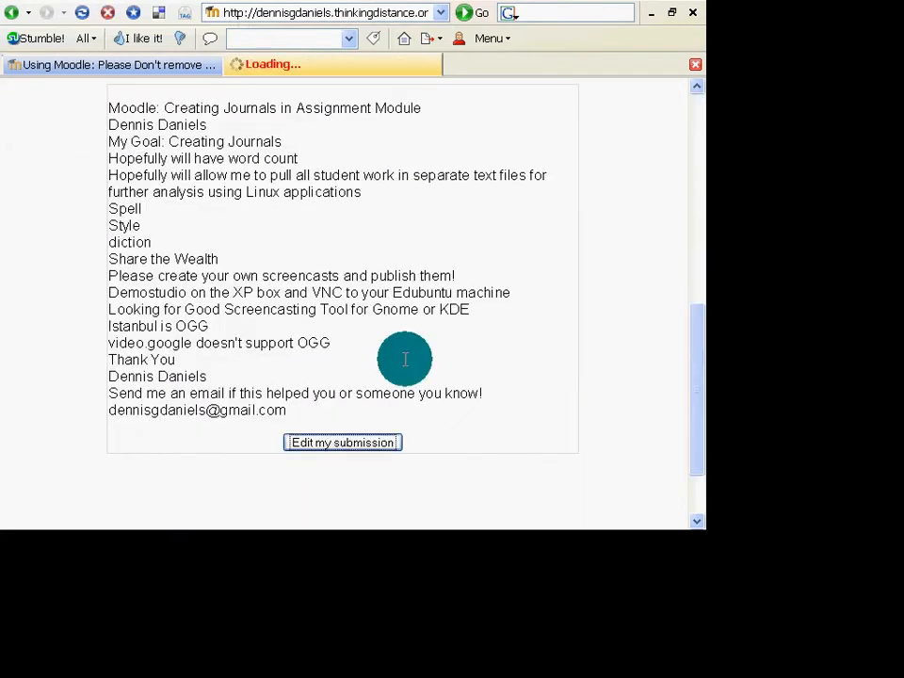
pyautogui.moveTo(386, 330)
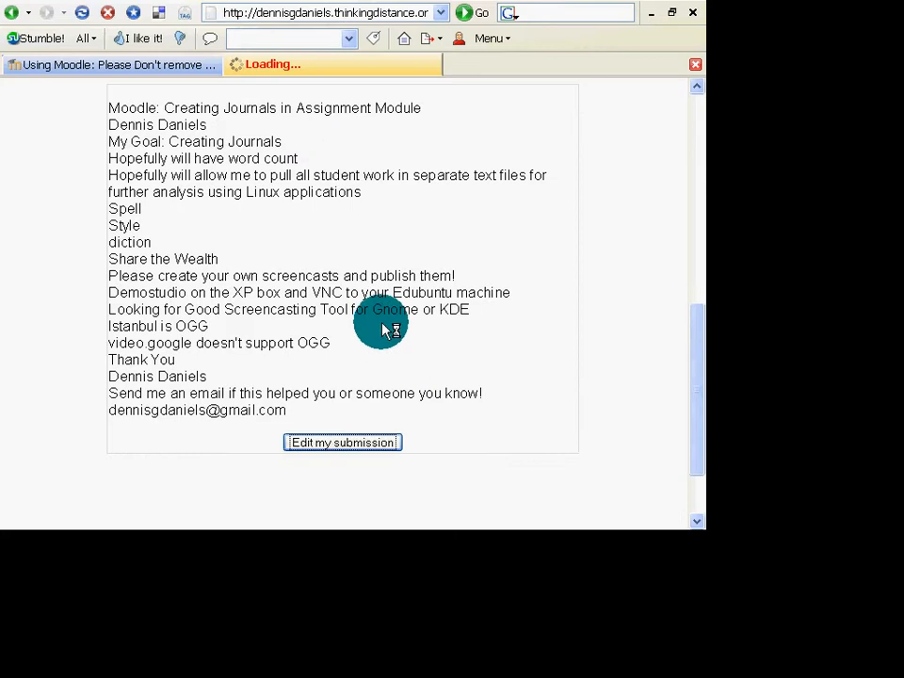
pyautogui.click(341, 443)
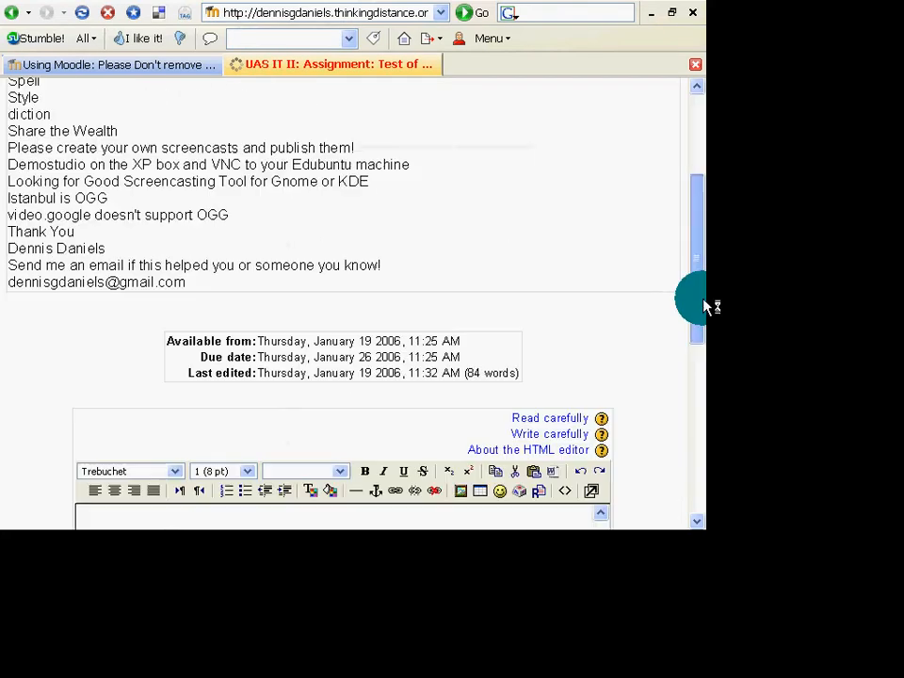
# - Append the question 'Does journal show whether or not edited more than once' to the journal
pyautogui.scroll(-3)
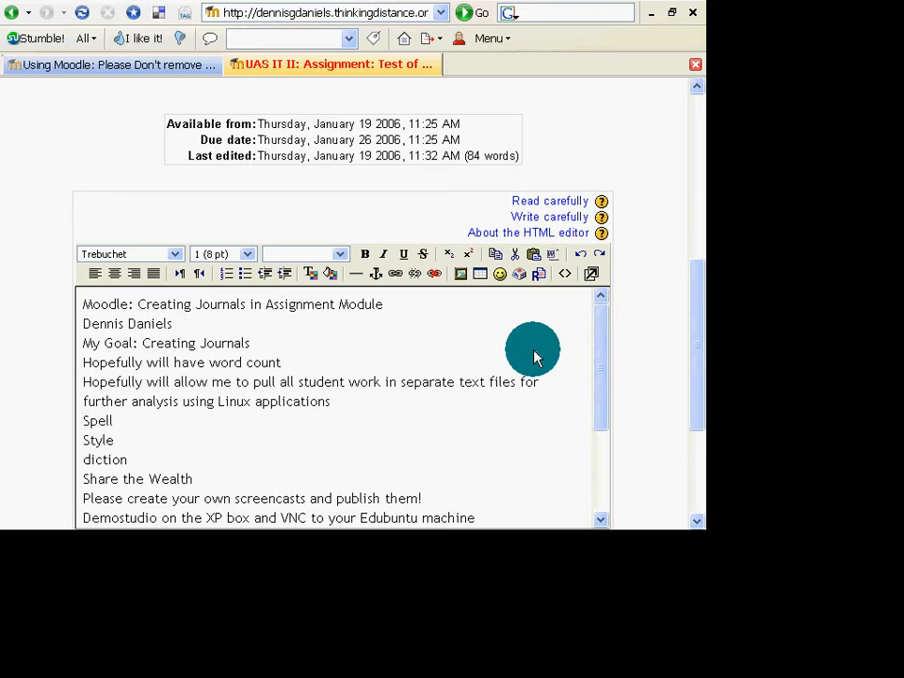
pyautogui.scroll(-3)
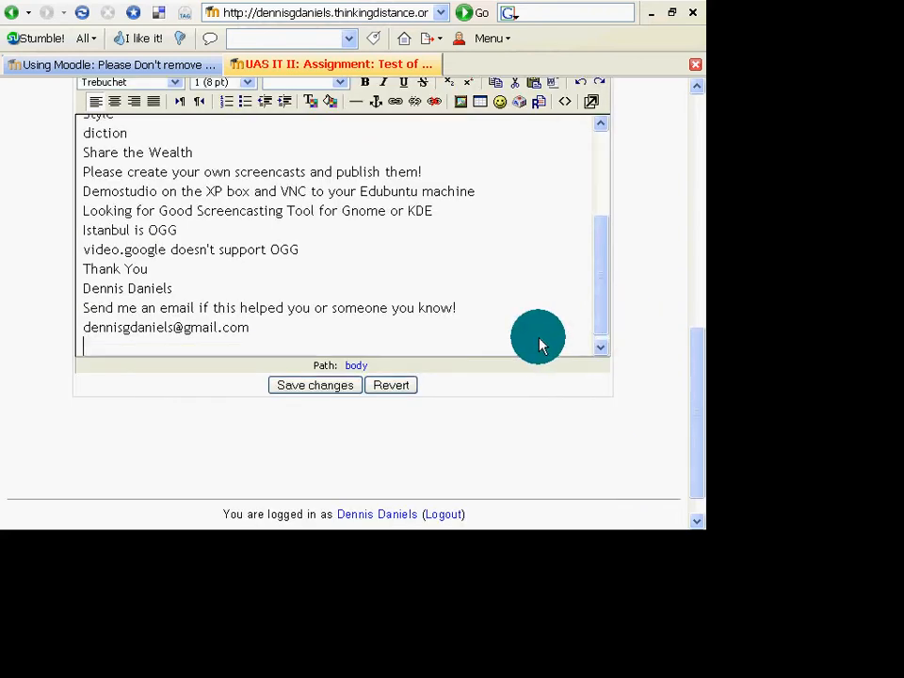
pyautogui.write('Doe')
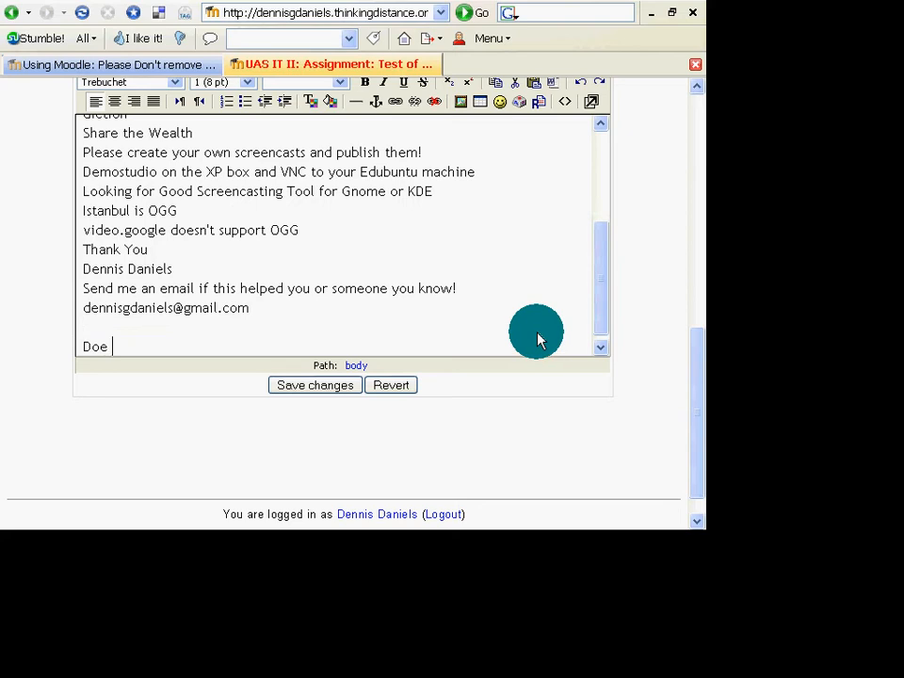
pyautogui.write('s journal sh')
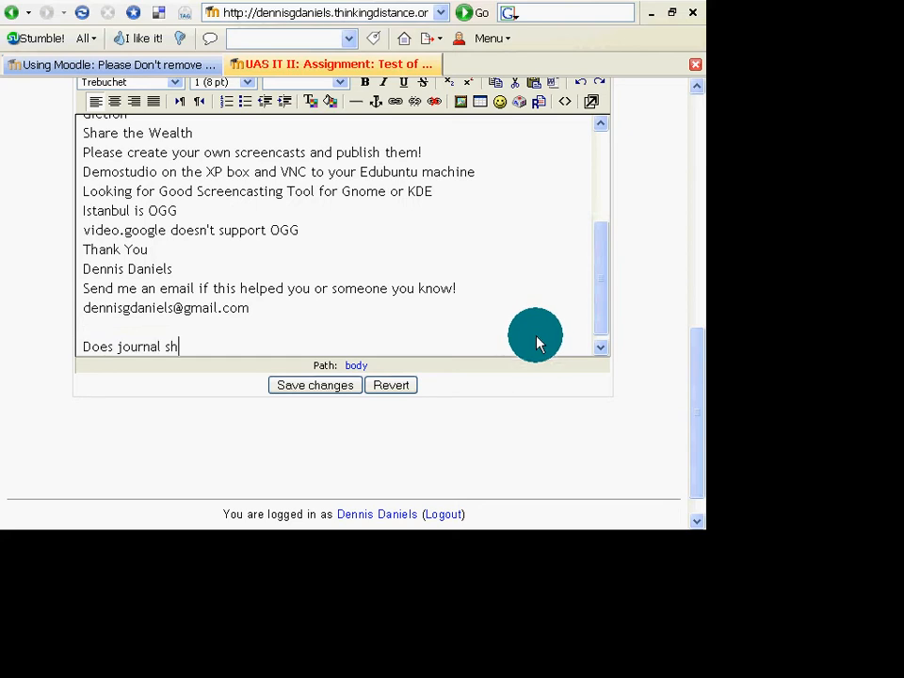
pyautogui.write('ow whet')
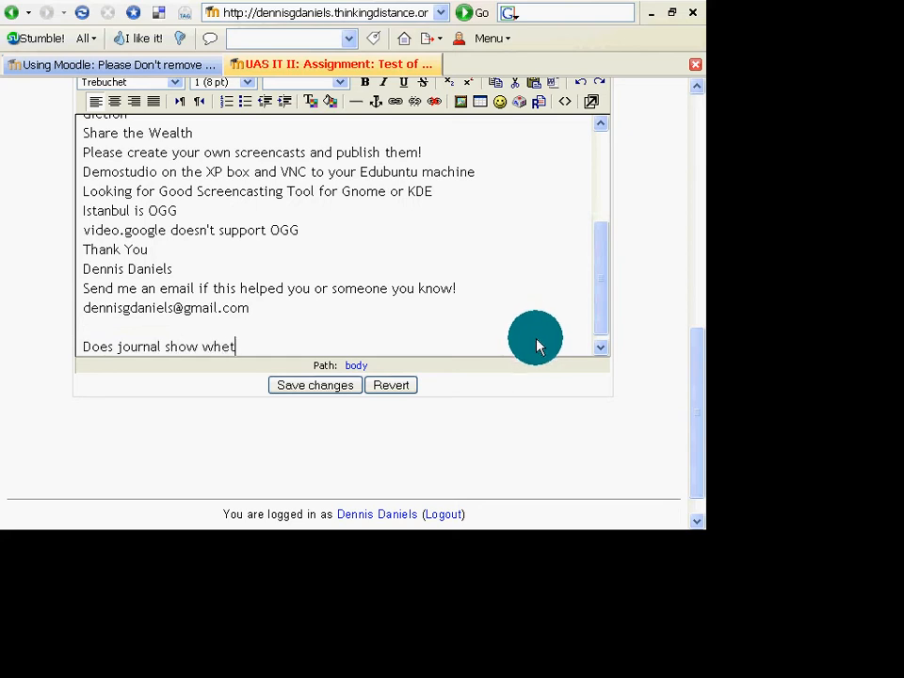
pyautogui.write('h')
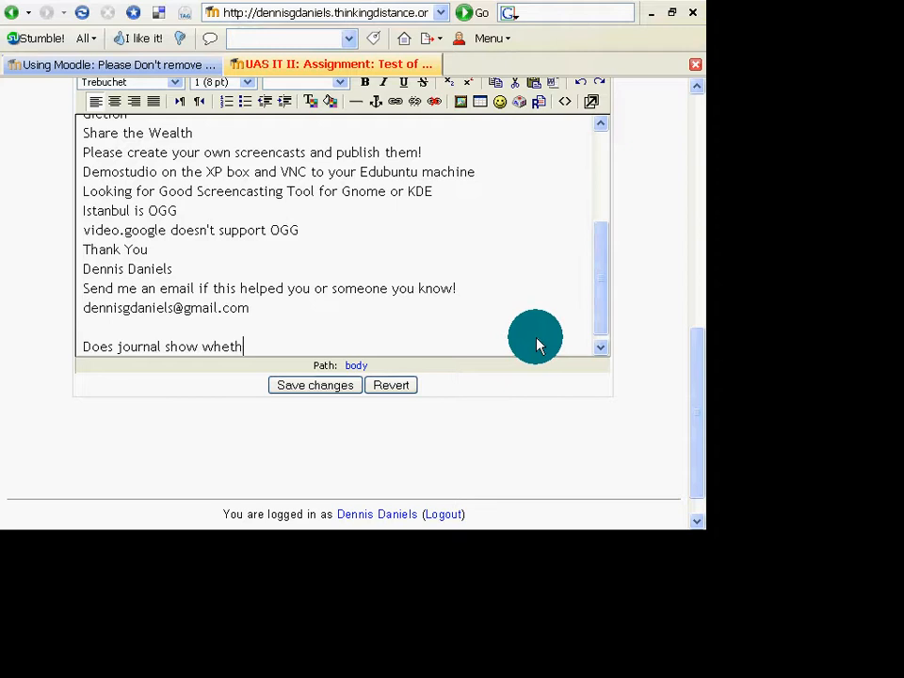
pyautogui.write('er or not t')
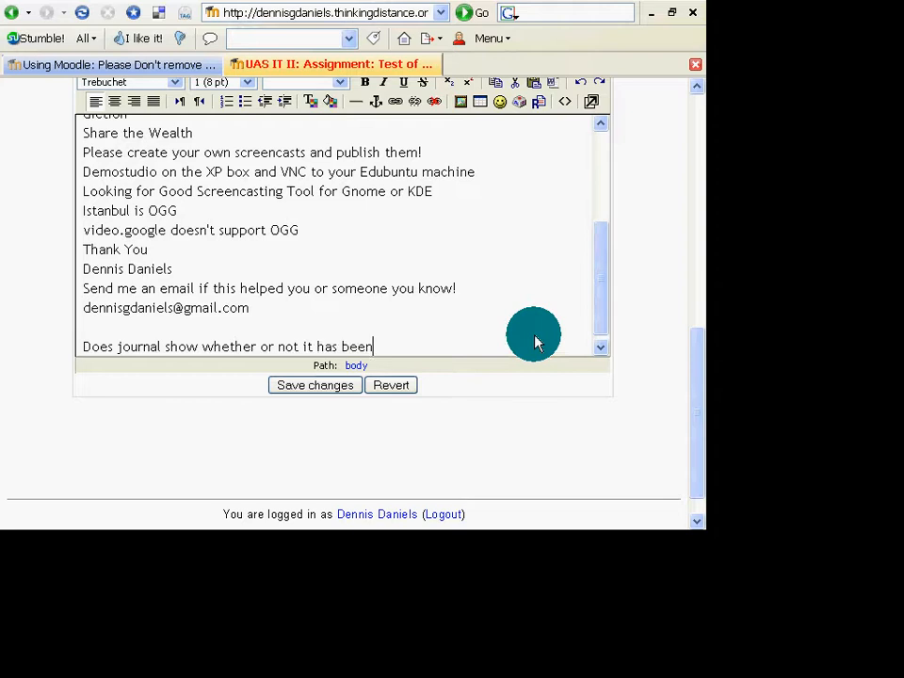
pyautogui.write('edited more')
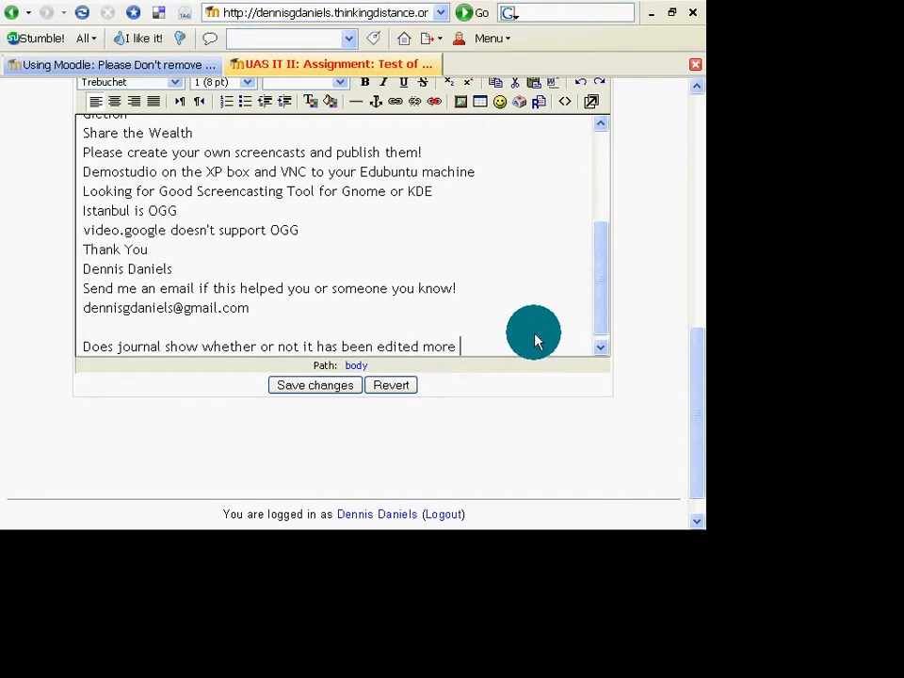
pyautogui.write('than once?')
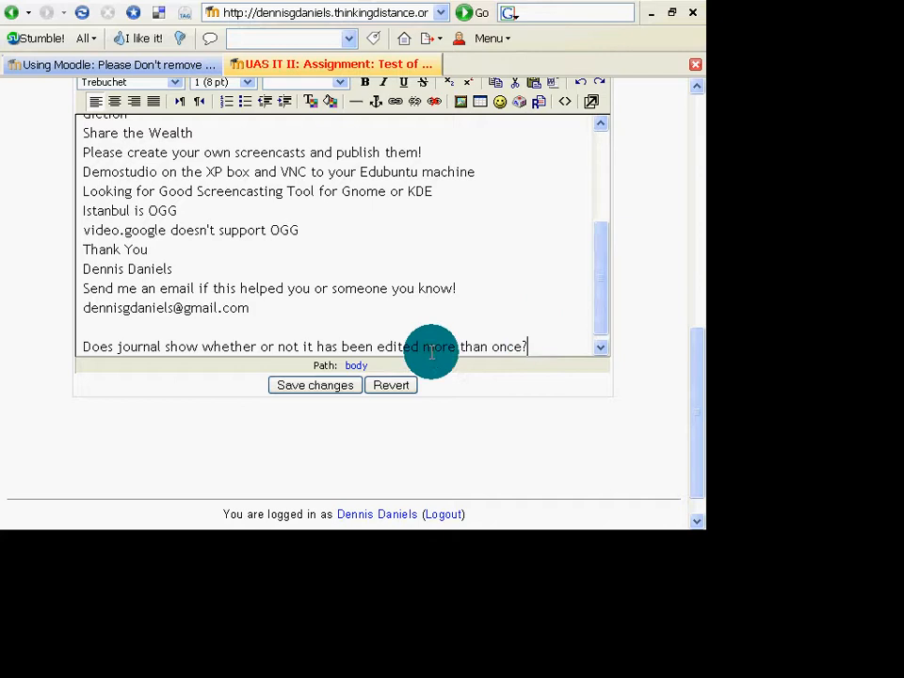
# - Save the edited journal and check the saved message showing 96 words
pyautogui.click(315, 384)
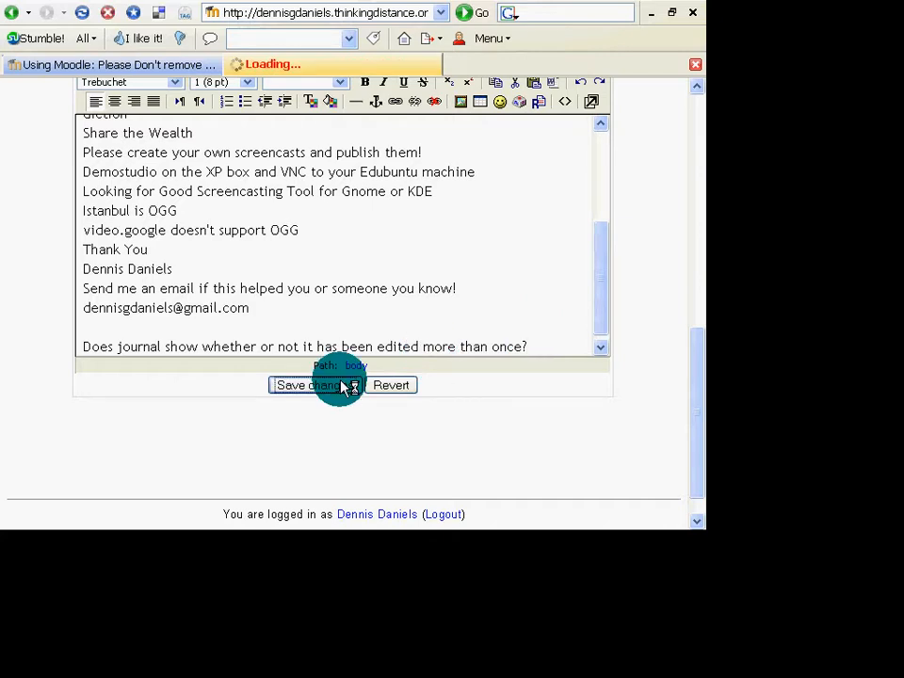
pyautogui.click(306, 384)
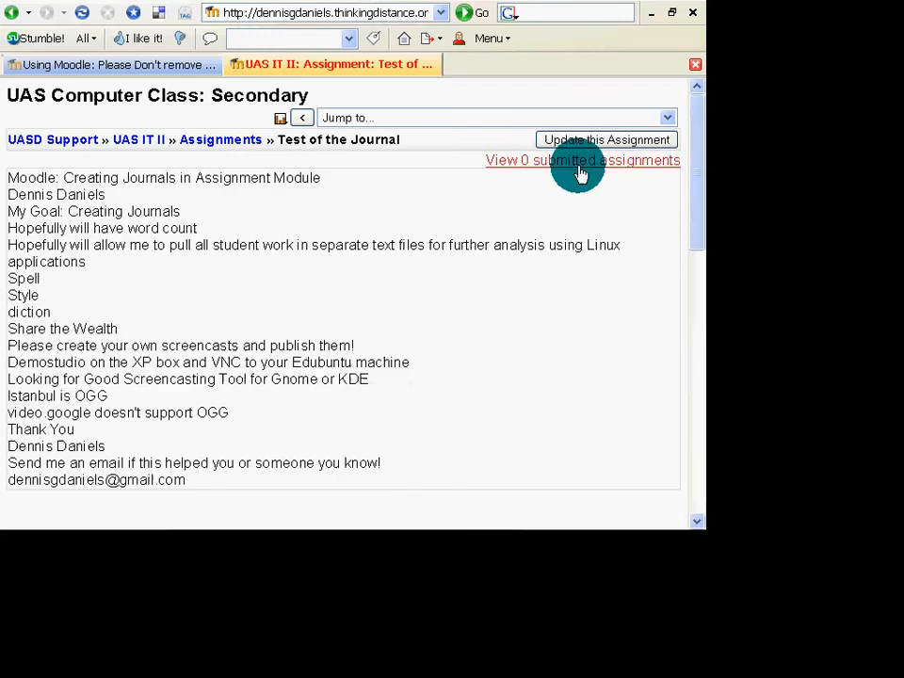
pyautogui.click(606, 139)
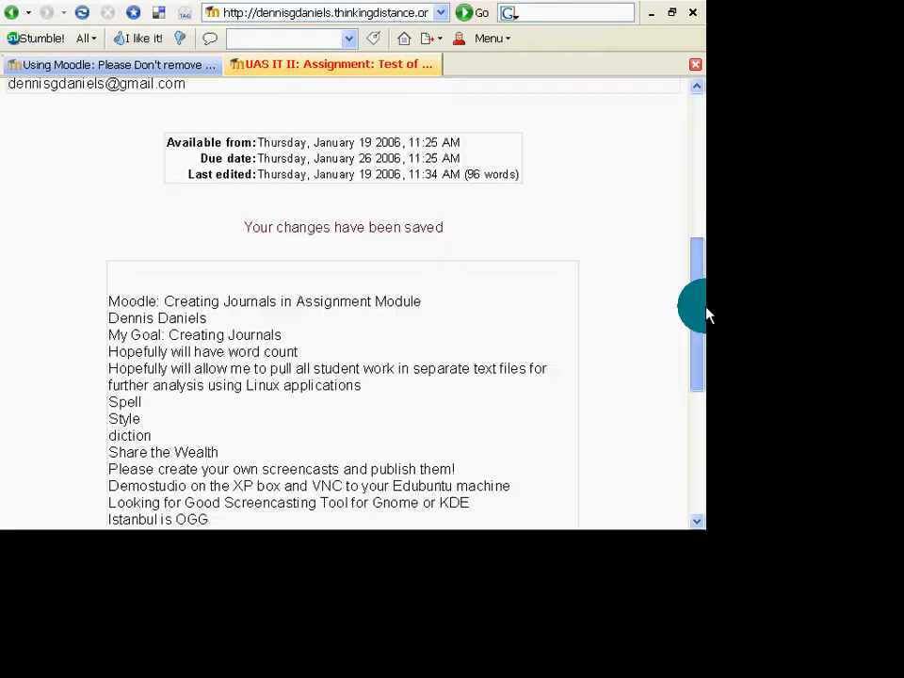
pyautogui.scroll(3)
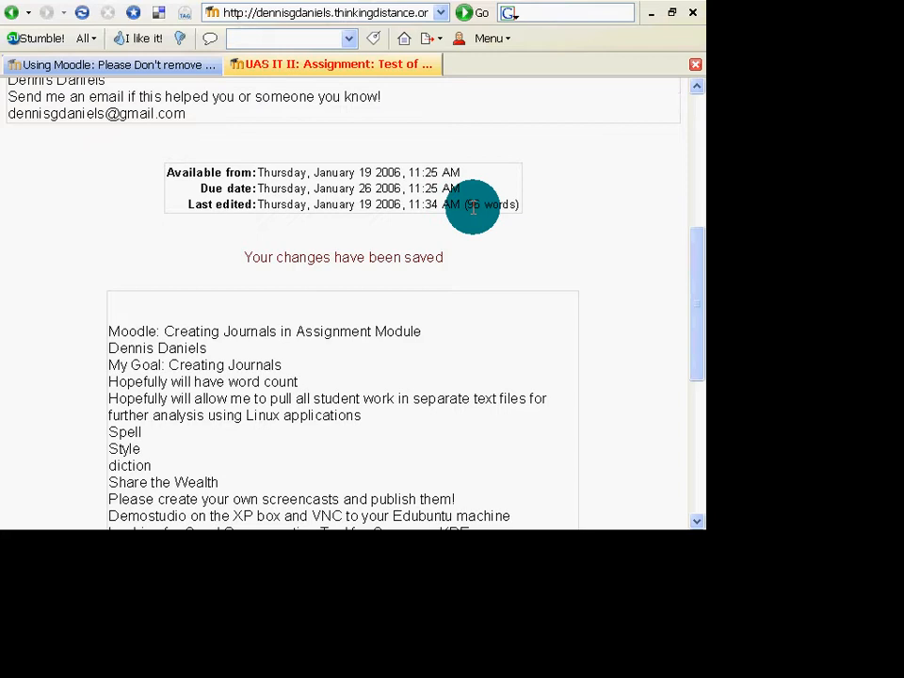
pyautogui.moveTo(426, 151)
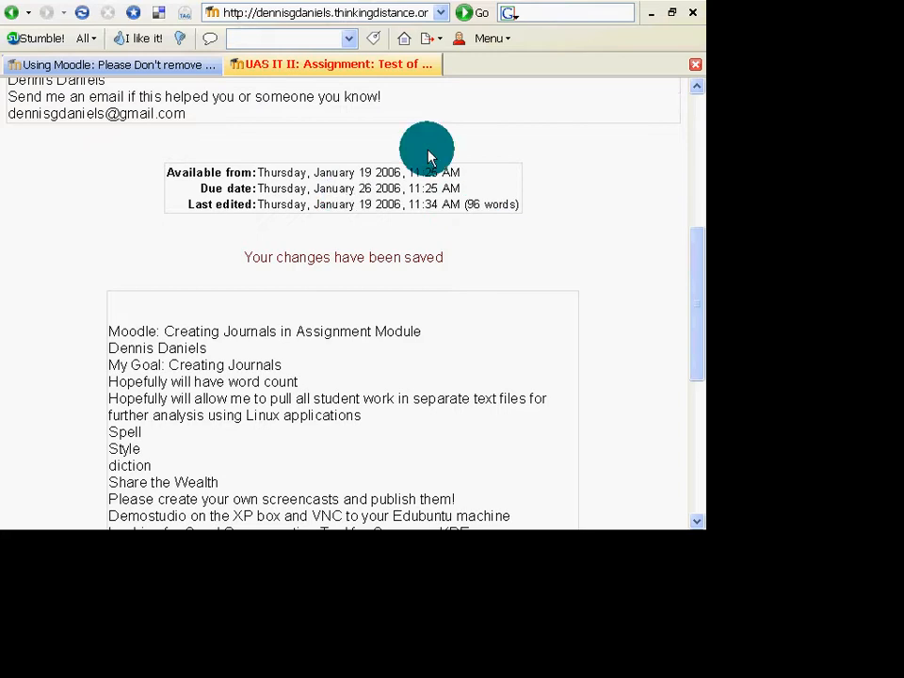
pyautogui.scroll(-3)
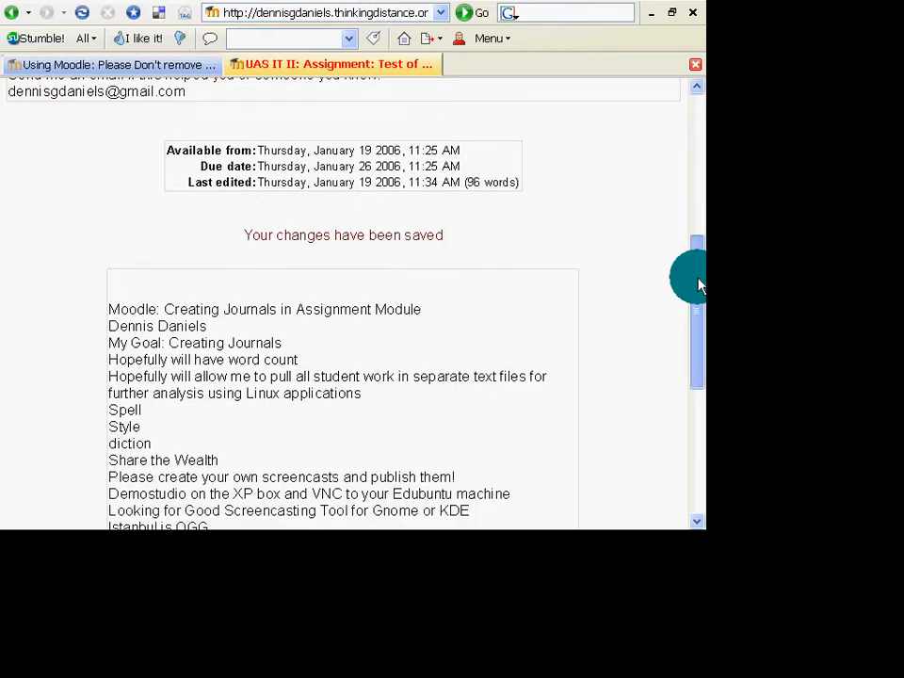
pyautogui.scroll(-3)
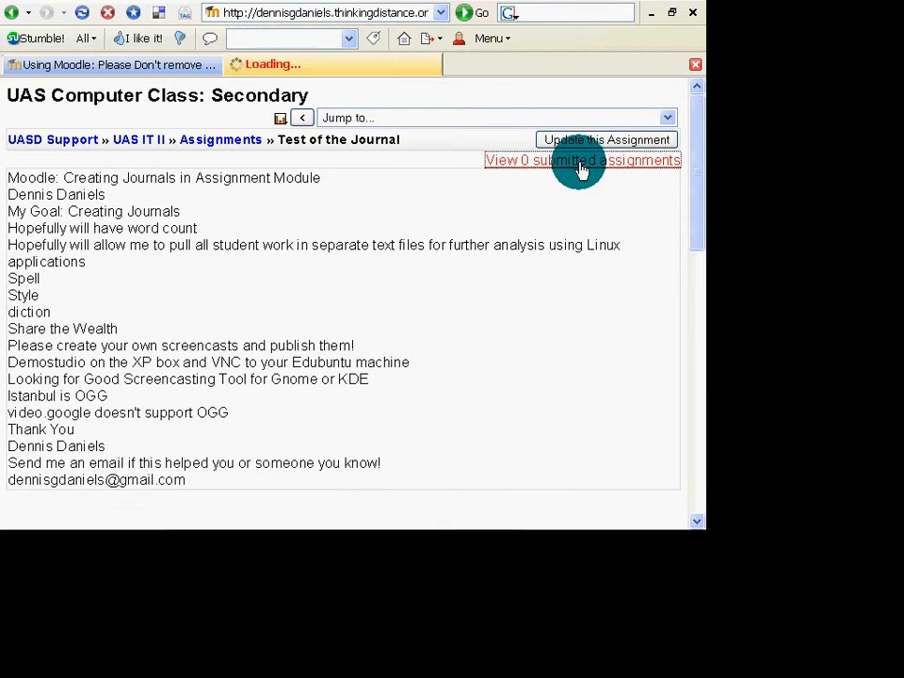
# - Open the grading list, start feedback on the journal submission, and scroll to the page bottom
pyautogui.click(581, 160)
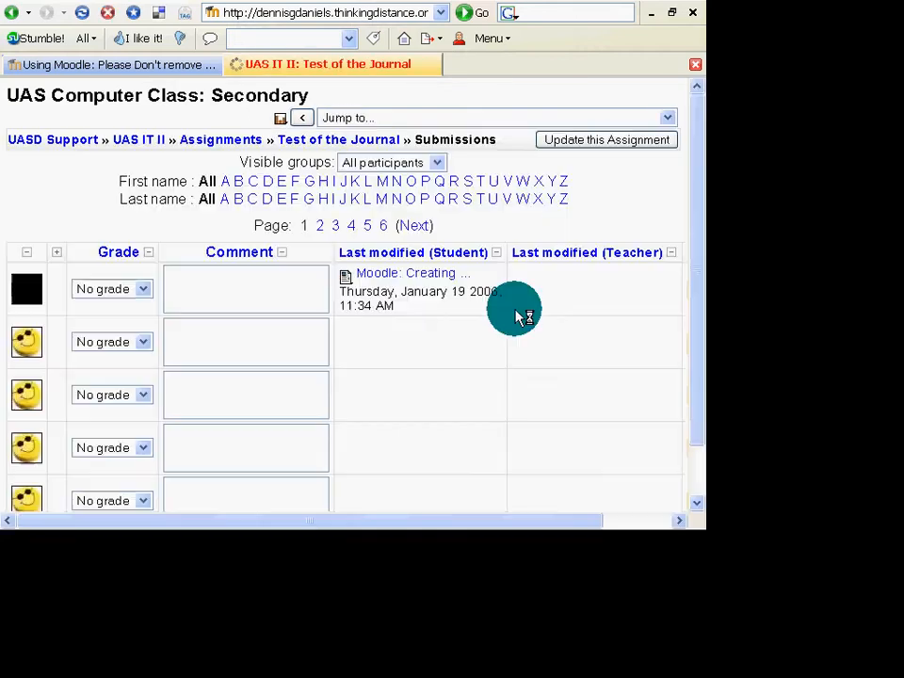
pyautogui.moveTo(428, 272)
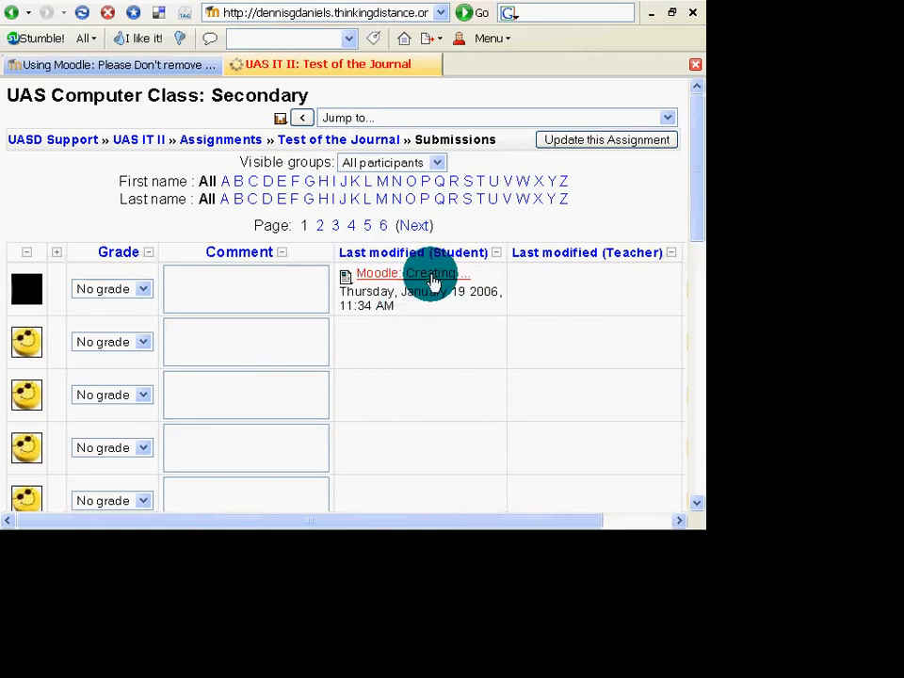
pyautogui.hscroll(3)
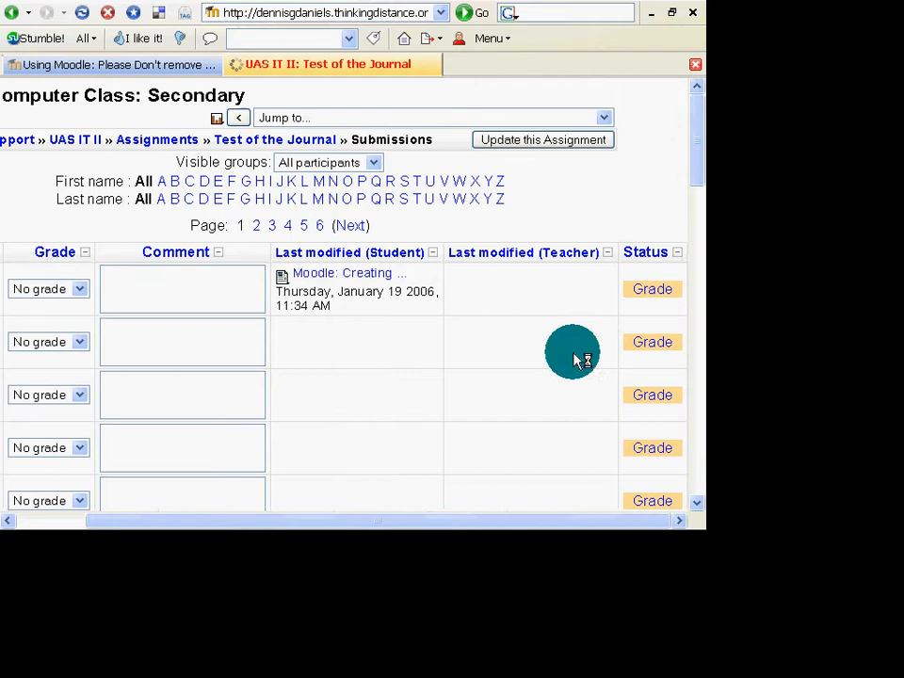
pyautogui.moveTo(653, 253)
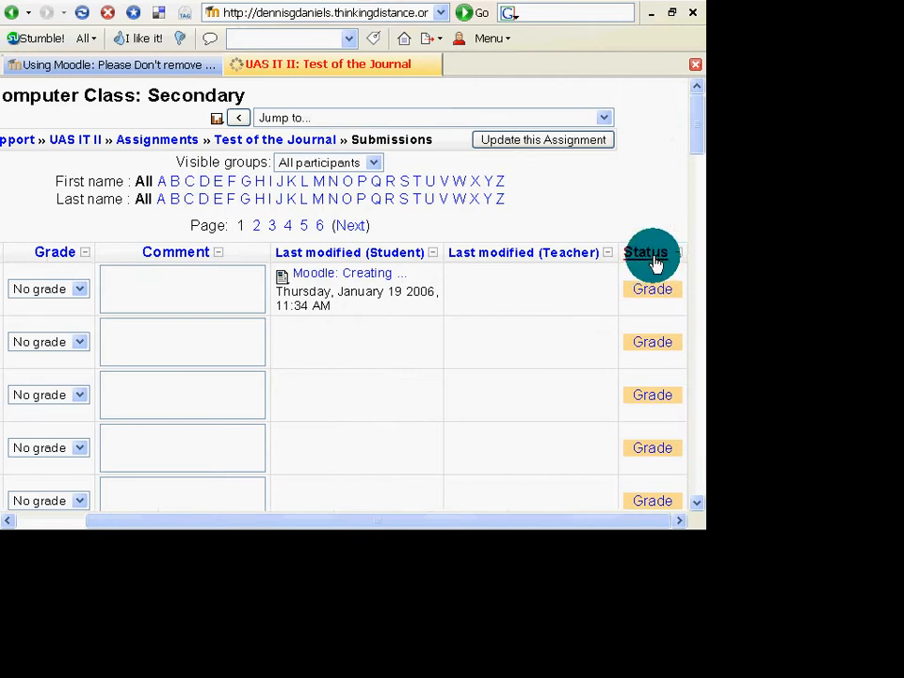
pyautogui.moveTo(175, 286)
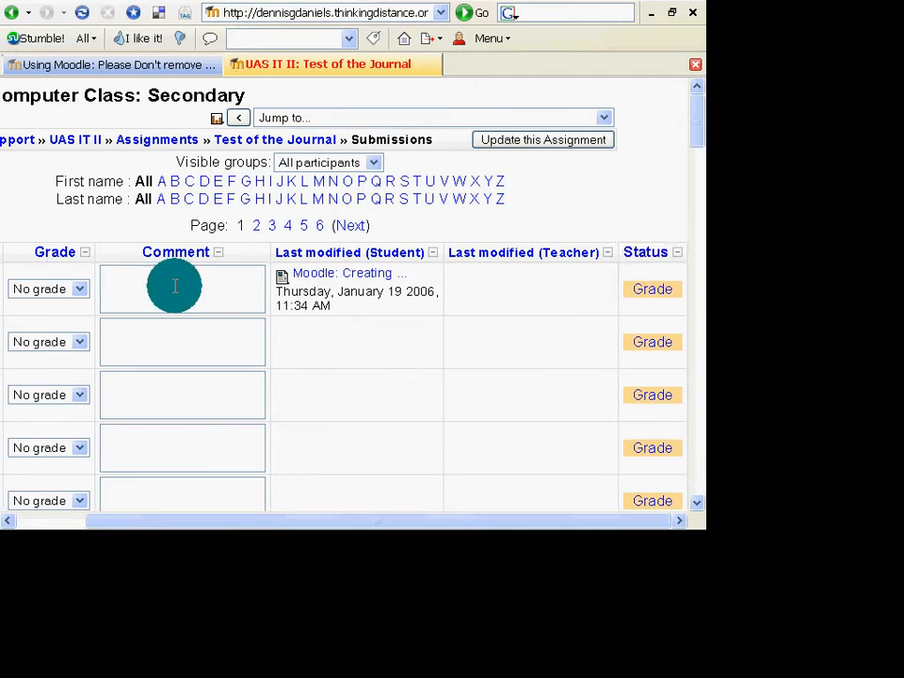
pyautogui.click(47, 288)
pyautogui.write('blah blah')
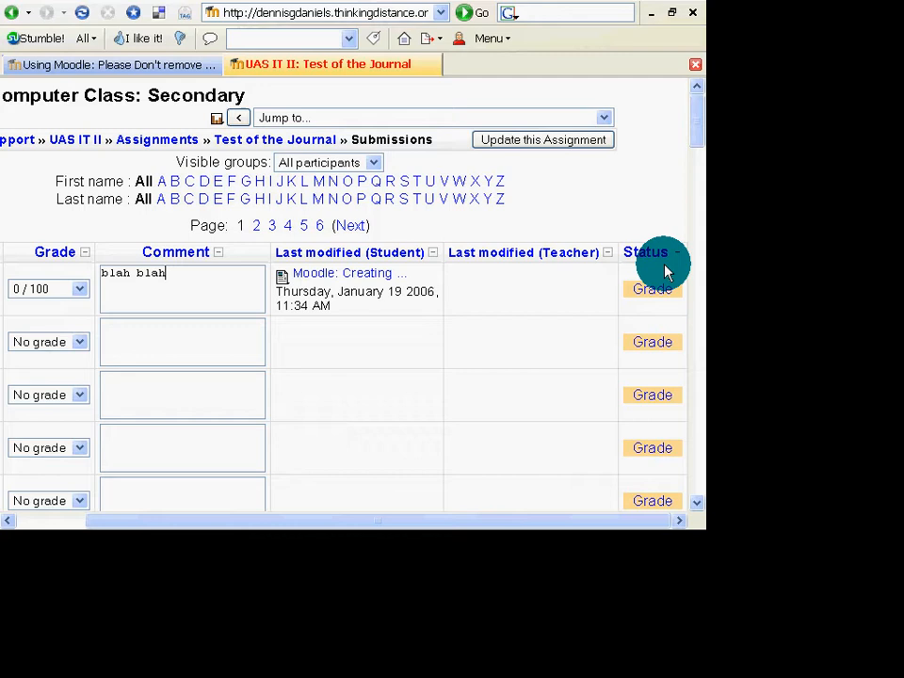
pyautogui.moveTo(701, 141)
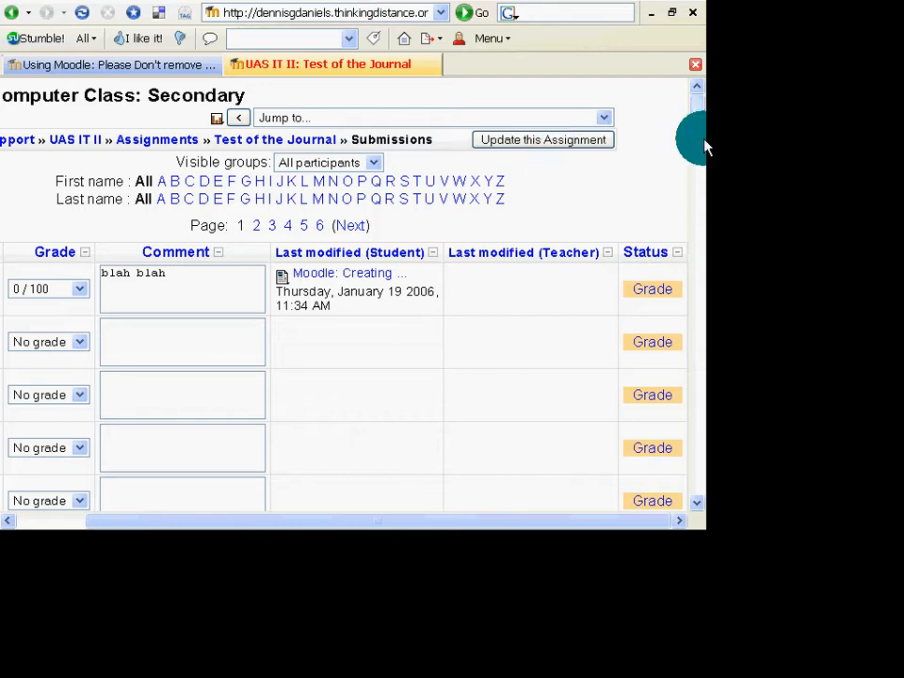
pyautogui.scroll(-3)
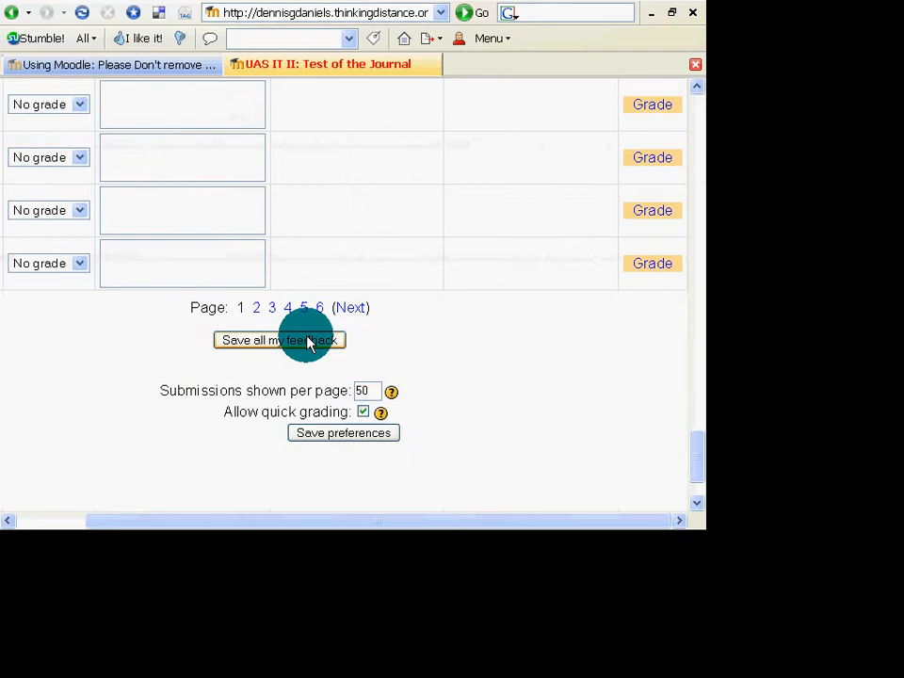
pyautogui.moveTo(344, 355)
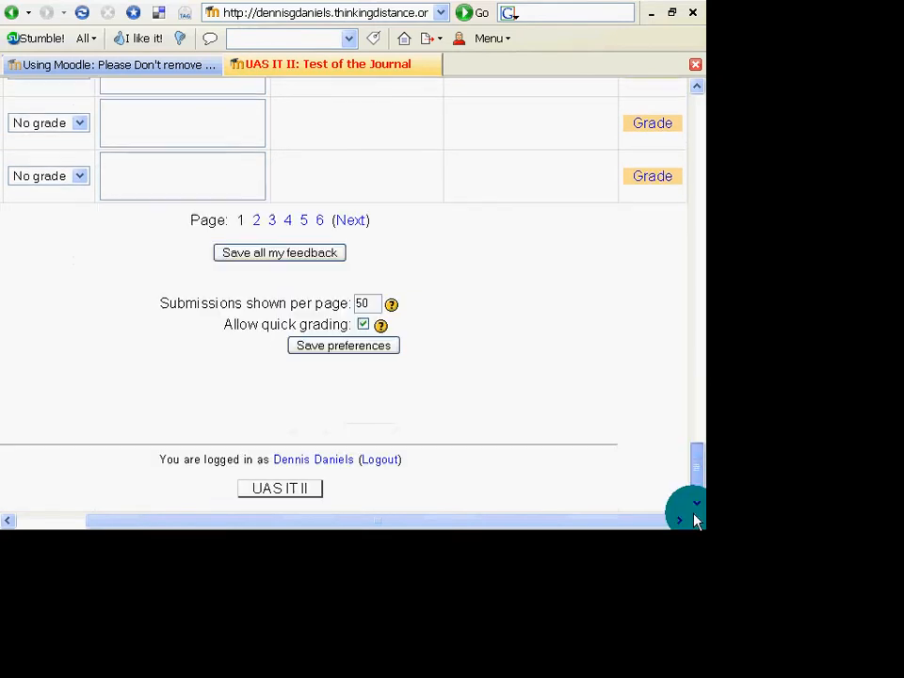
pyautogui.scroll(3)
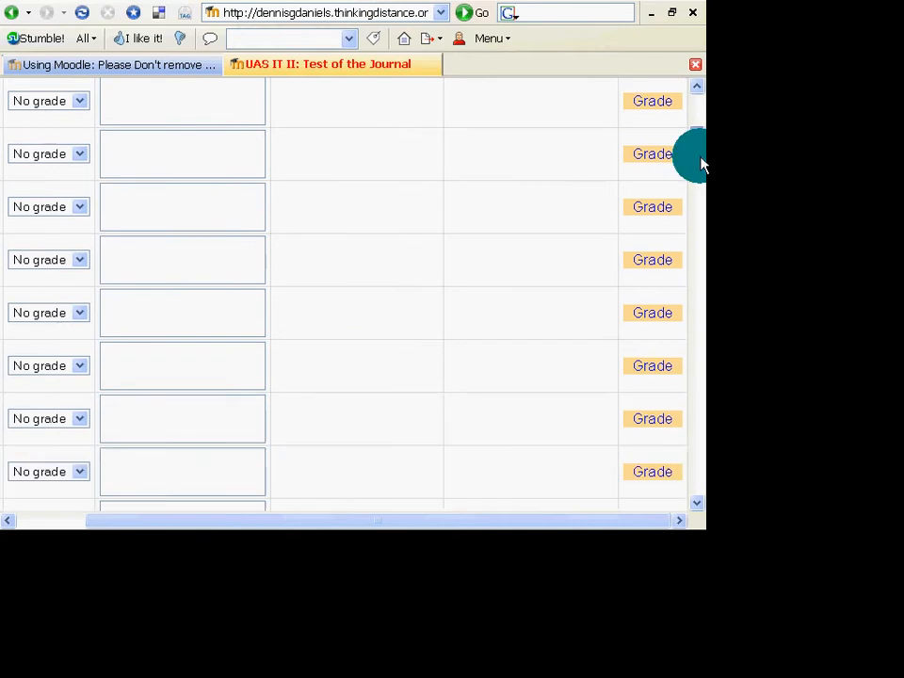
pyautogui.scroll(-3)
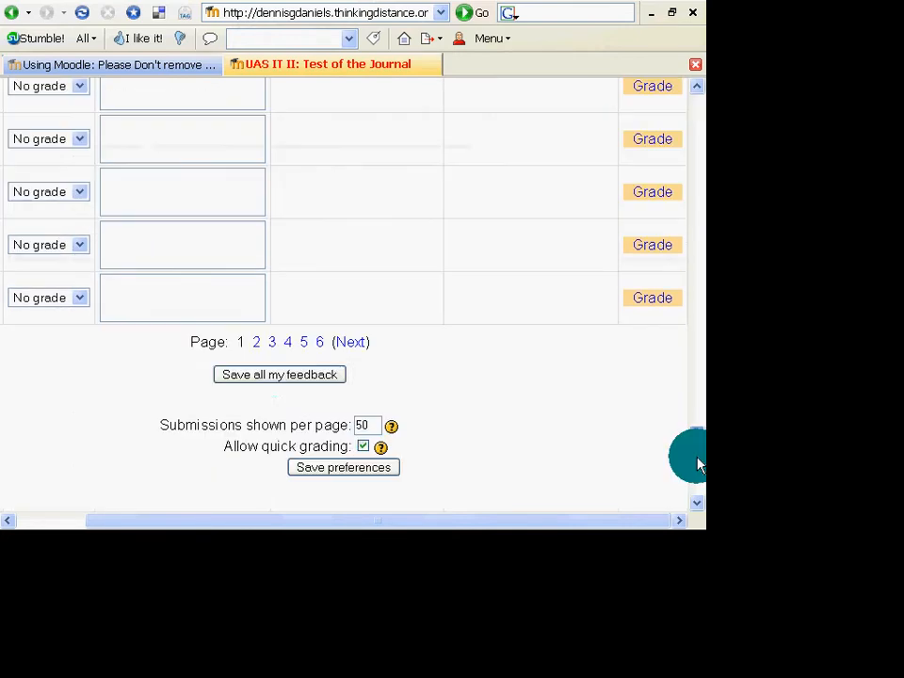
# - Submit 'Save all my feedback' and retry twice after Firefox's connection-reset error
pyautogui.click(279, 374)
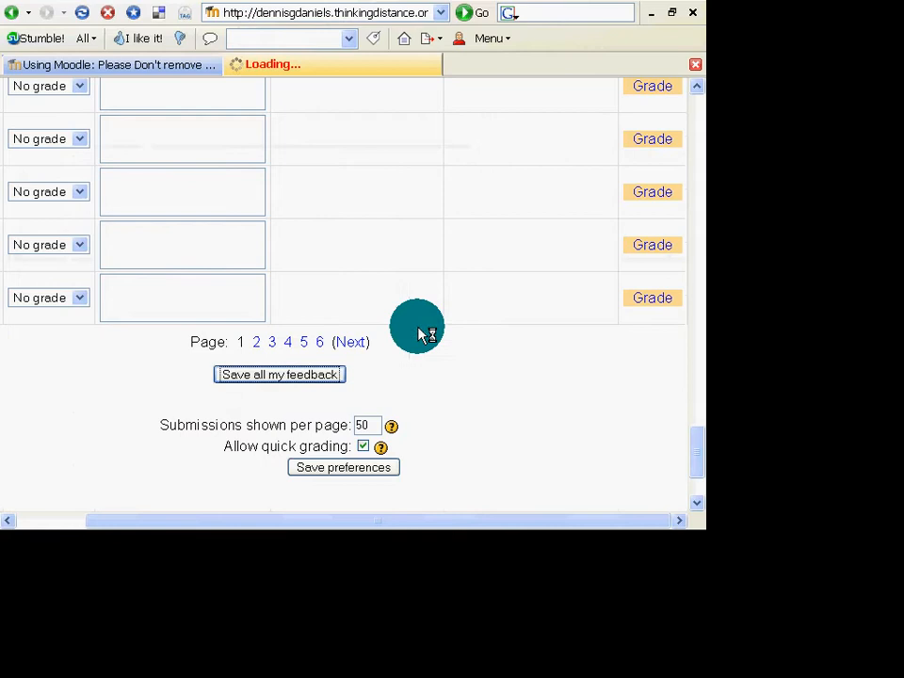
pyautogui.moveTo(452, 296)
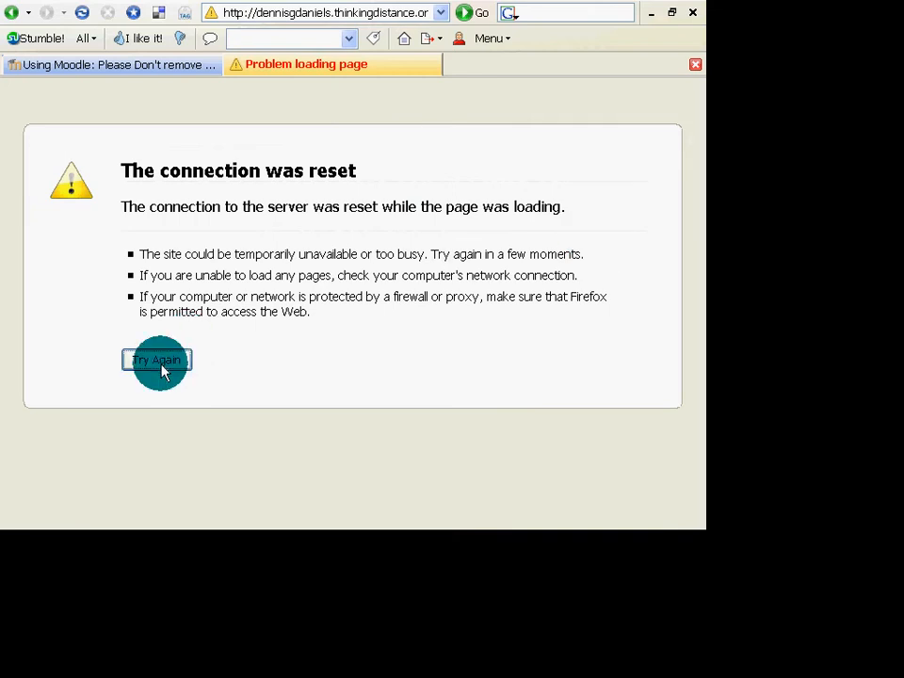
pyautogui.click(156, 359)
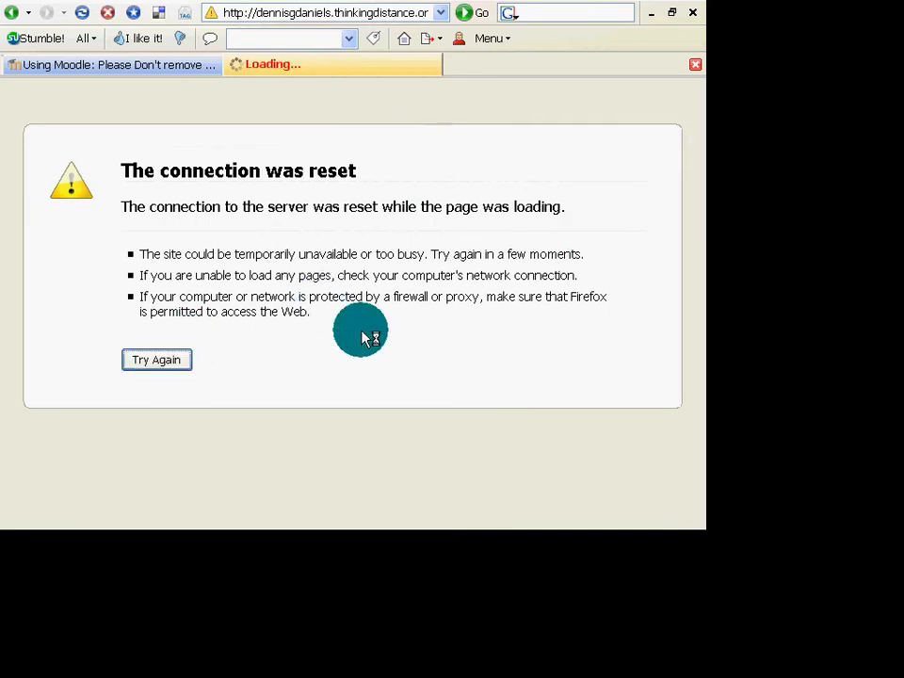
pyautogui.moveTo(360, 327)
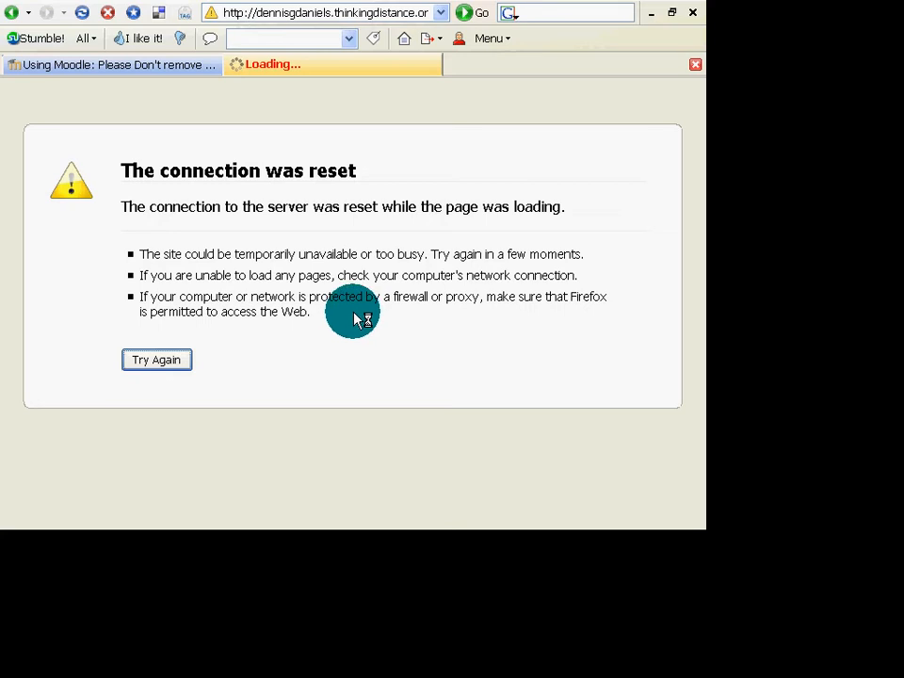
pyautogui.moveTo(348, 316)
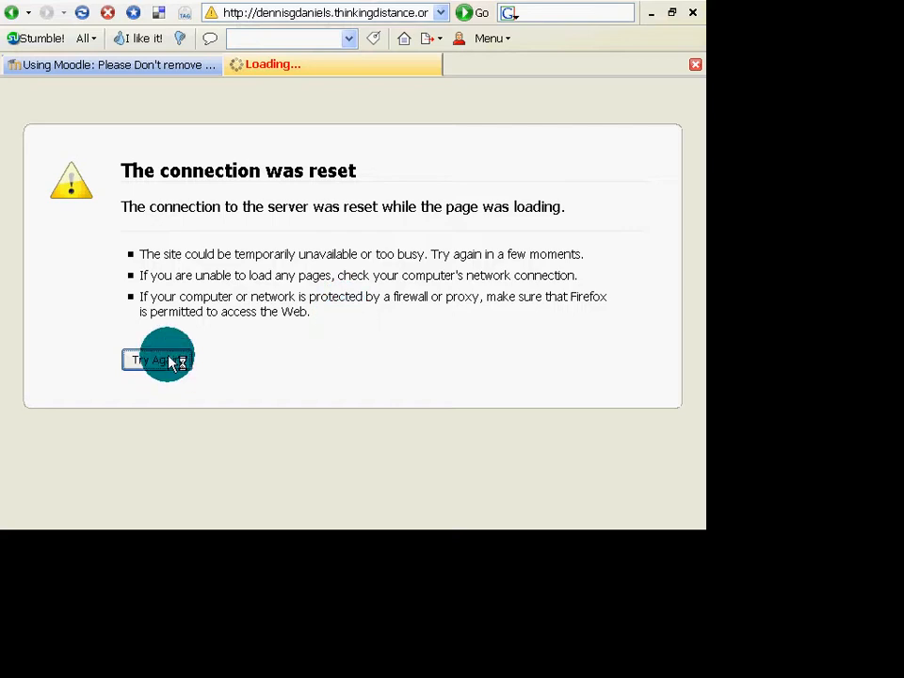
pyautogui.click(157, 359)
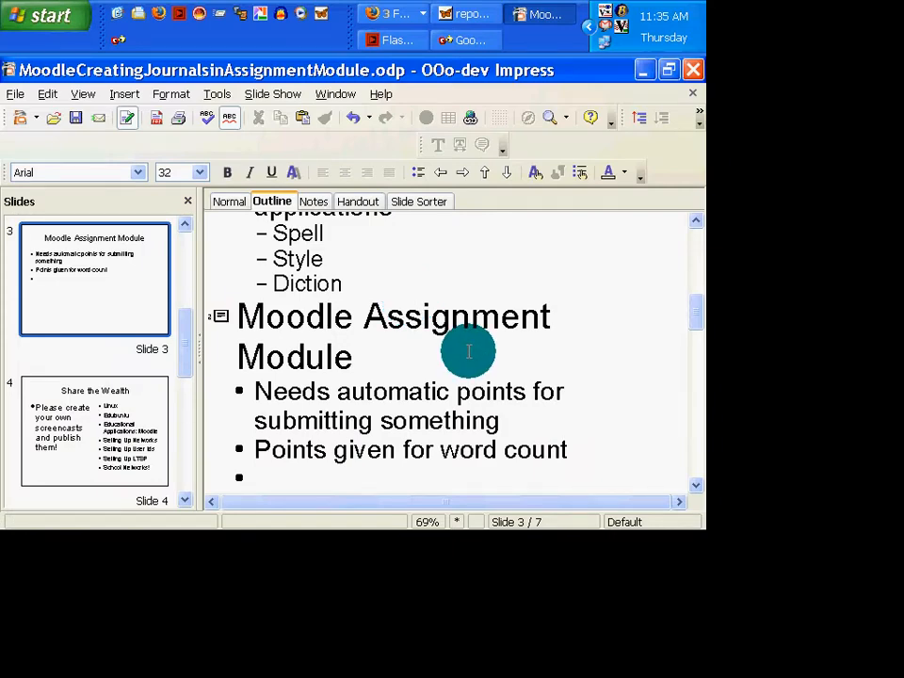
# - Add the bullet 'Show version number of journal edit' to slide 3
pyautogui.write('Show vi')
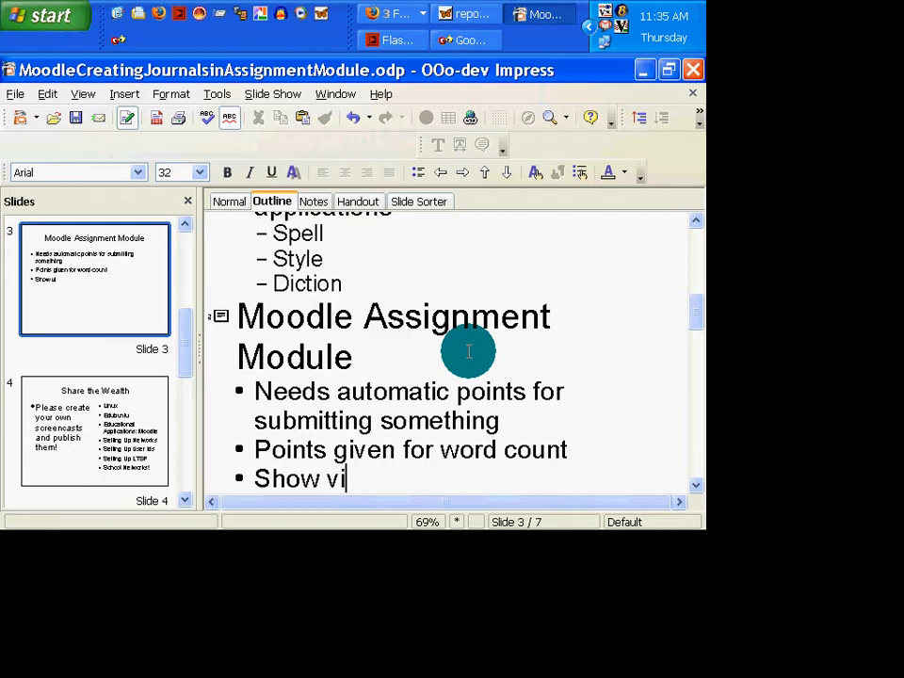
pyautogui.write('ersio')
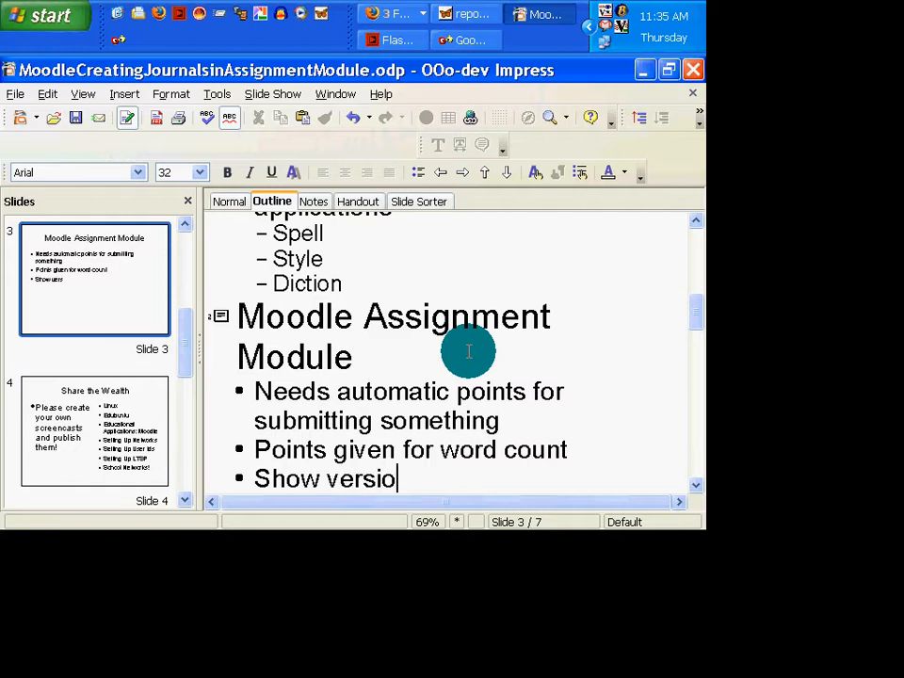
pyautogui.write('n number')
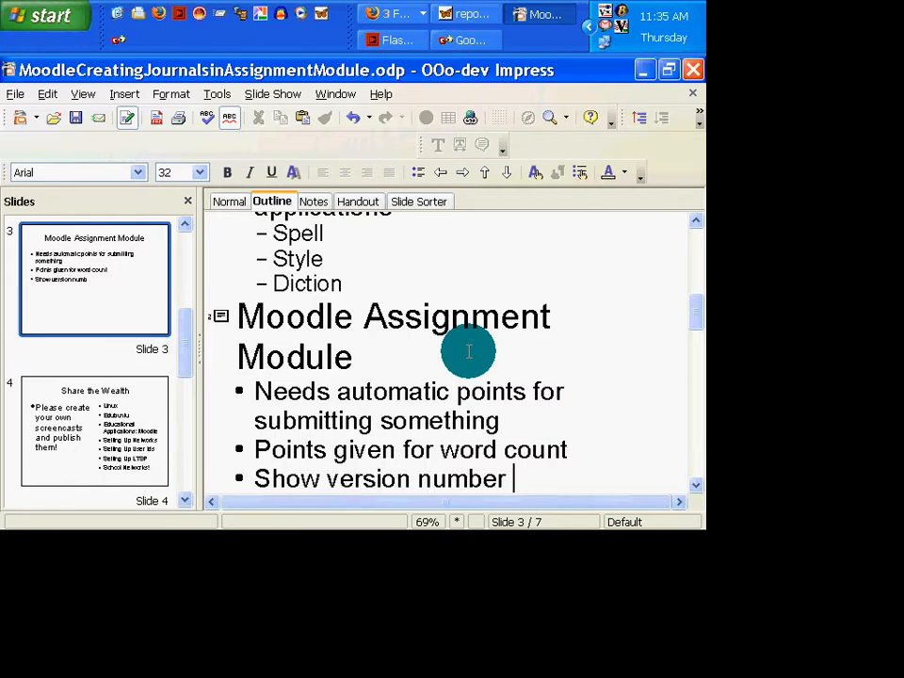
pyautogui.write('of jou7')
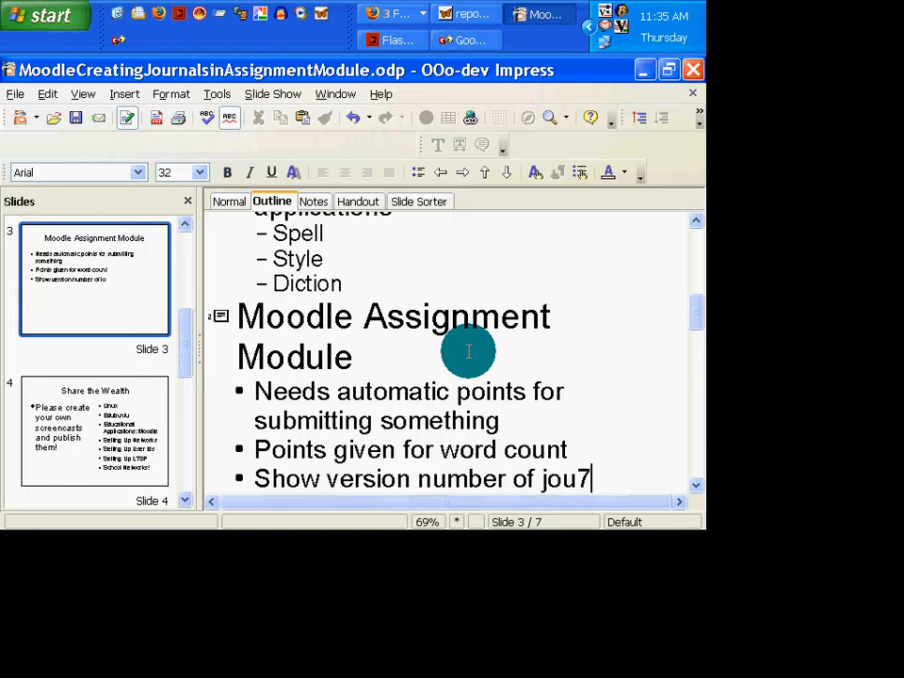
pyautogui.write('rnal edit')
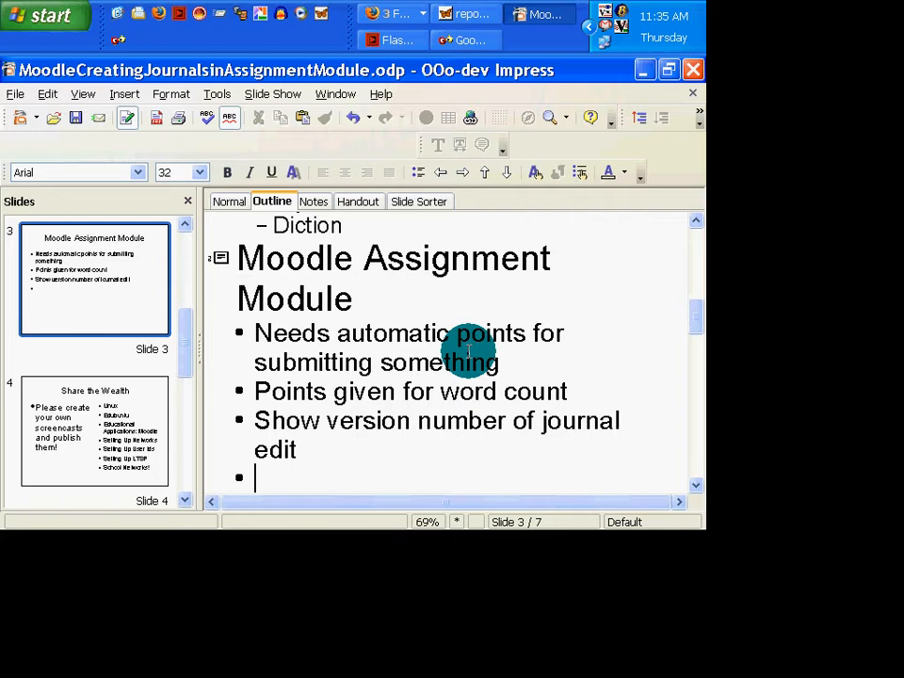
pyautogui.write('mov')
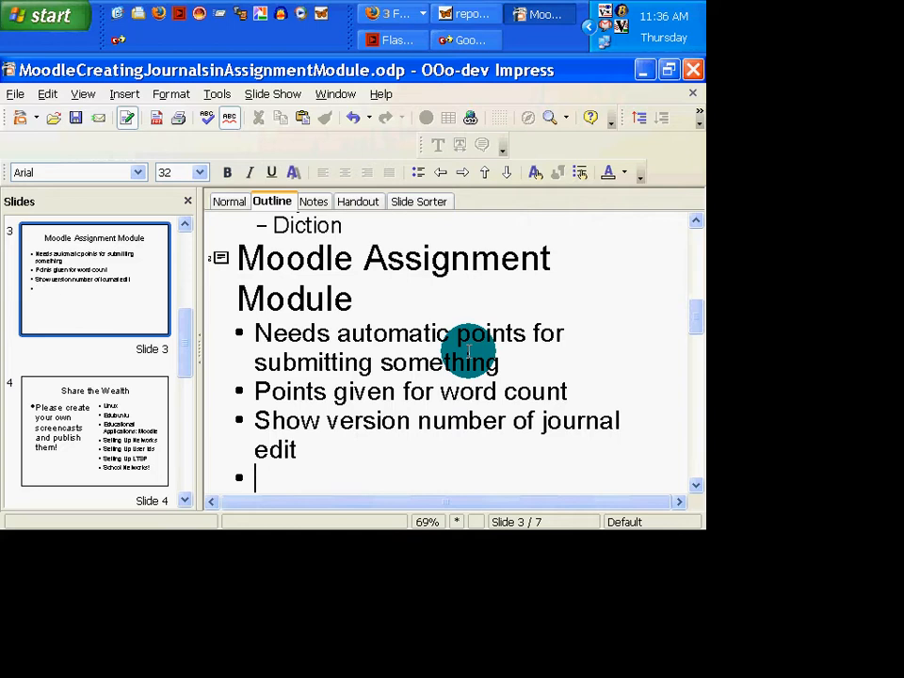
# - Add the bullet 'Place submit feedback button at top and bottom of grading page'
pyautogui.write('Place')
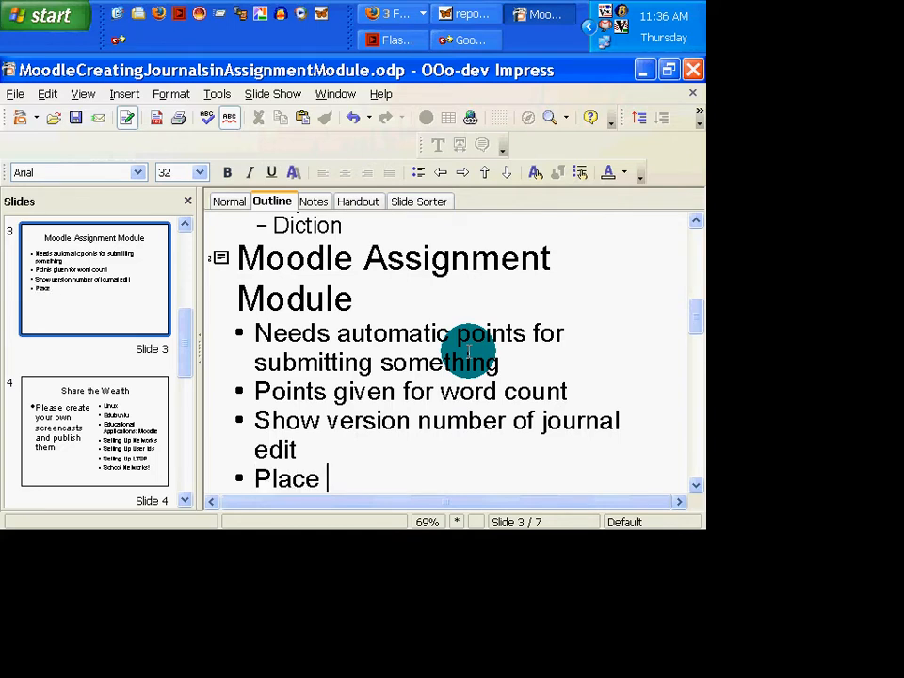
pyautogui.write('submitt')
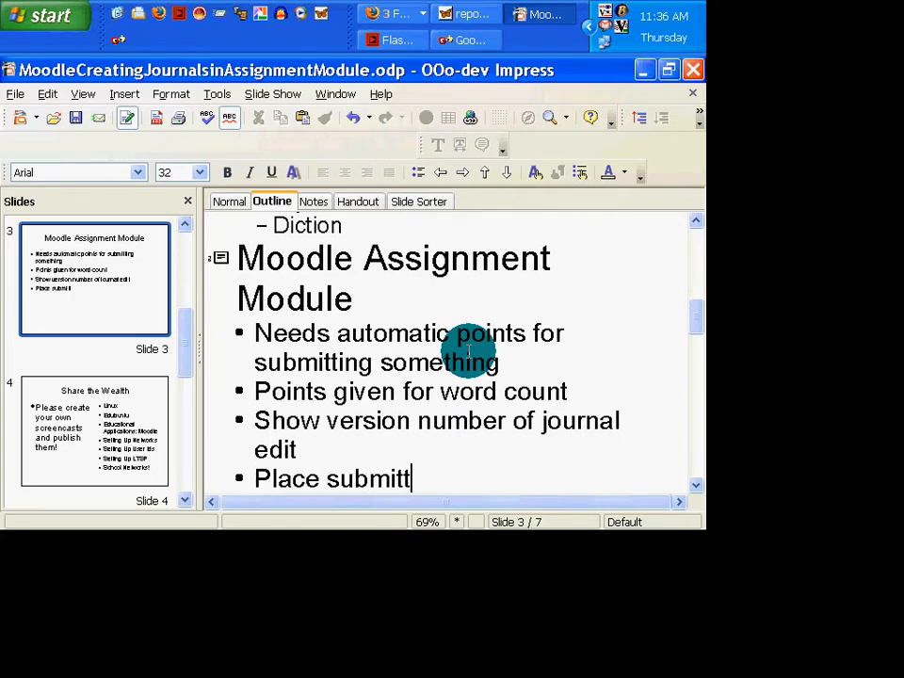
pyautogui.write('feedac')
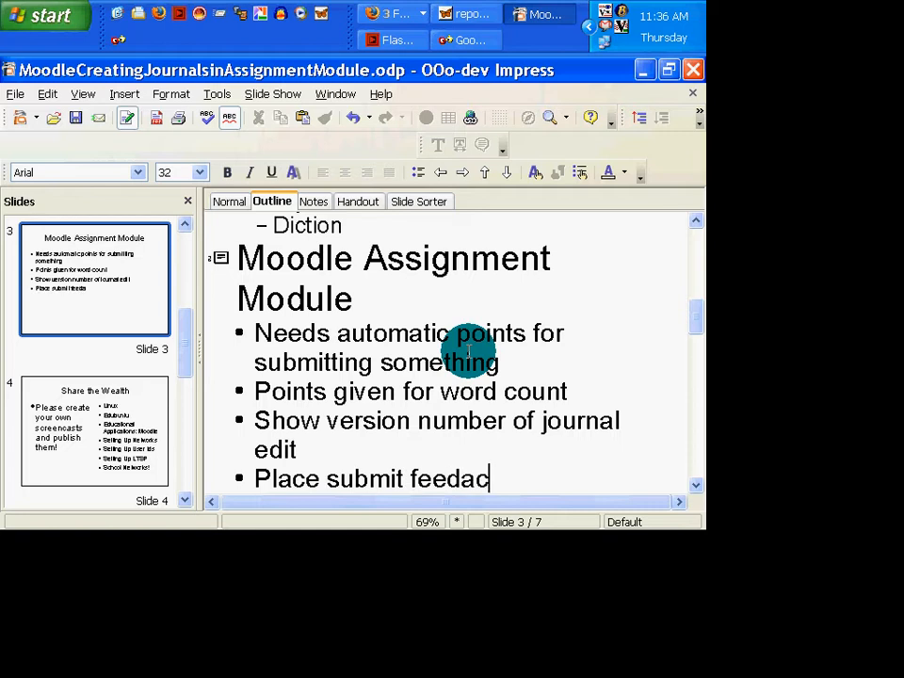
pyautogui.write('k button at th')
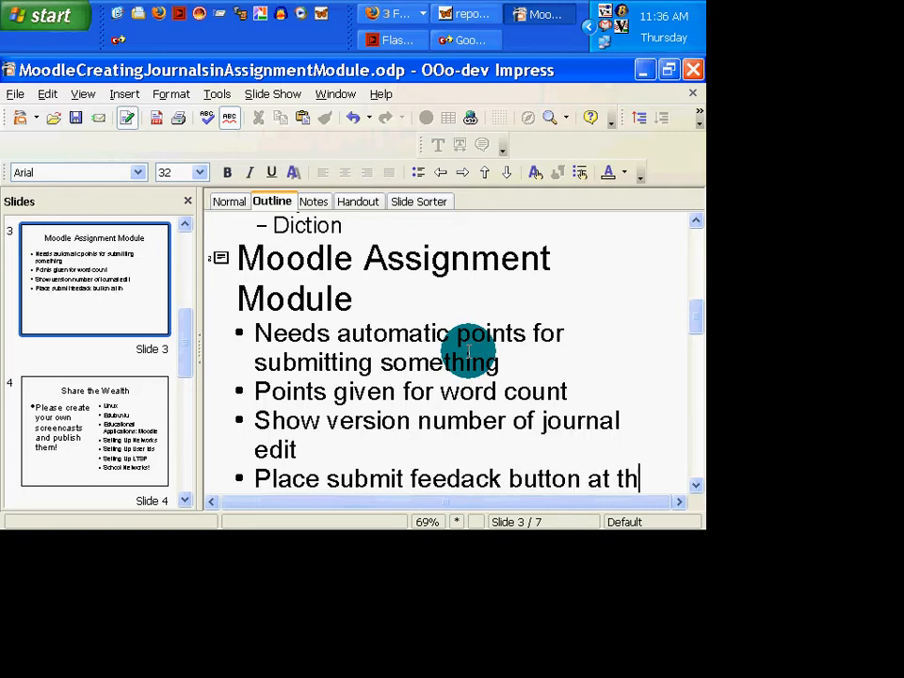
pyautogui.write('op and bot')
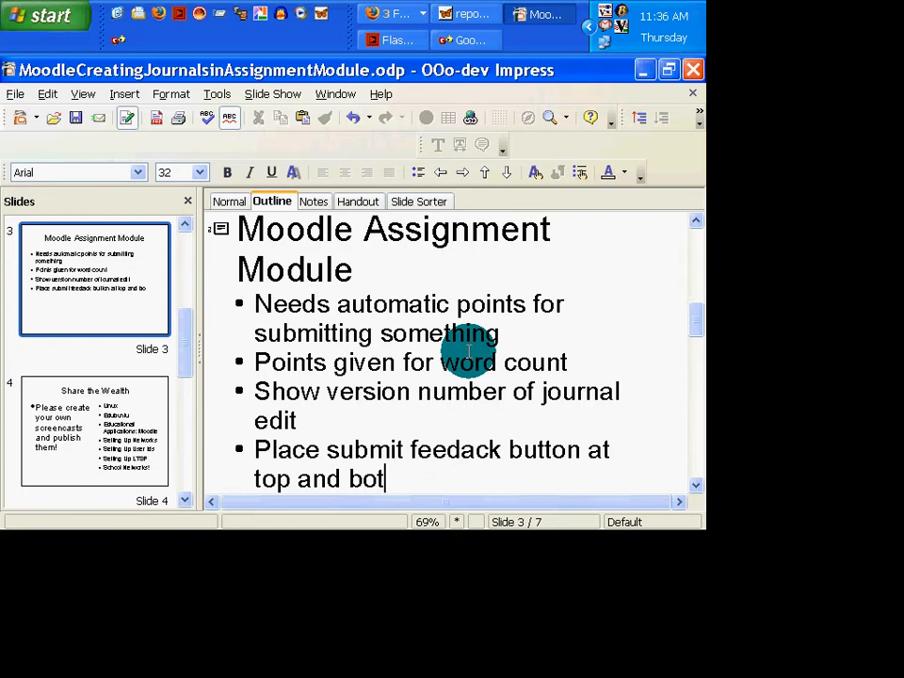
pyautogui.write('tom of p')
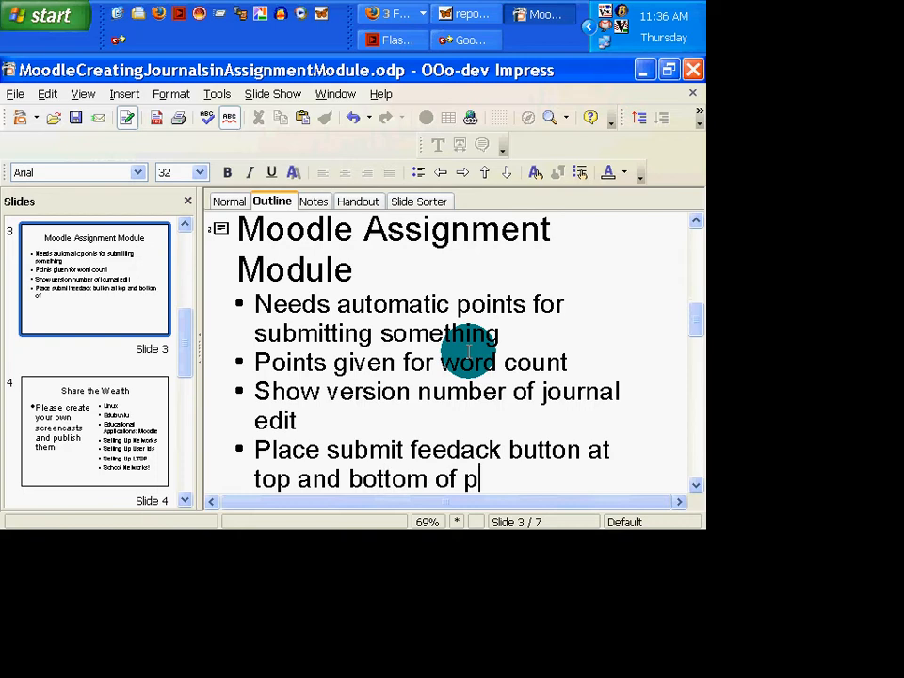
pyautogui.write('rad')
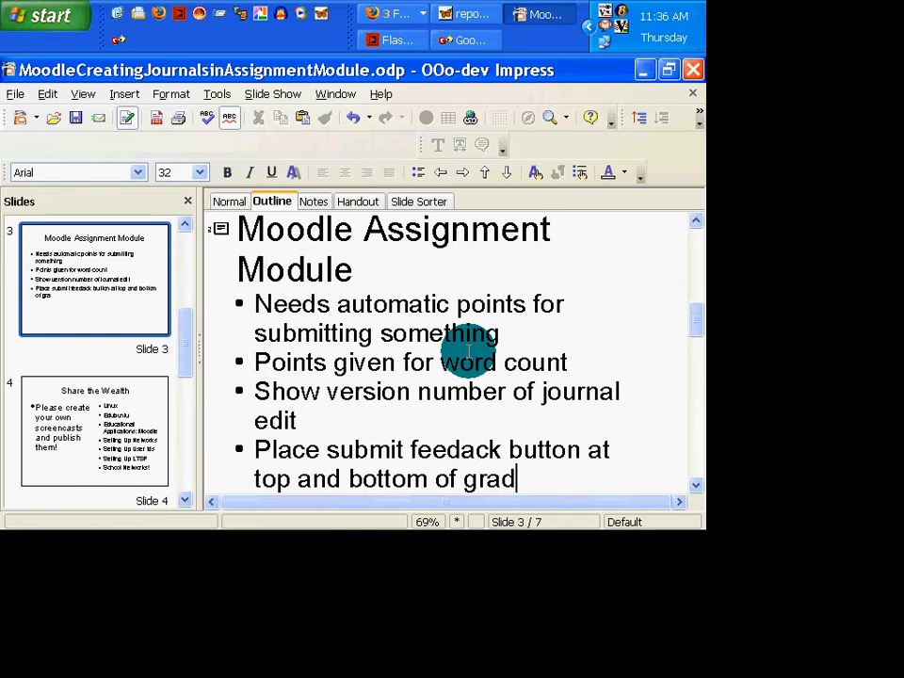
pyautogui.write('ing page')
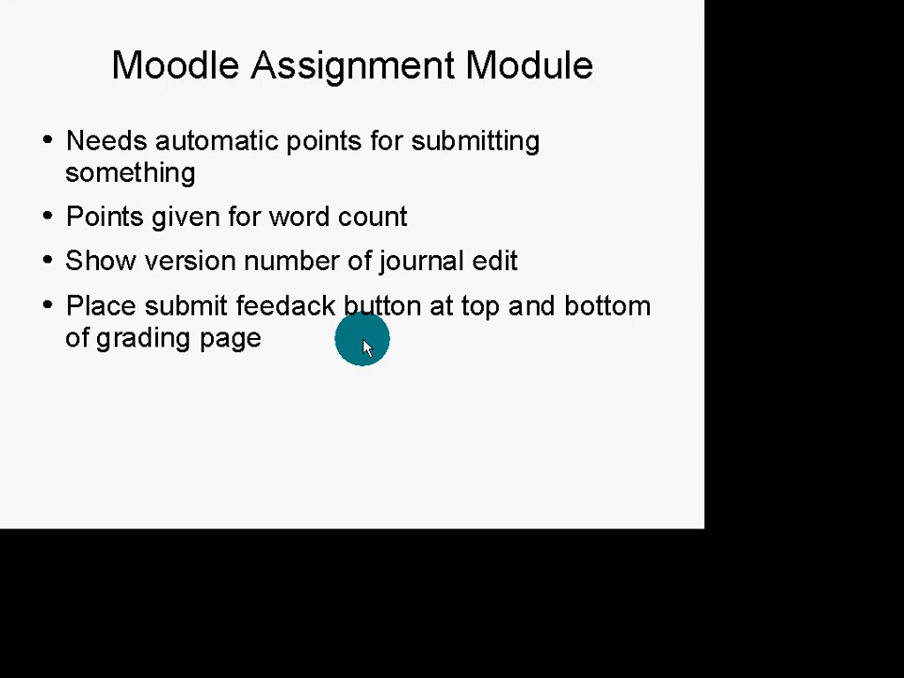
# - Leave the slide preview and begin a new bullet 'Shoul' after the word-count point
pyautogui.press('Escape')
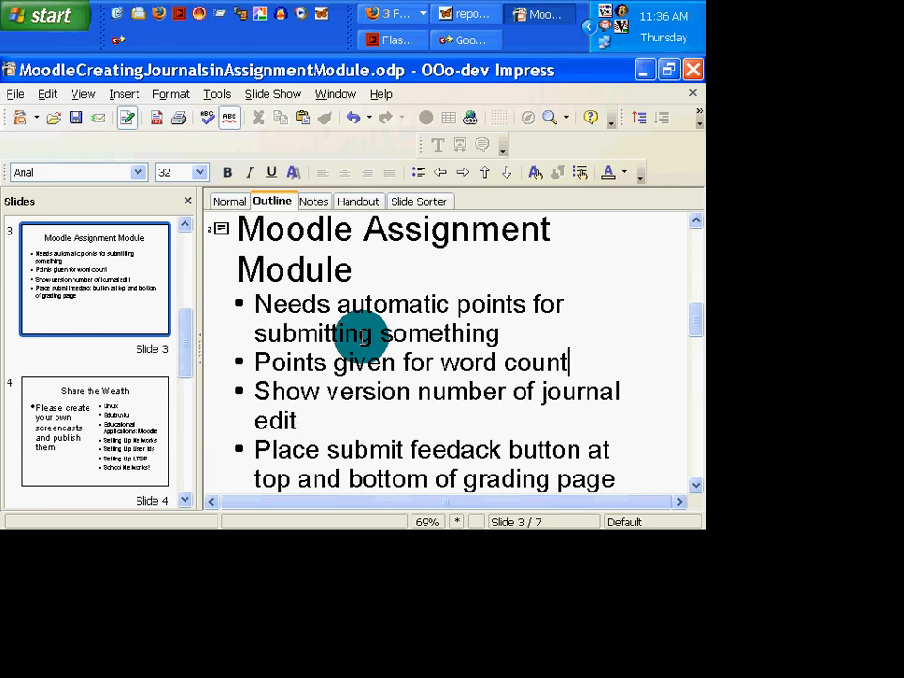
pyautogui.write('Shoul')
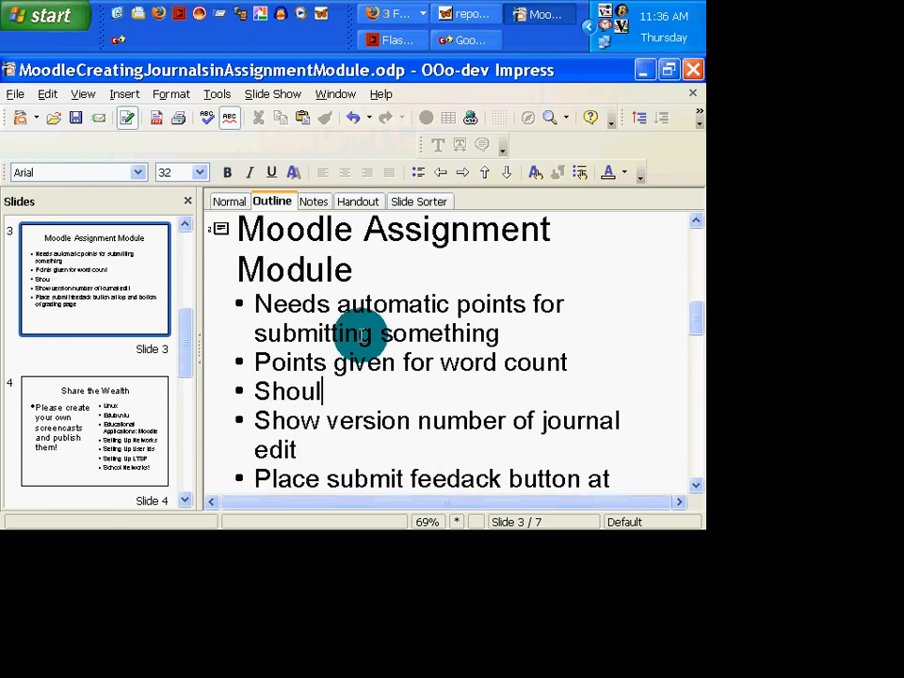